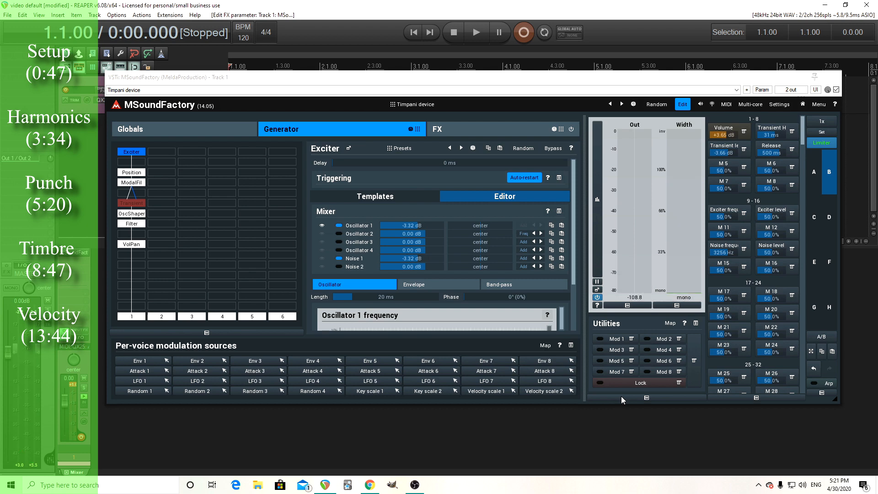
Step: Reset MSoundFactory to the blank Default preset, replacing the Timpani device
left_click(129, 129)
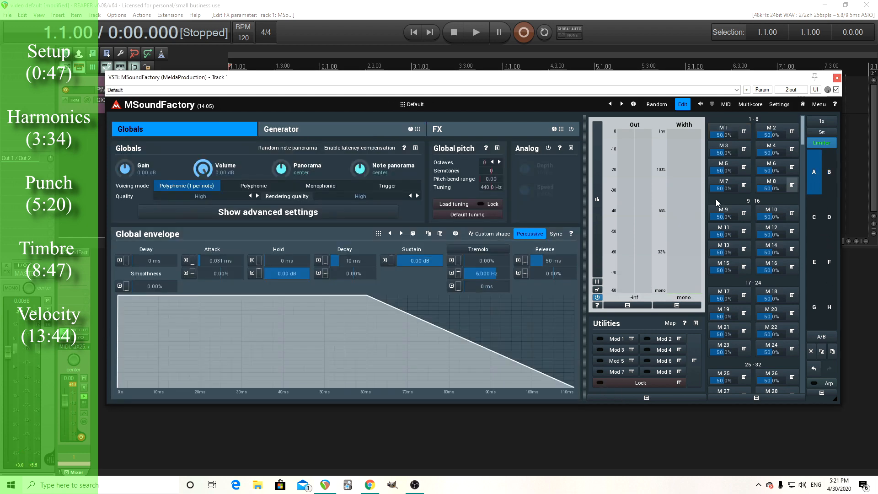
mouse_move(190, 315)
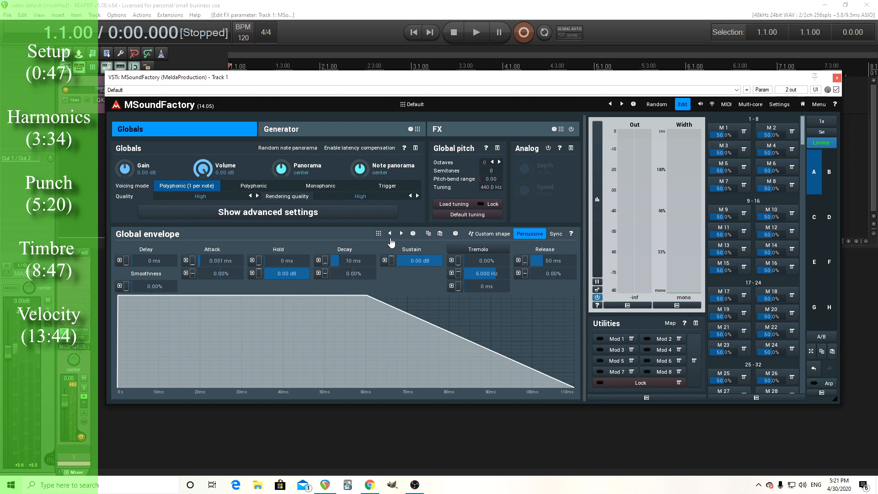
mouse_move(327, 134)
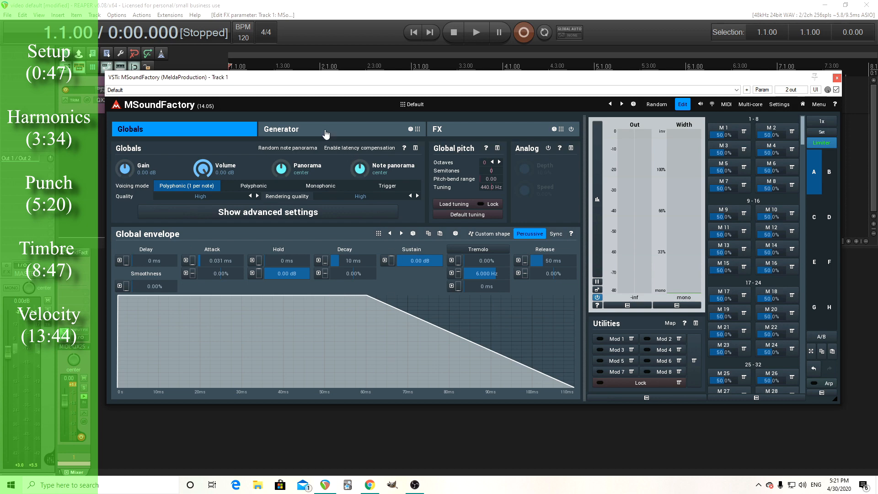
Step: In the Generator layout, load All Harmonics into ModalFilter 1 and open the module picker
left_click(281, 129)
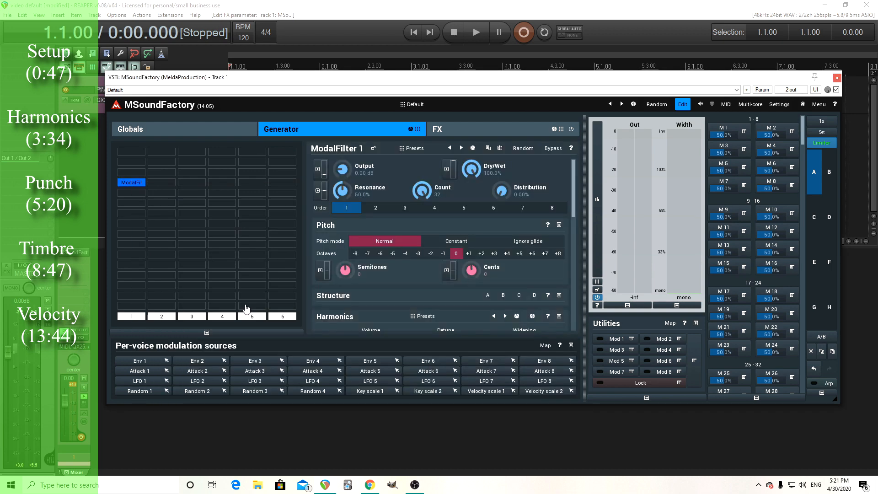
left_click(414, 104)
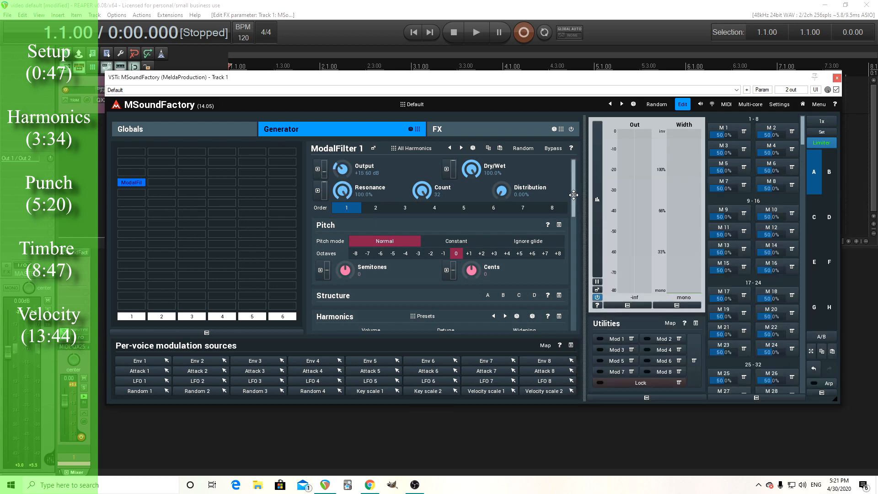
mouse_move(586, 187)
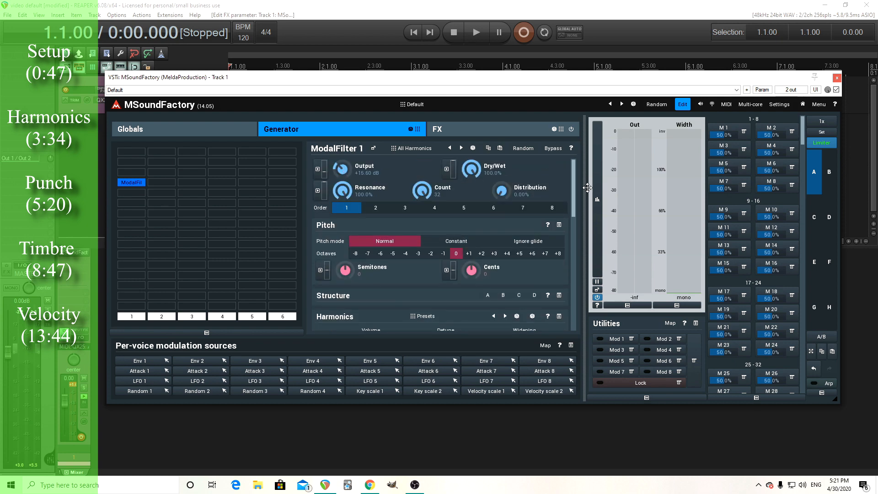
double_click(341, 169)
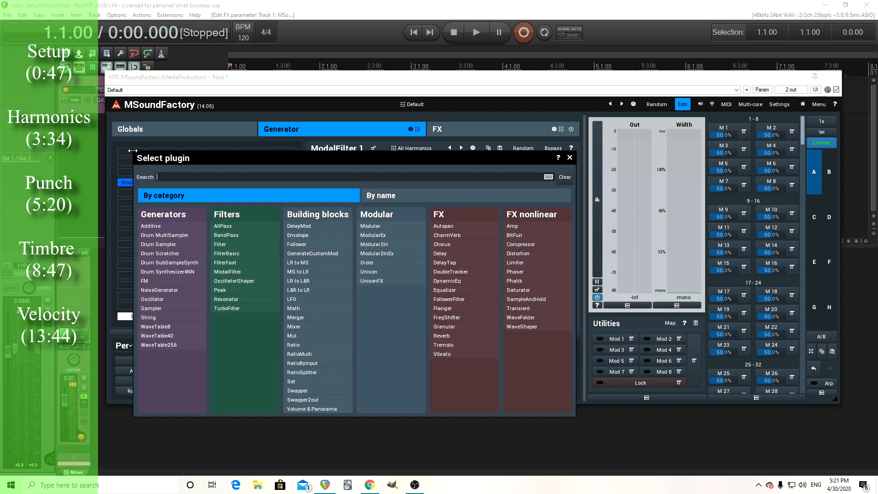
mouse_move(167, 271)
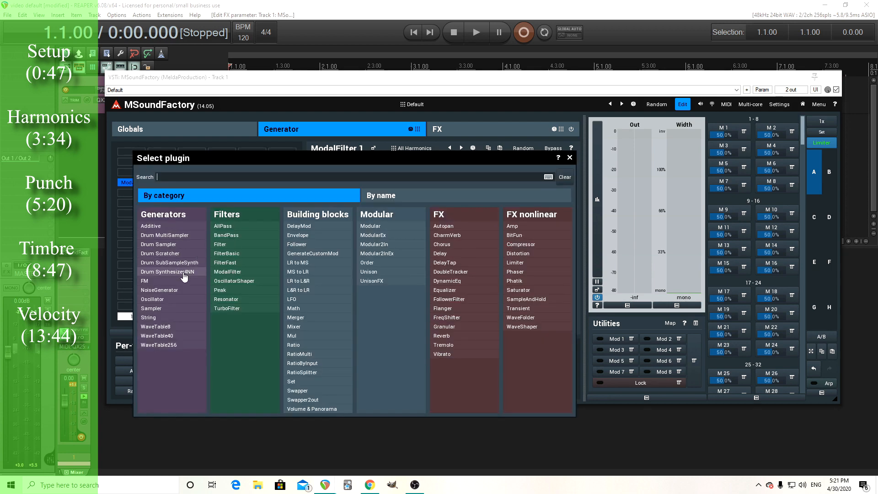
Step: Insert a Drum Synthesizer4NN generator and rename it 'Exciter' in its plugin settings
left_click(168, 271)
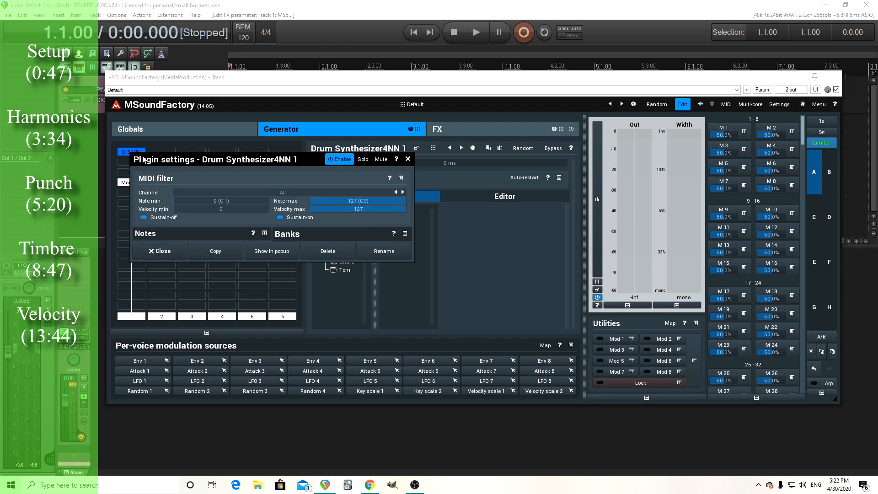
left_click(384, 251)
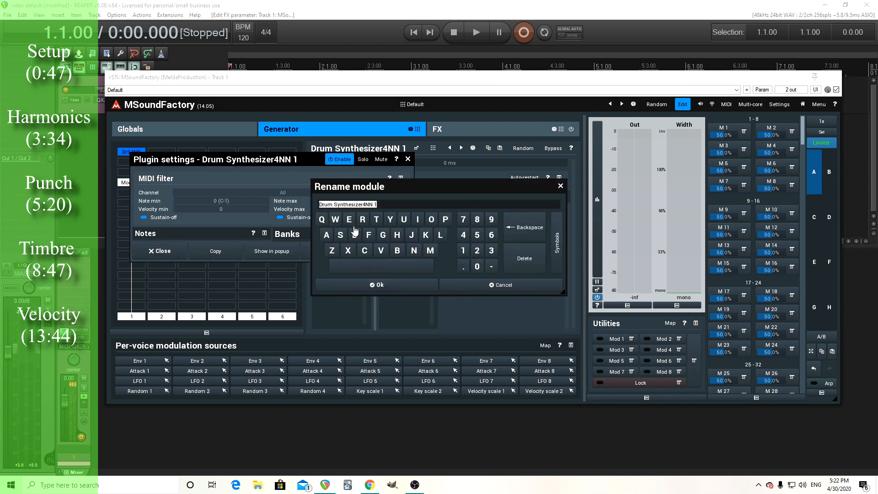
type("Exciter")
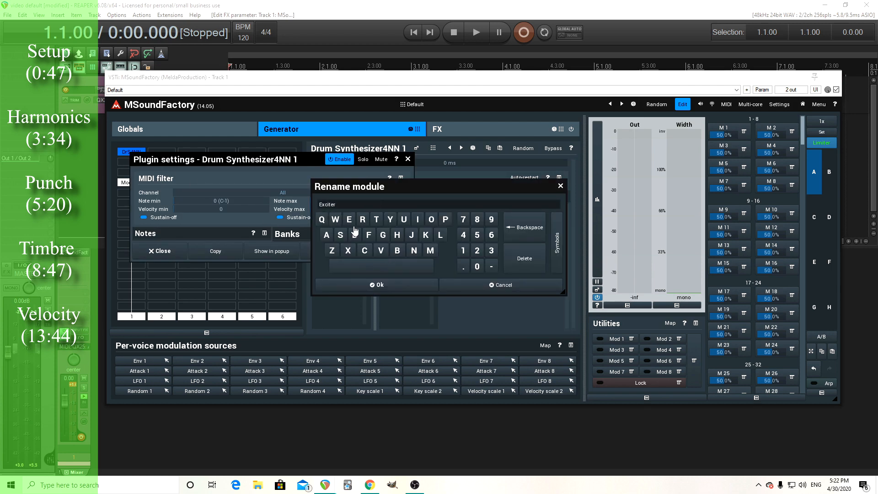
mouse_move(354, 267)
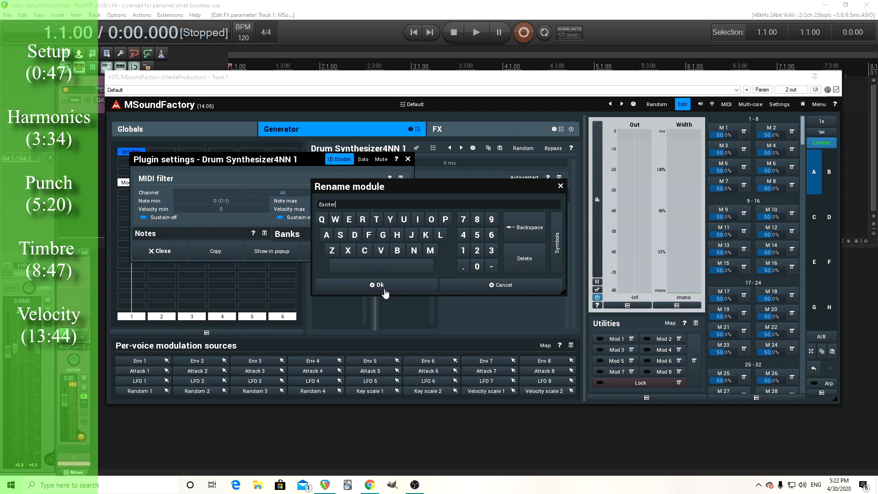
left_click(380, 285)
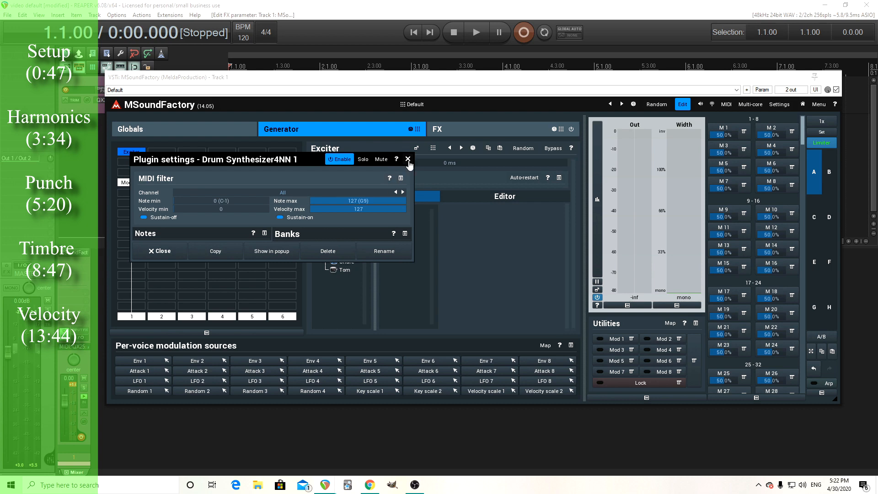
left_click(409, 159)
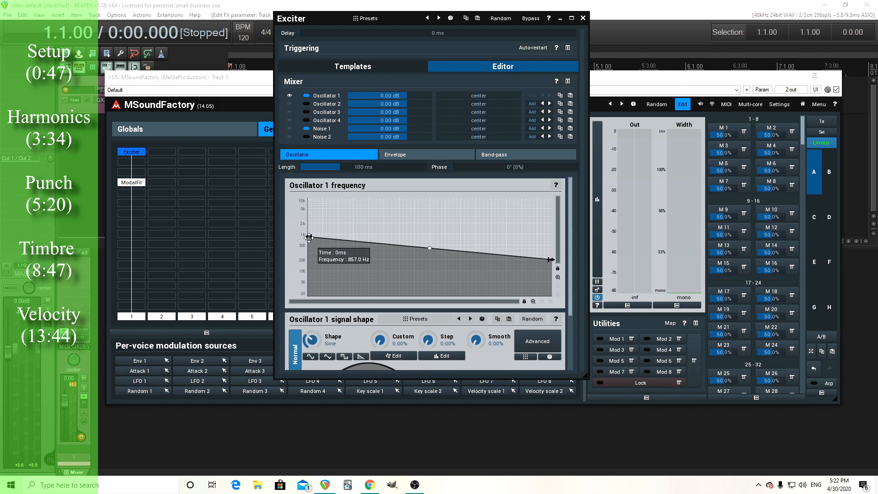
Step: Curve Oscillator 1's pitch sweep from about 857 Hz down to about 33 Hz
left_click_drag(309, 237, 306, 235)
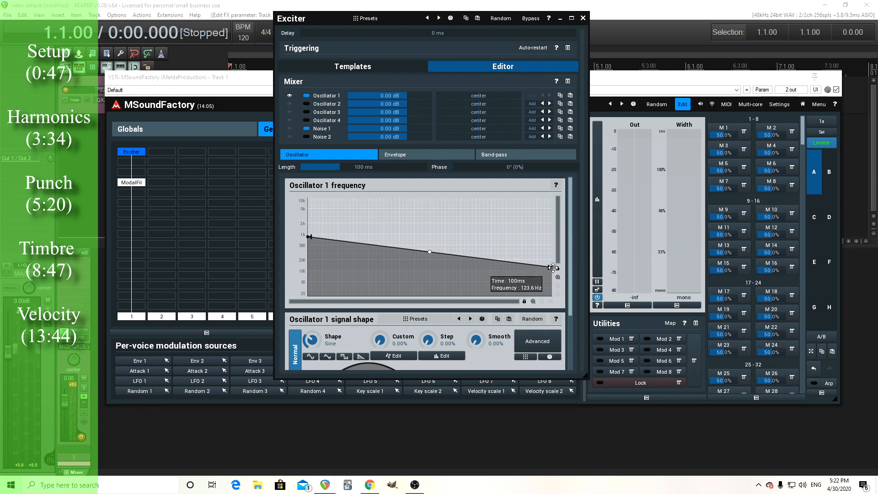
left_click_drag(552, 267, 551, 289)
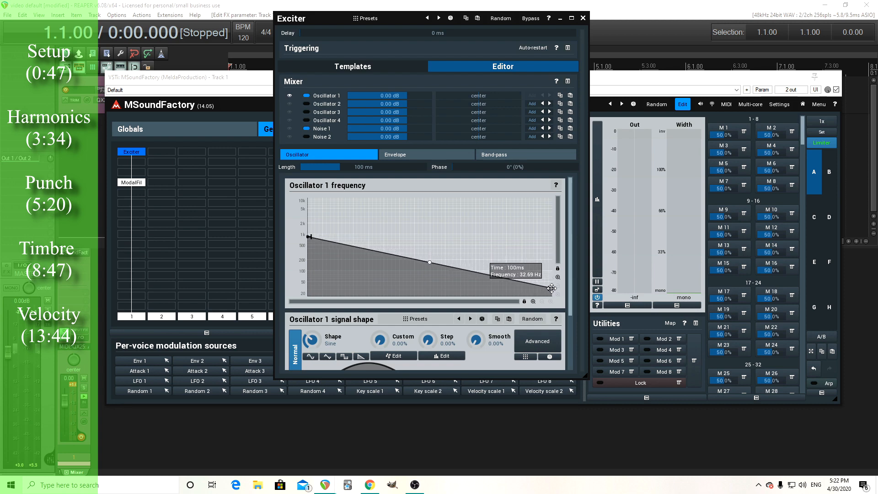
left_click_drag(551, 287, 550, 288)
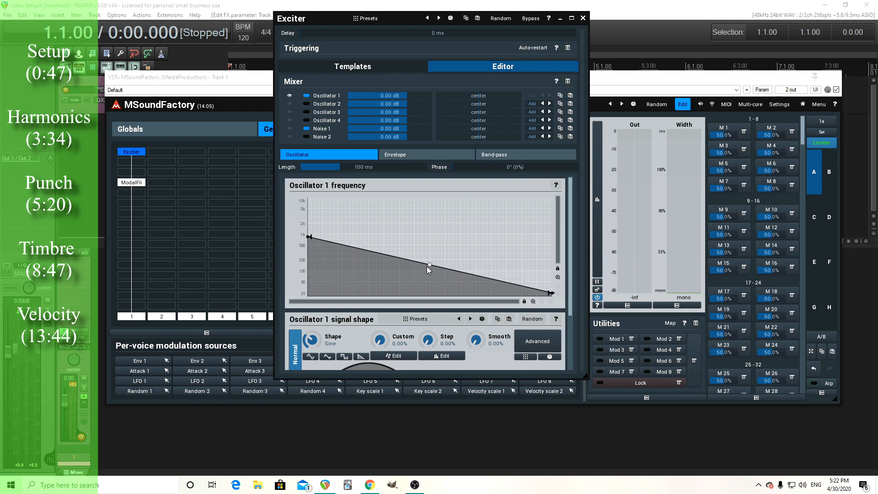
left_click_drag(429, 264, 436, 281)
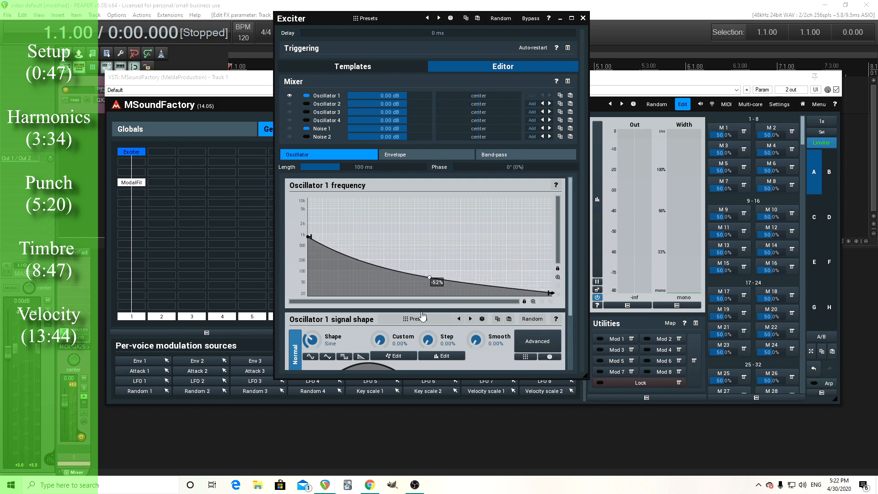
left_click_drag(426, 280, 429, 281)
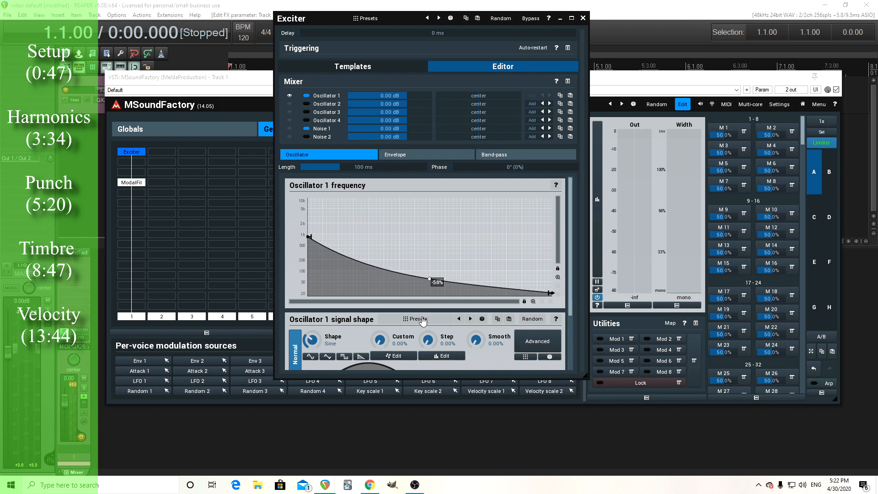
mouse_move(373, 248)
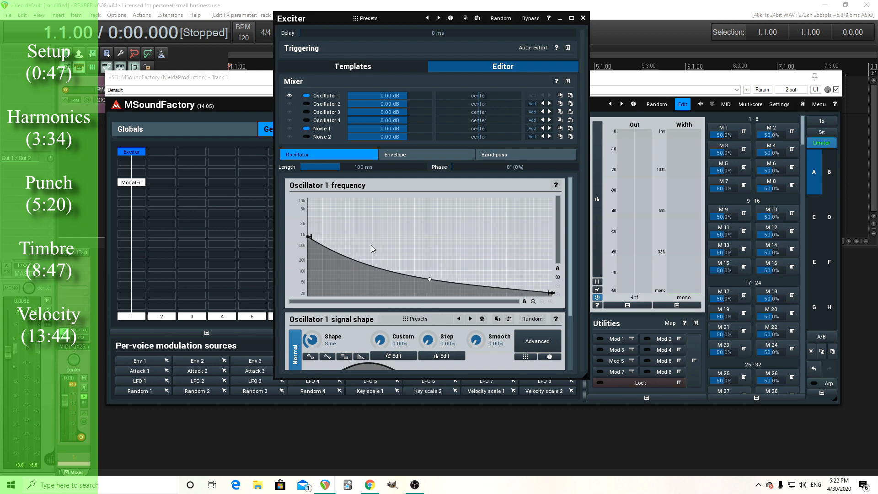
mouse_move(383, 211)
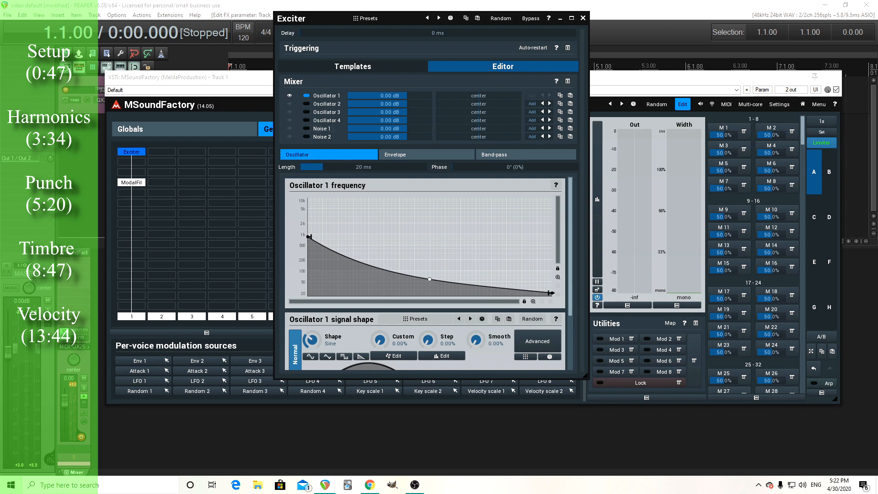
mouse_move(417, 159)
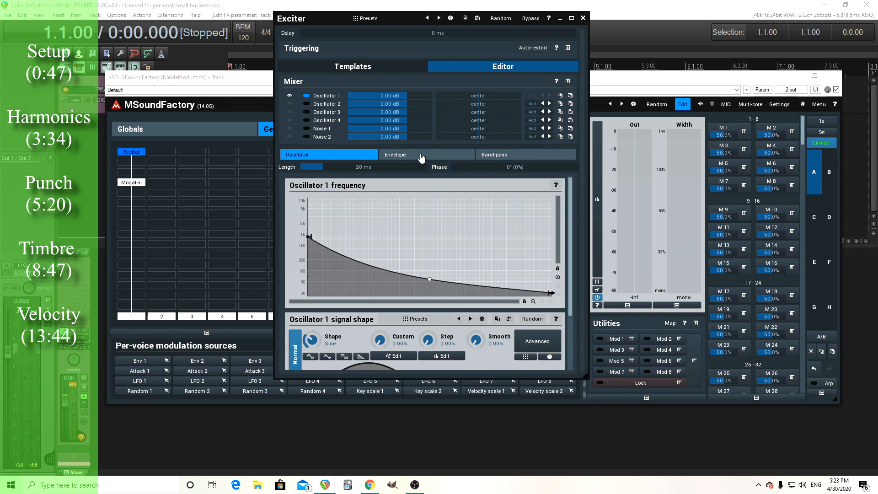
Step: Show the volume envelope for the Exciter's oscillator 1
left_click(394, 155)
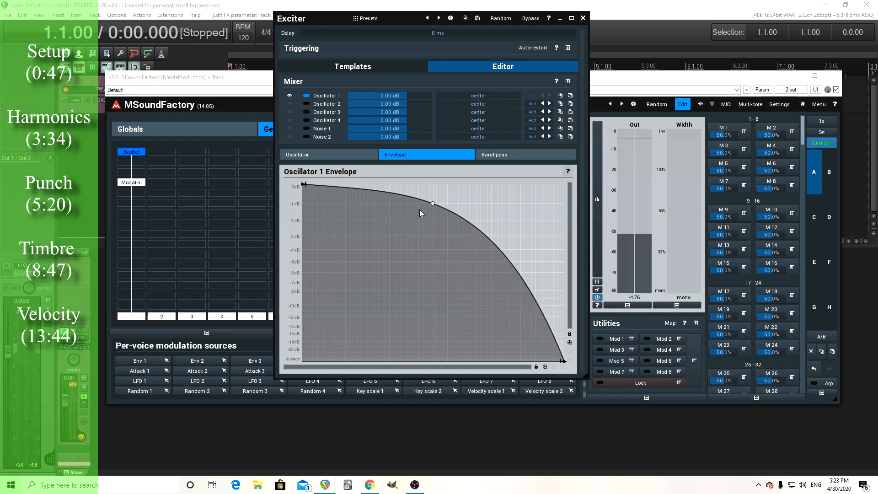
left_click(297, 154)
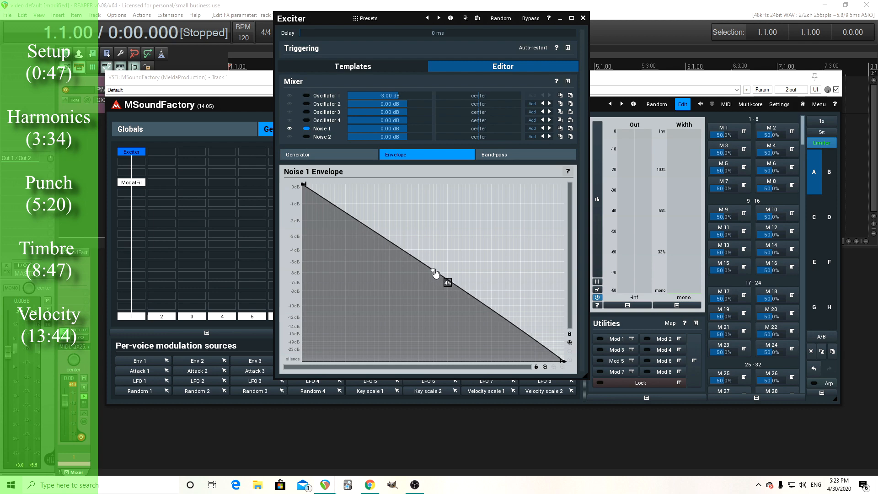
Step: Straighten Noise 1's envelope to a linear fade and enable its low-pass near 1089 Hz
left_click_drag(436, 272, 433, 218)
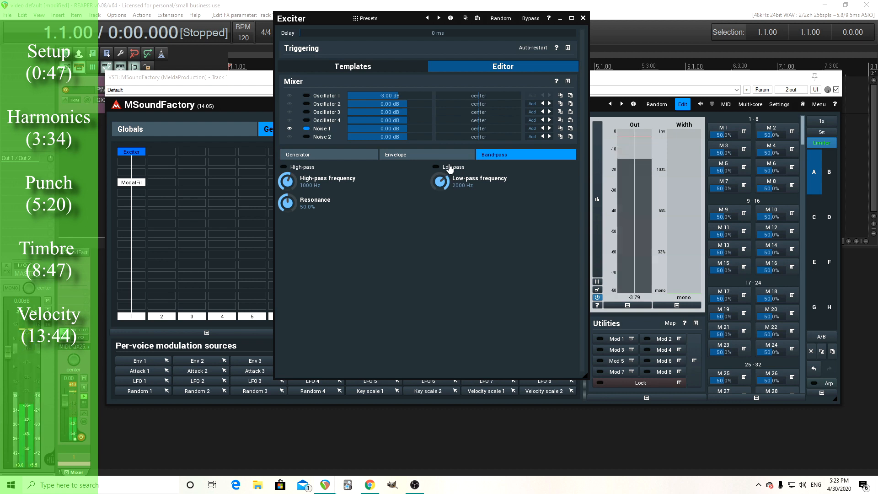
left_click(436, 166)
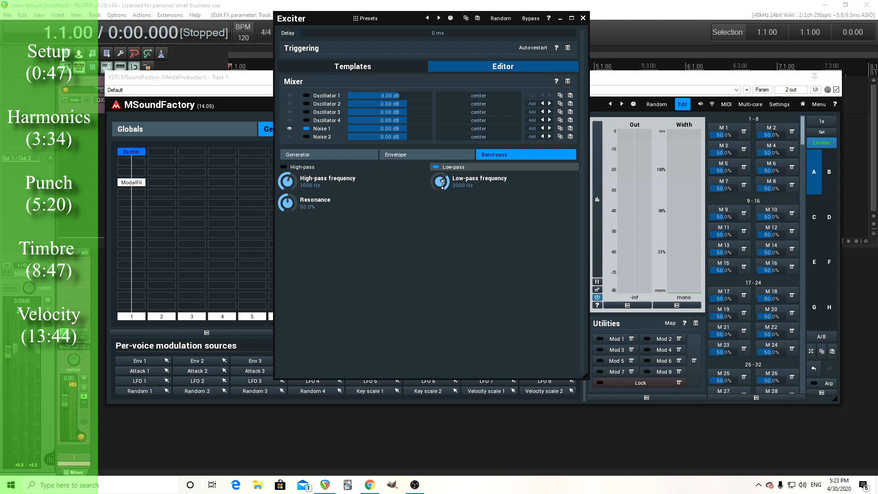
left_click_drag(439, 182, 439, 193)
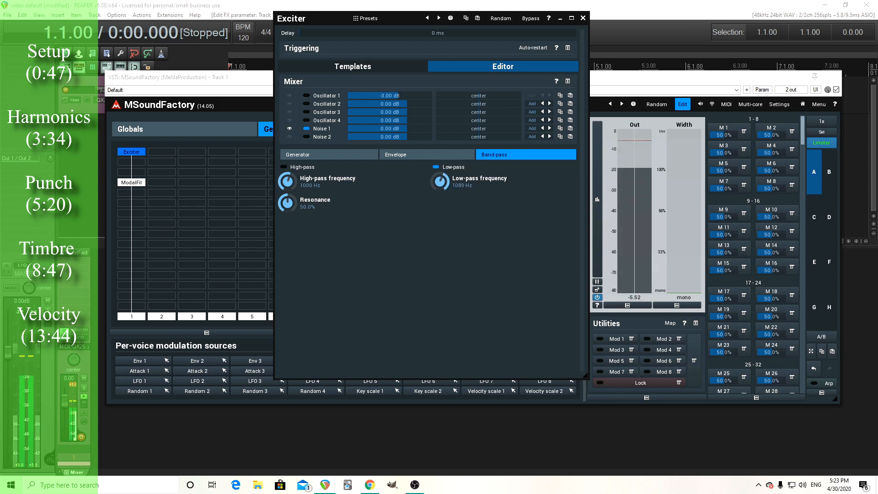
left_click_drag(440, 182, 439, 187)
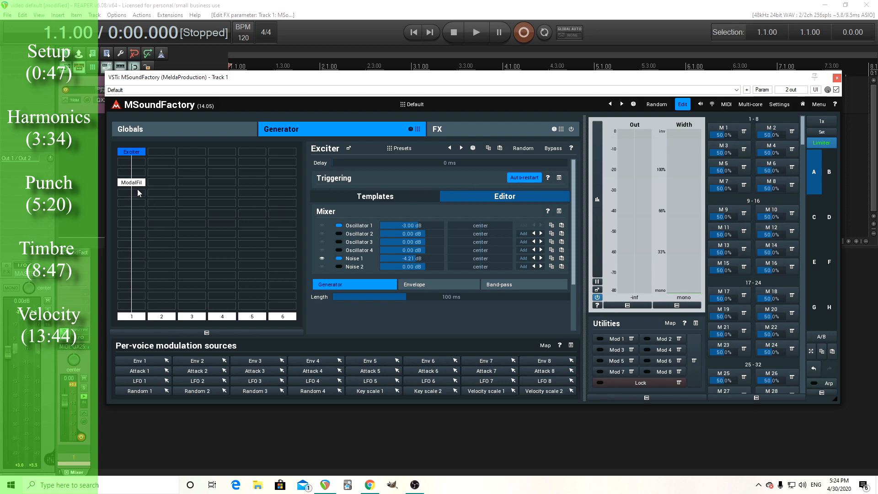
Step: Select the ModalFil module in the grid to bring up its settings
left_click(131, 182)
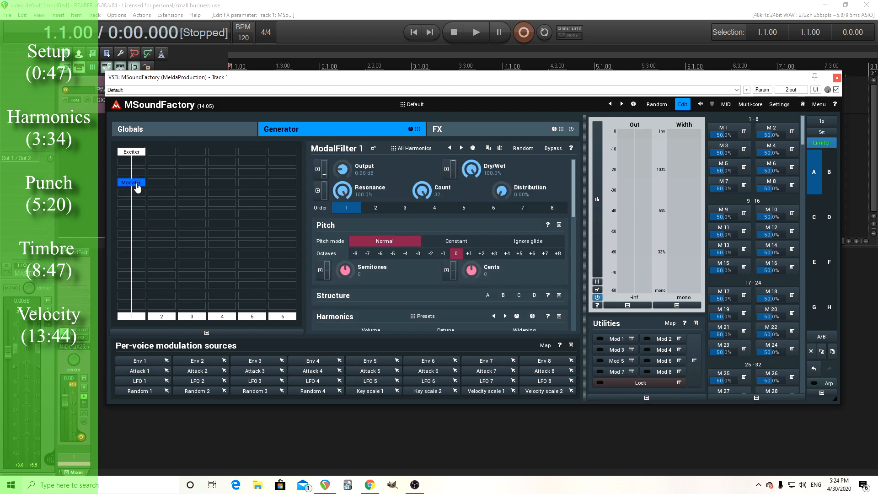
mouse_move(549, 231)
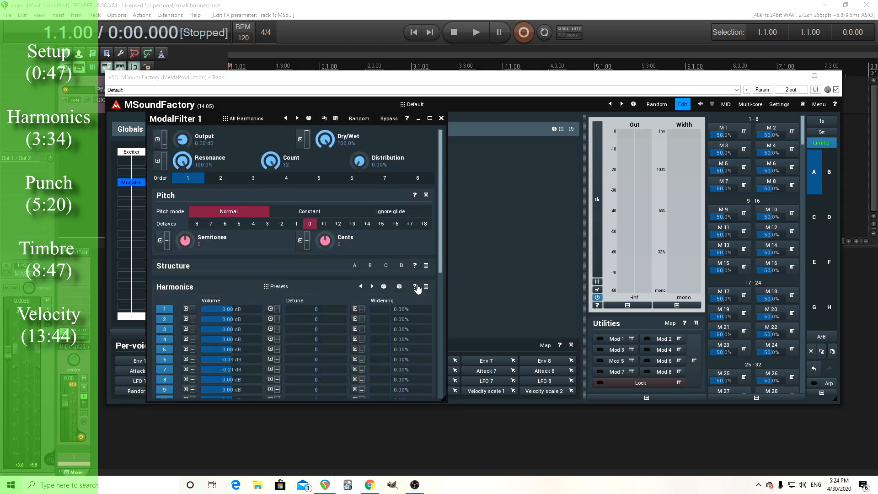
mouse_move(425, 269)
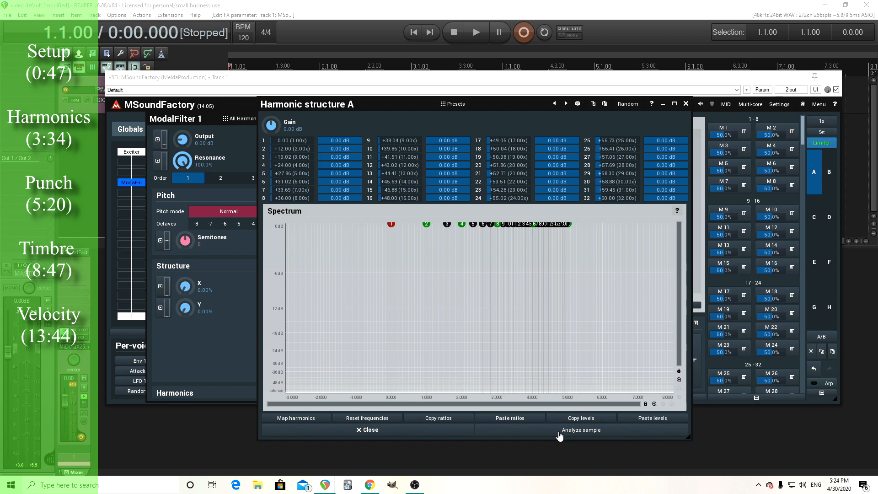
Step: Fill Harmonic structure A by analyzing the timpani WAV sample from Downloads
left_click(580, 429)
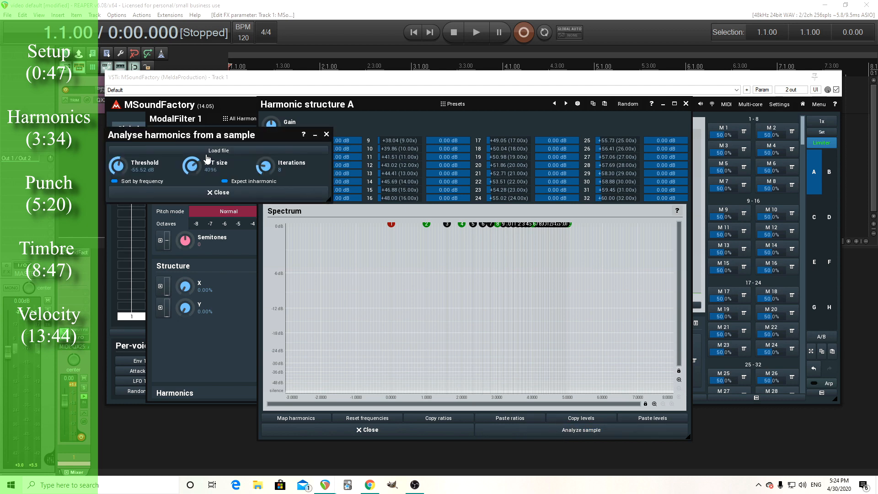
left_click(217, 150)
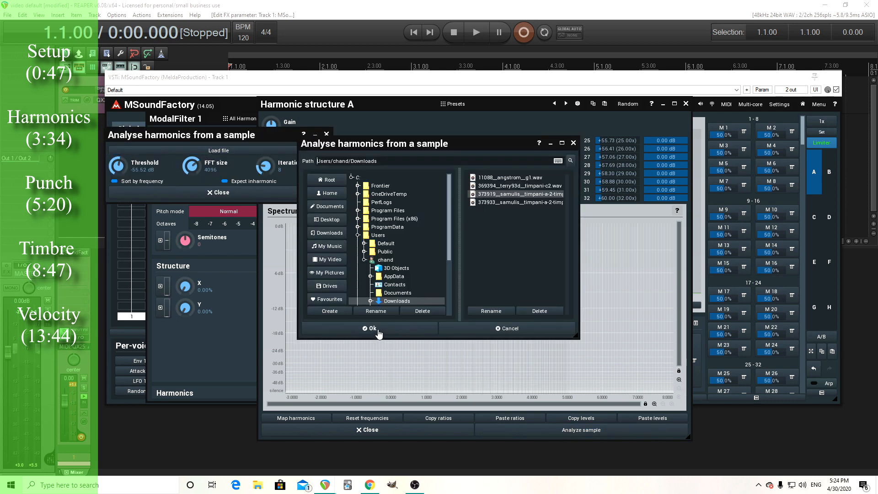
left_click(371, 328)
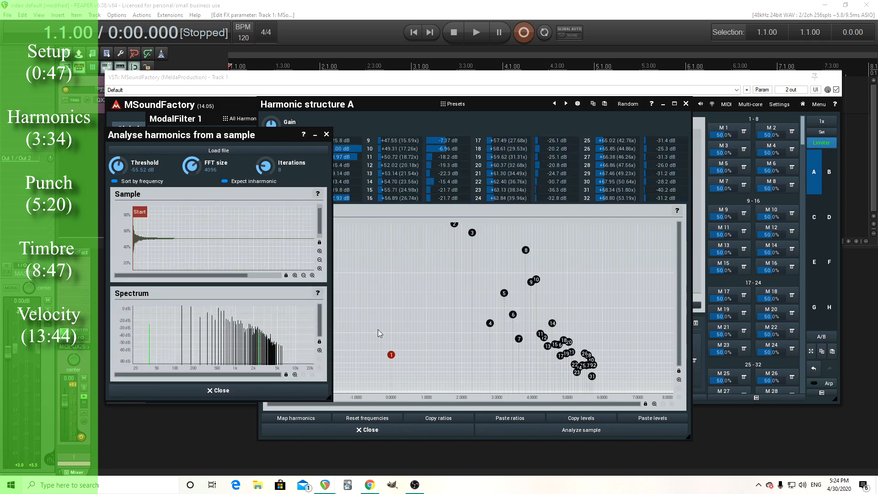
mouse_move(171, 187)
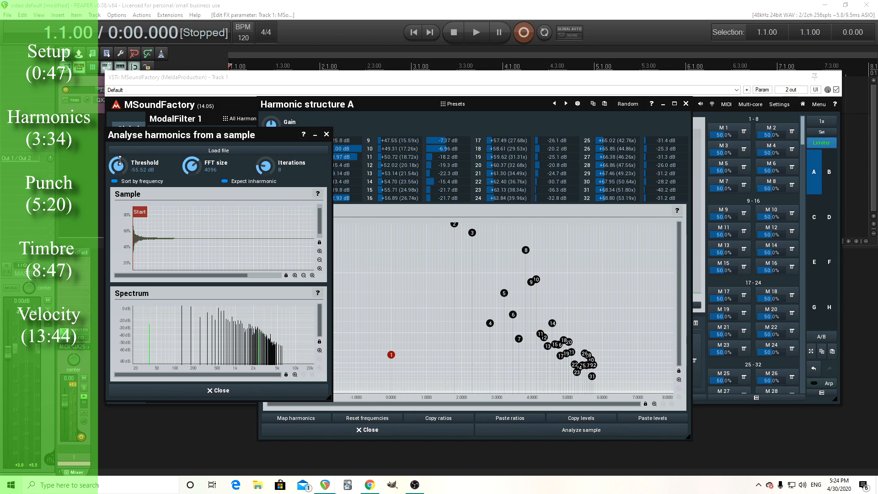
left_click_drag(118, 165, 118, 184)
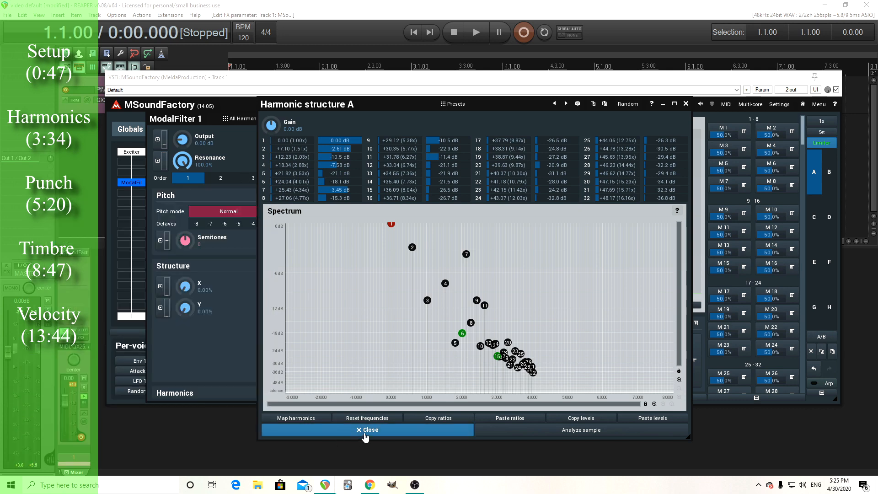
Step: Close the harmonic editor and lower the modal filter resonance to 52.4%
left_click(366, 429)
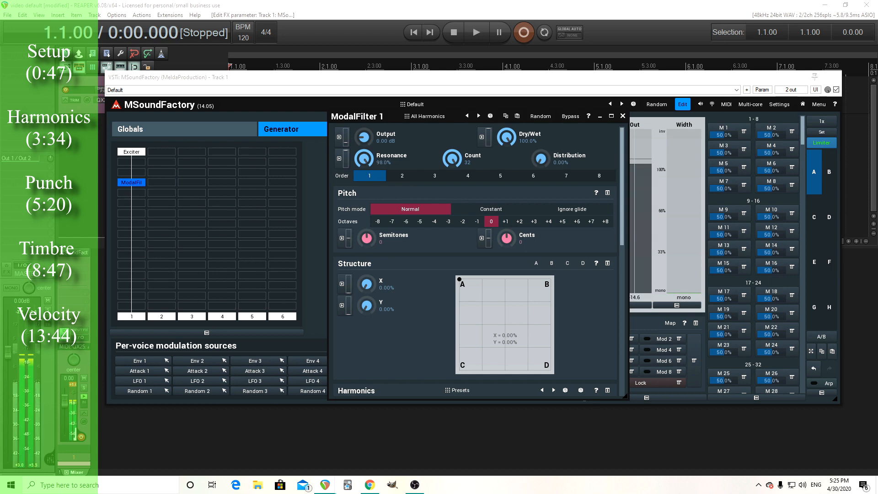
left_click_drag(362, 155, 362, 174)
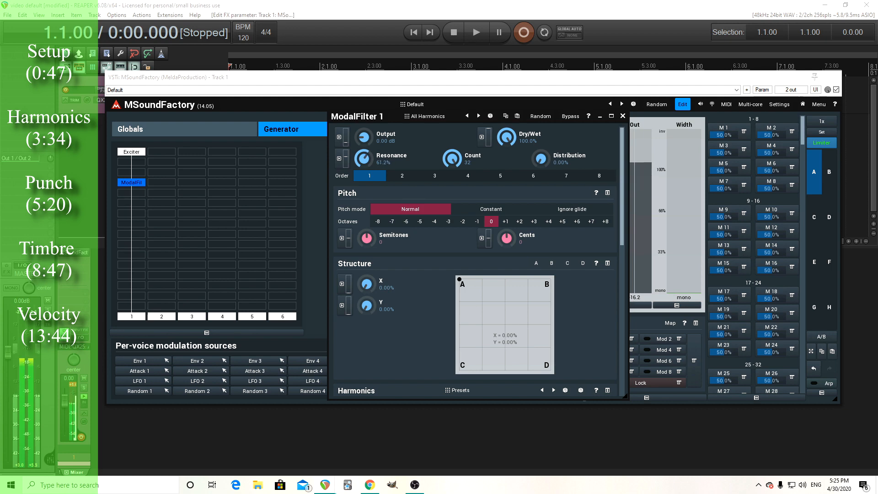
left_click_drag(363, 153, 362, 162)
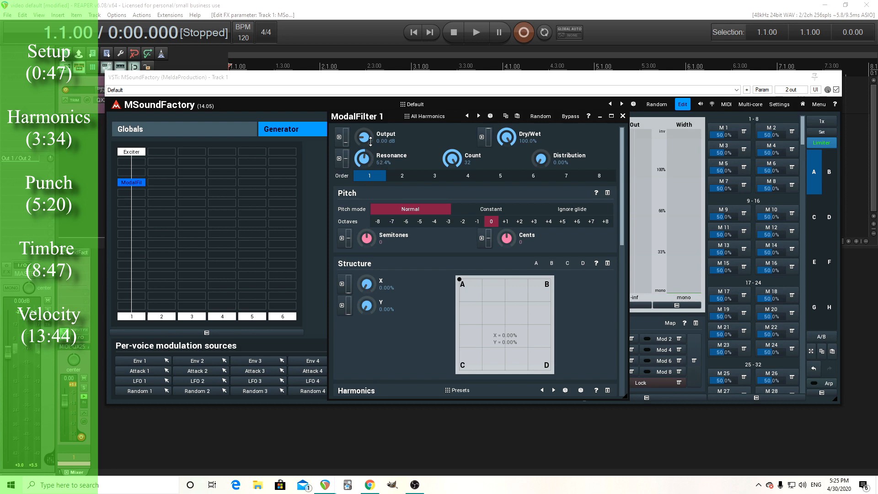
Step: Set the modal filter output gain to +9.20 dB
left_click_drag(363, 136, 363, 129)
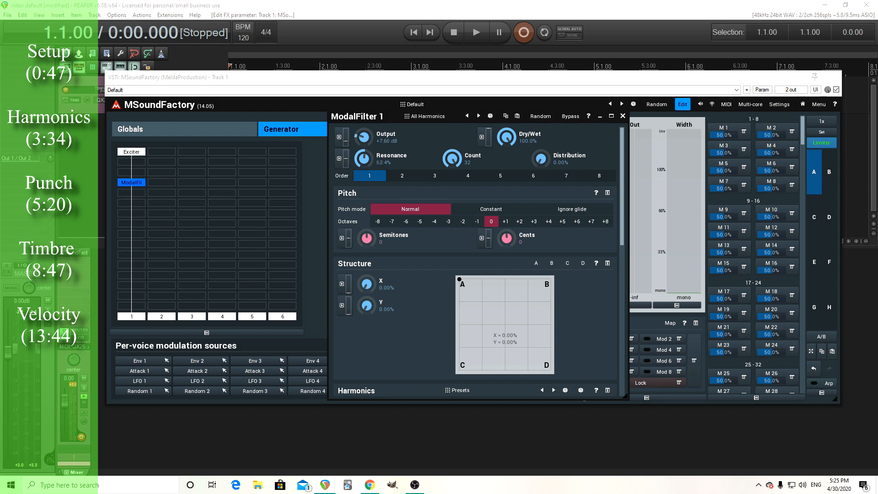
left_click_drag(375, 138, 375, 140)
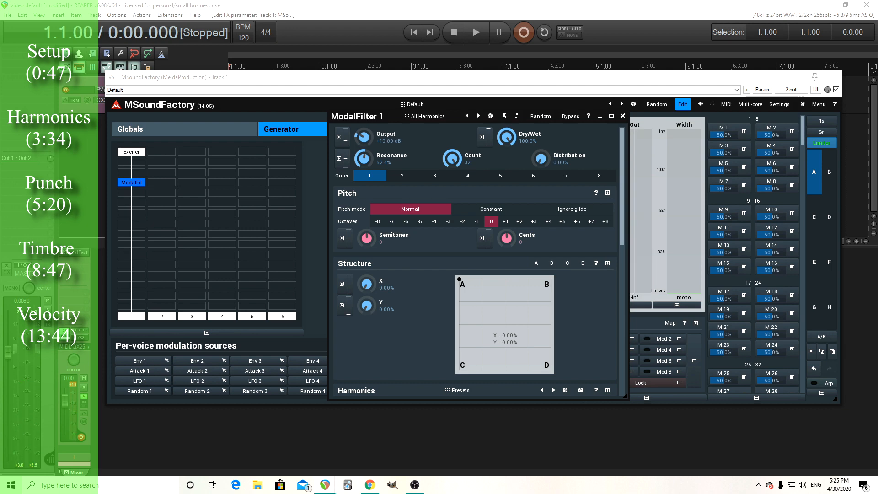
left_click_drag(362, 137, 362, 140)
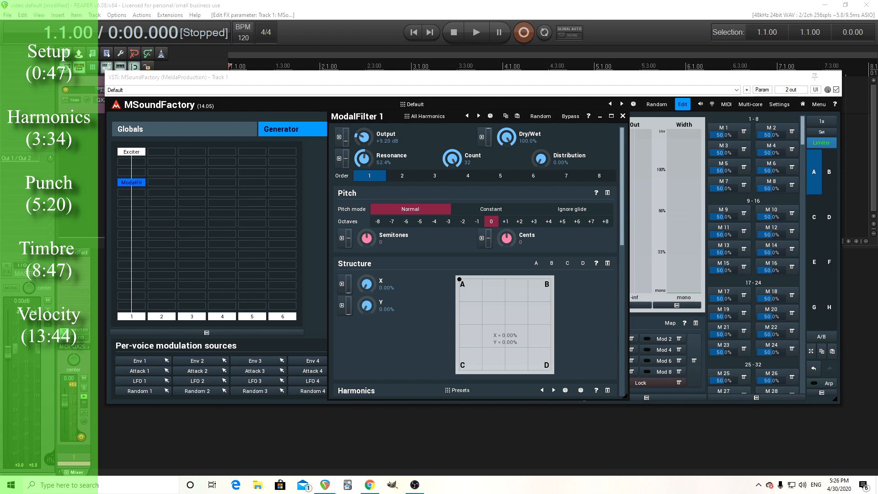
mouse_move(360, 115)
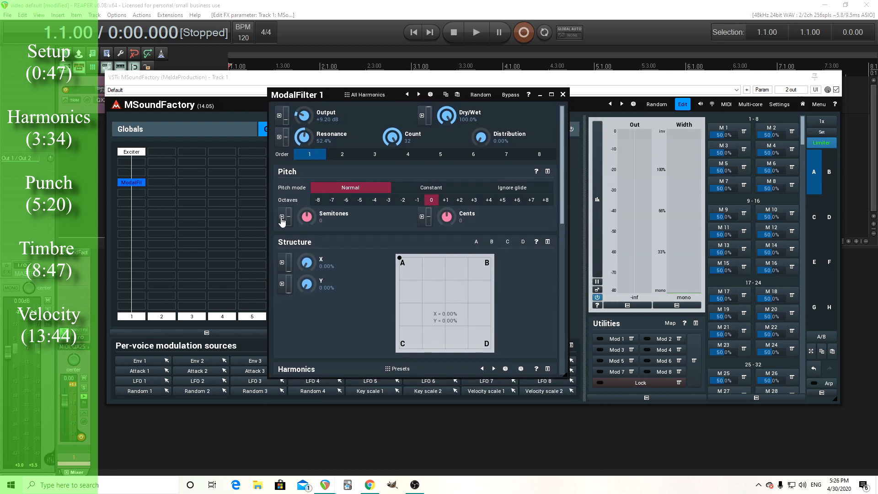
Step: Modulate Semitones with Attack 1, using a curved fall and an 18 ms time
left_click(282, 217)
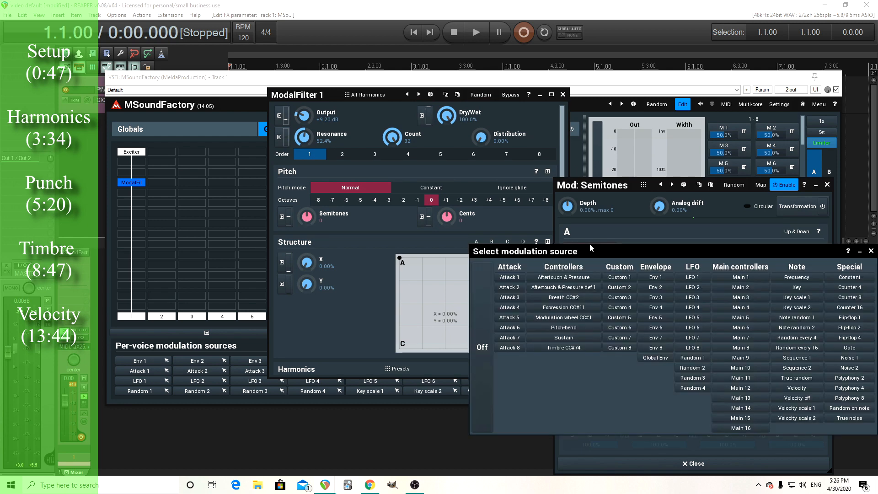
left_click(509, 276)
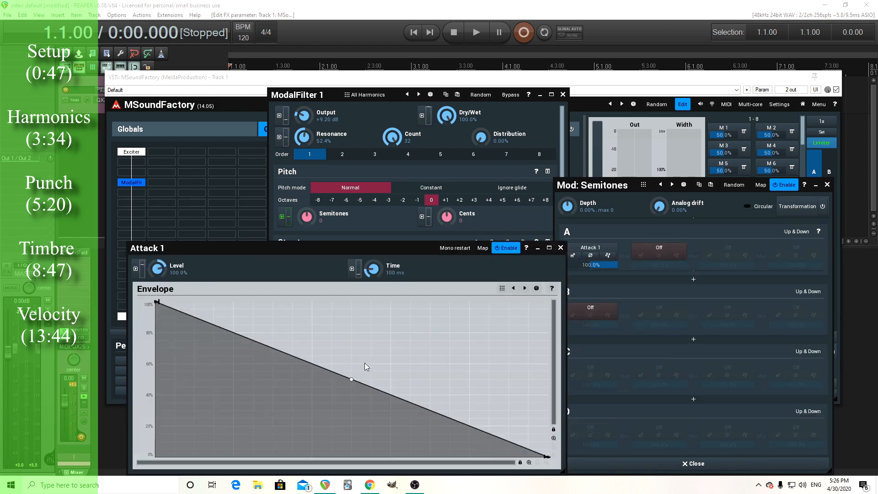
left_click_drag(351, 380, 351, 431)
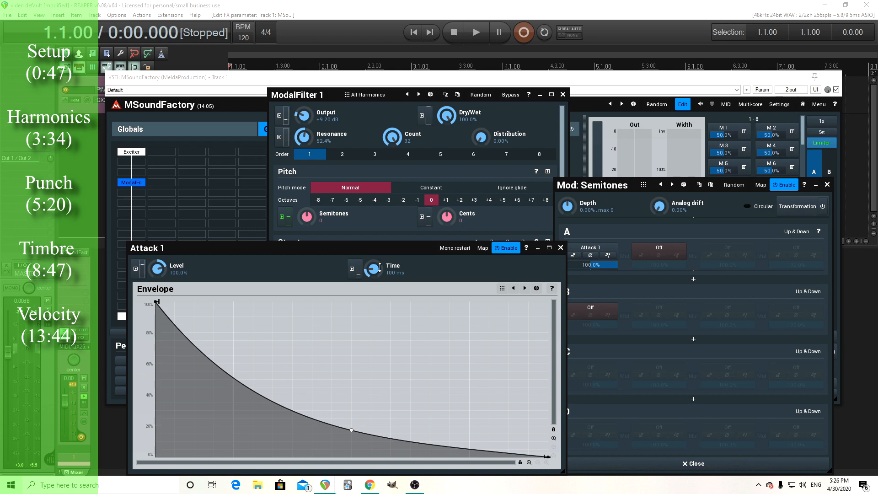
left_click_drag(373, 268, 373, 275)
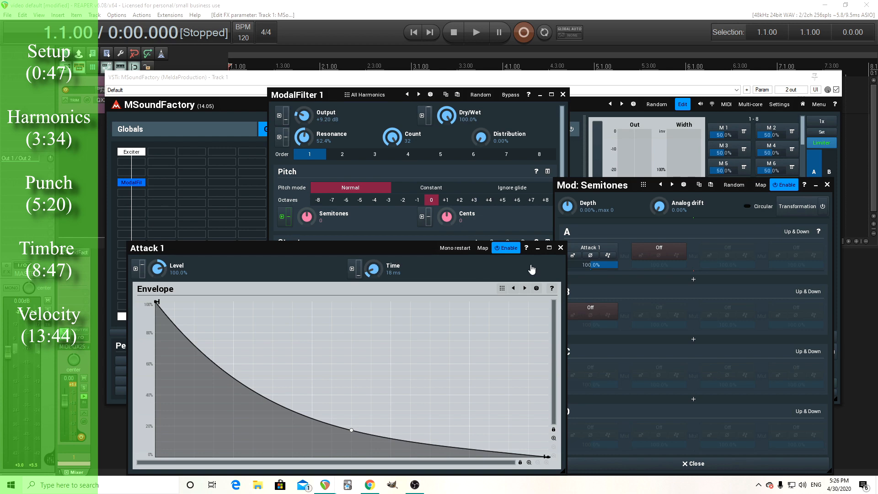
left_click(560, 248)
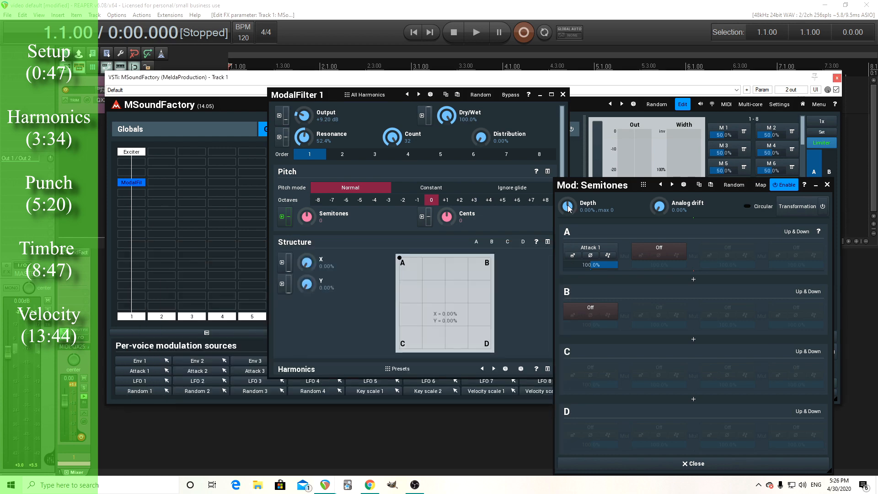
mouse_move(520, 215)
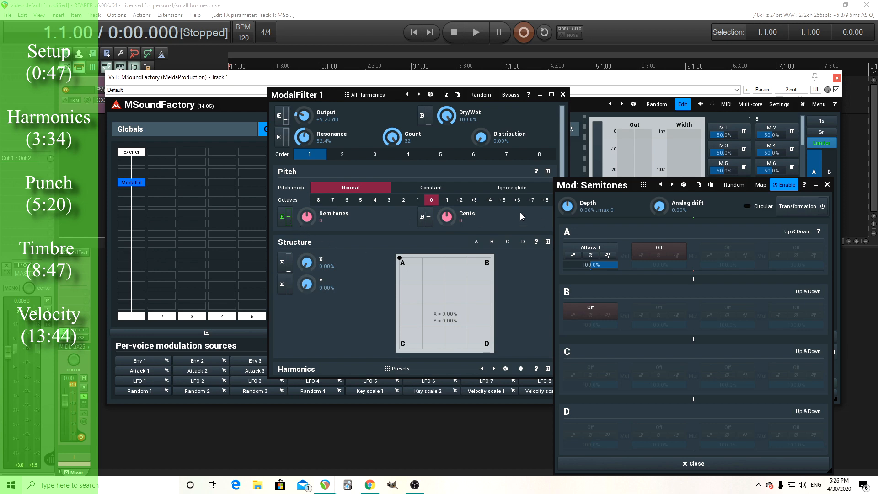
Step: Set the semitones modulation depth to 34.40%, compare it on/off, then close
left_click_drag(567, 203, 567, 190)
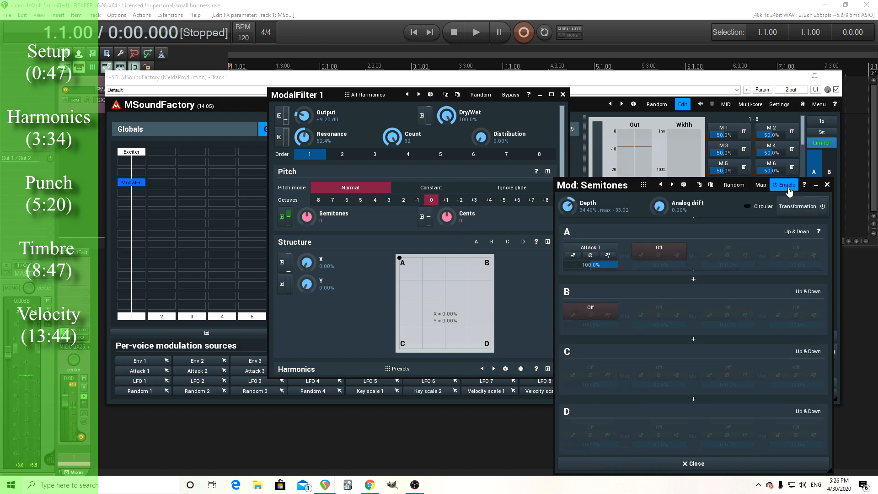
left_click(783, 184)
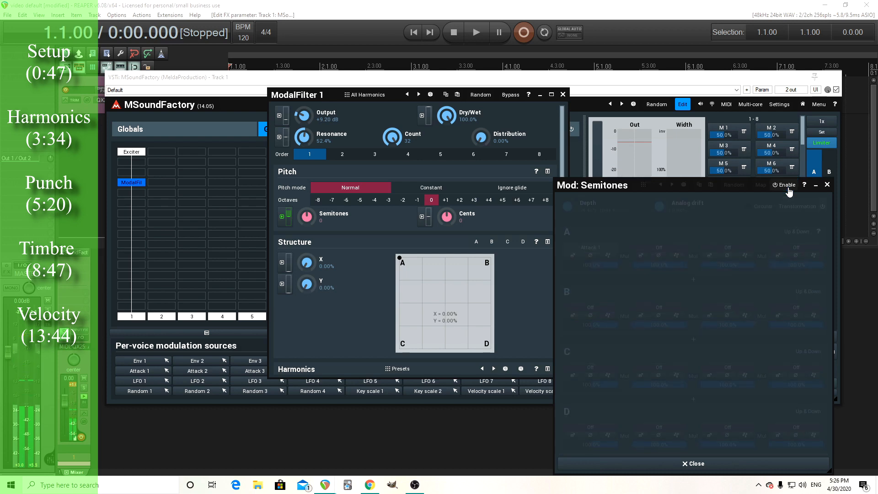
left_click(784, 185)
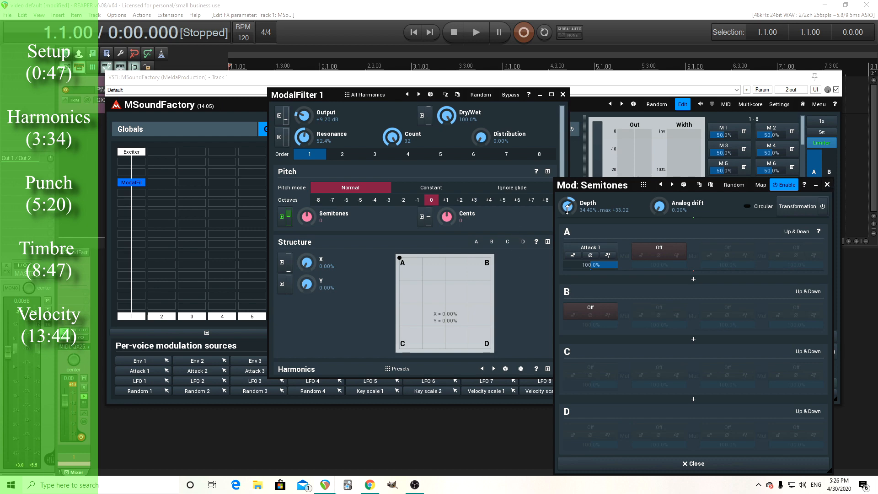
mouse_move(833, 187)
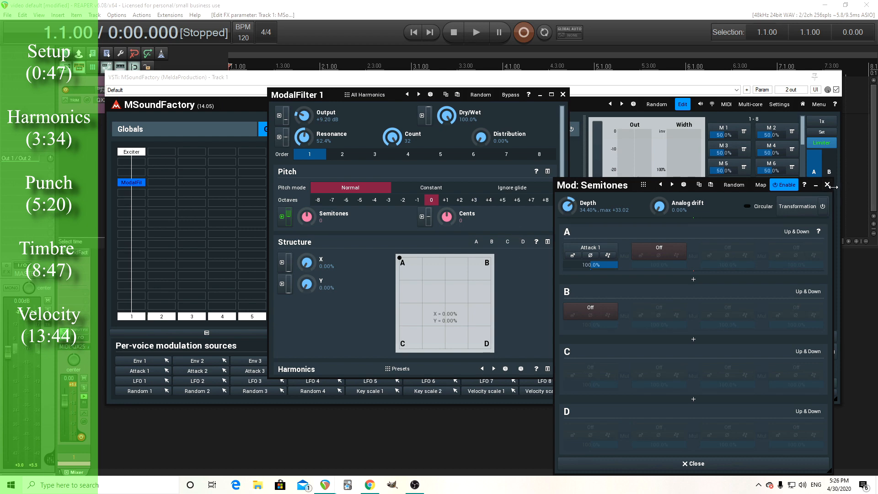
left_click(827, 185)
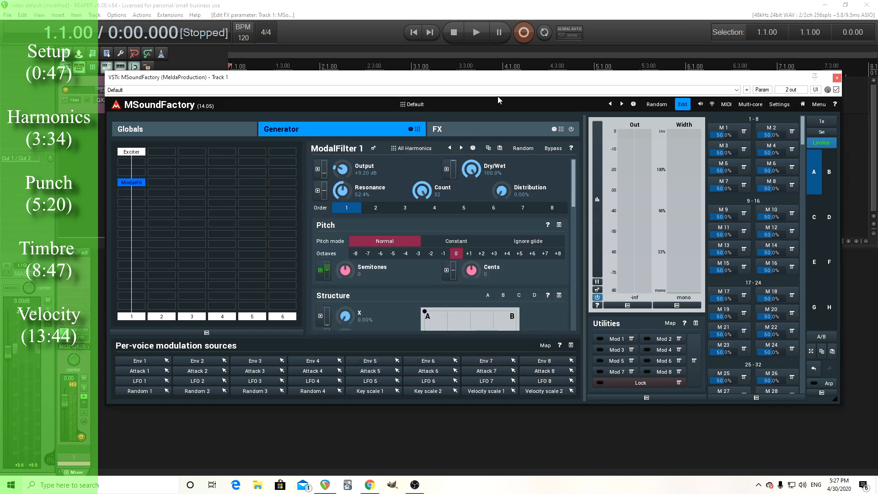
Step: Limit the playable note range to C2–C4 in the advanced Voicing settings
left_click(129, 129)
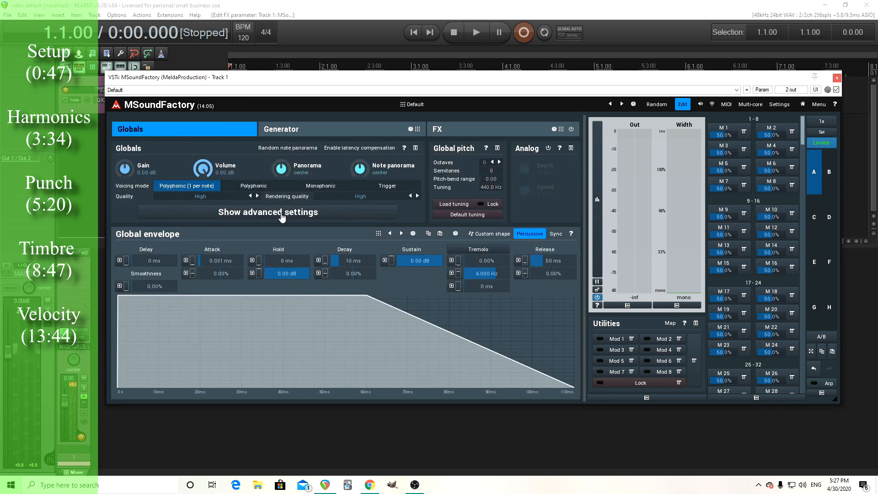
left_click(267, 211)
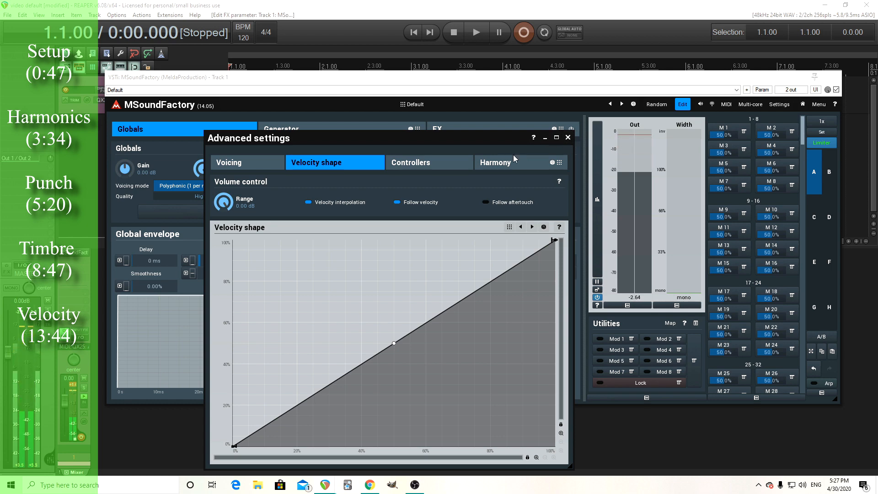
left_click(229, 162)
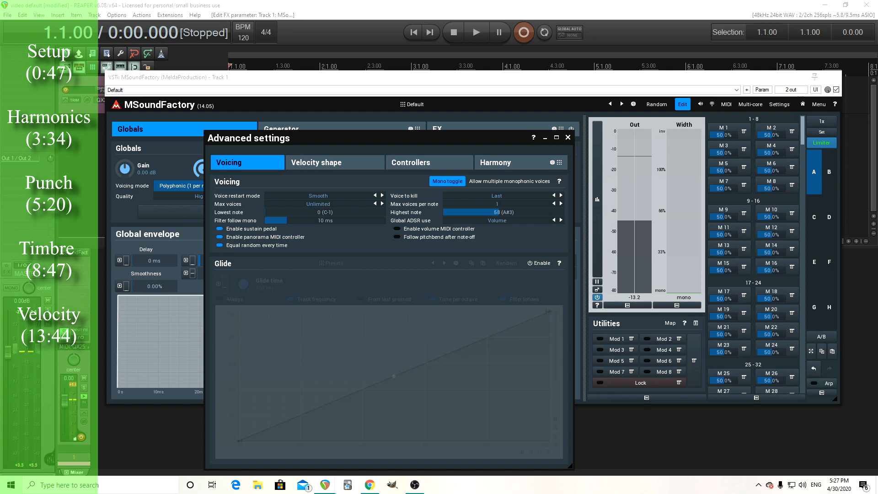
left_click(561, 212)
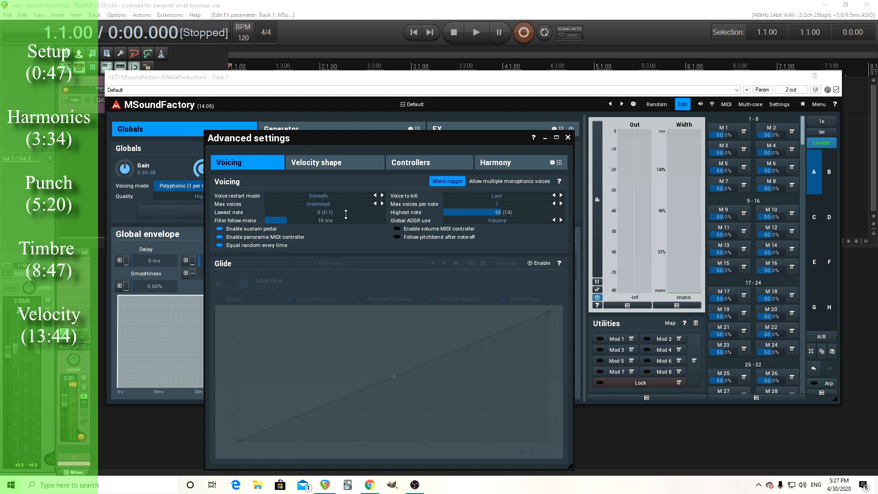
left_click_drag(257, 213, 274, 212)
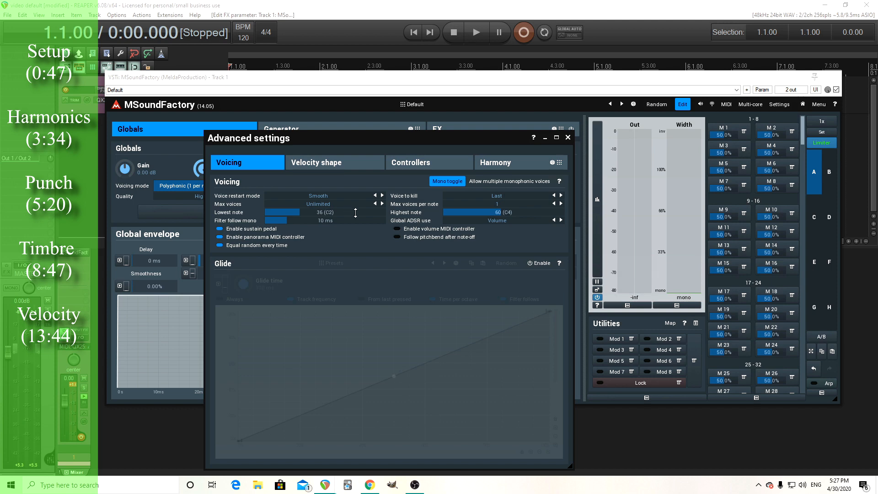
left_click(568, 138)
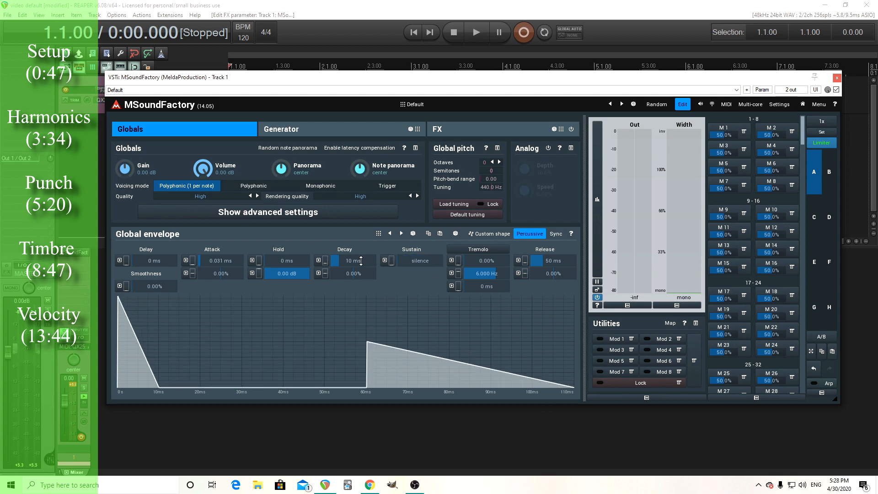
Step: Set global envelope decay to about 2.1 s, hold to 35 ms, hold level -4.10 dB
left_click_drag(348, 260, 348, 235)
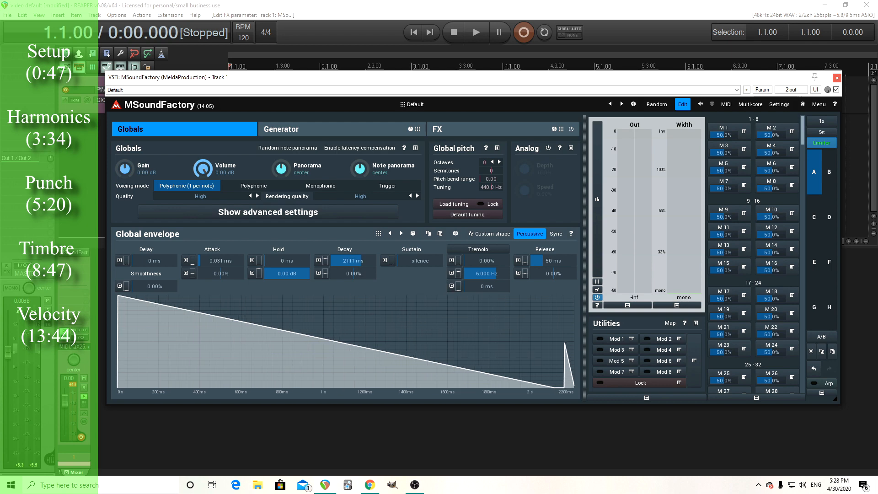
left_click_drag(350, 273, 349, 264)
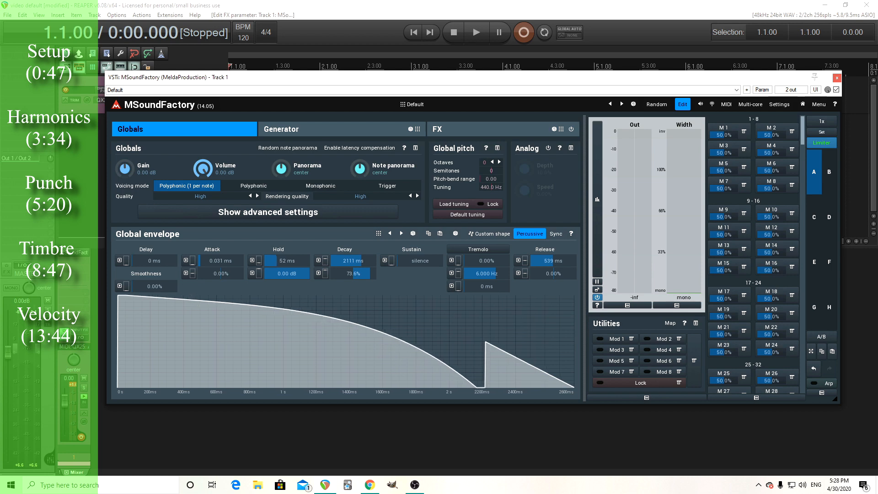
left_click_drag(286, 260, 286, 267)
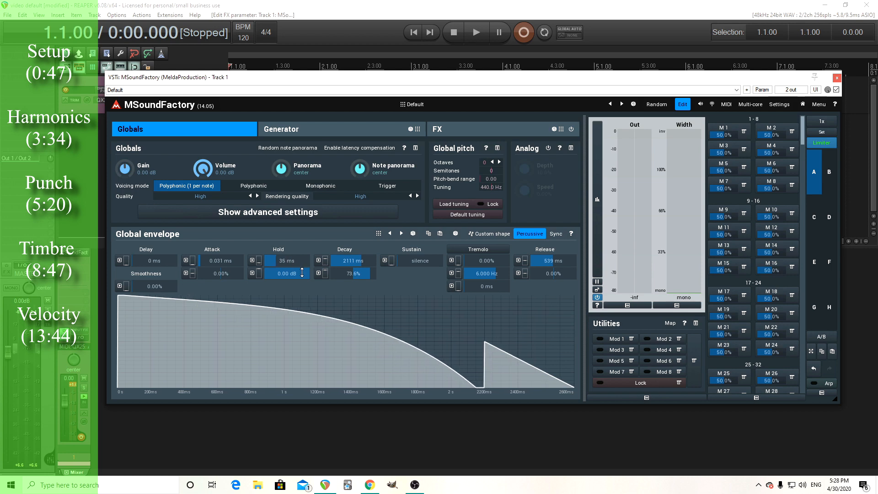
left_click_drag(287, 274, 286, 285)
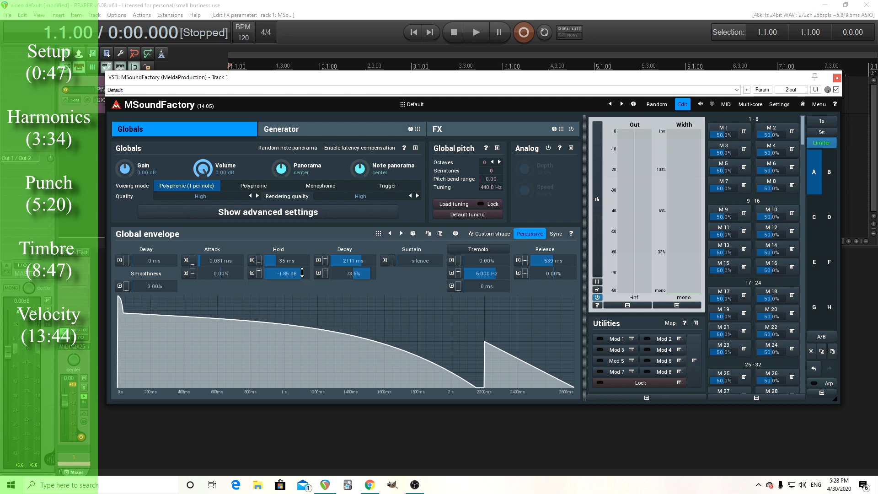
left_click_drag(287, 273, 287, 285)
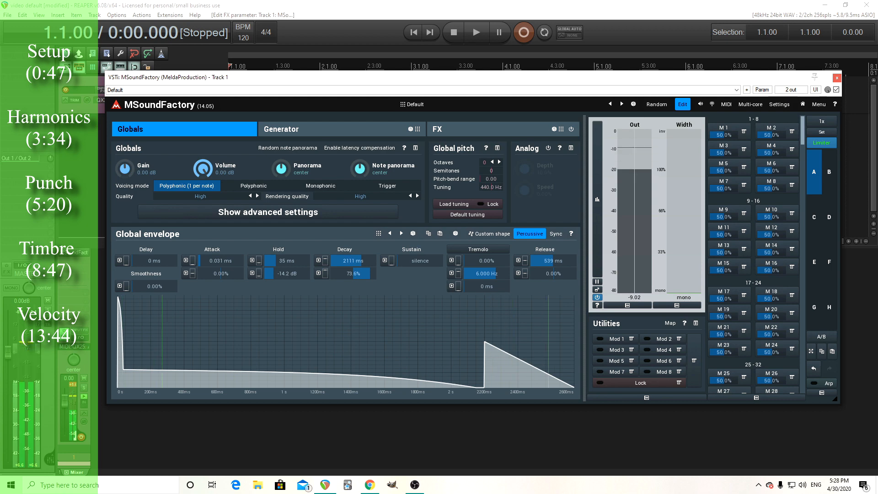
left_click_drag(289, 273, 289, 263)
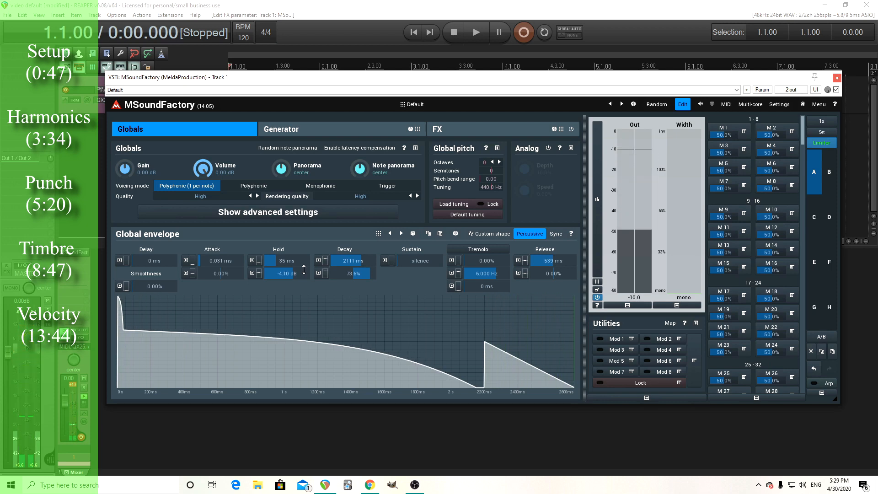
left_click_drag(285, 273, 284, 260)
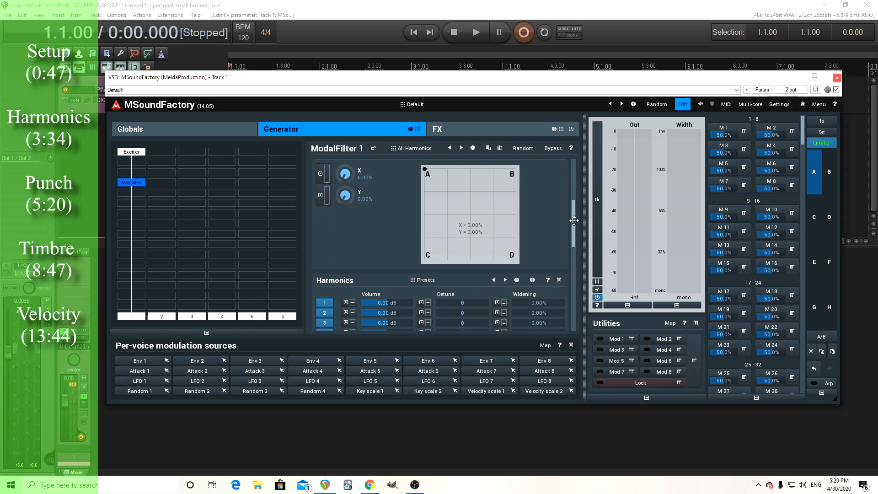
mouse_move(329, 308)
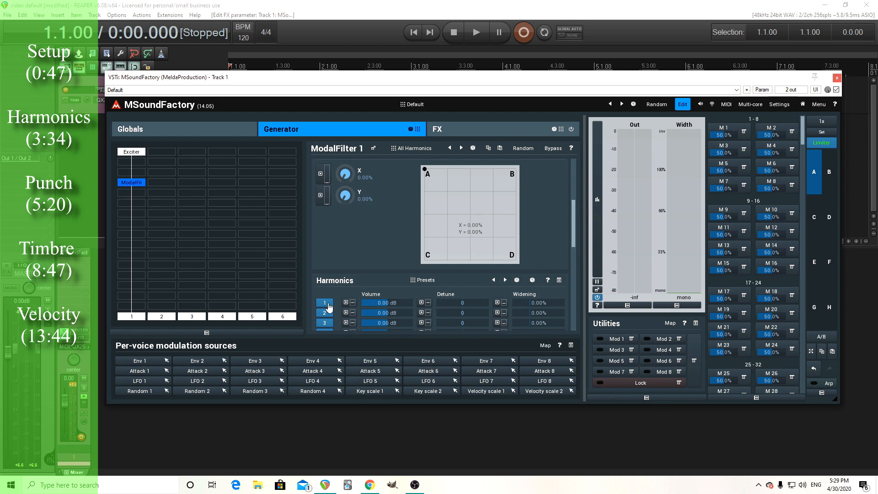
mouse_move(486, 311)
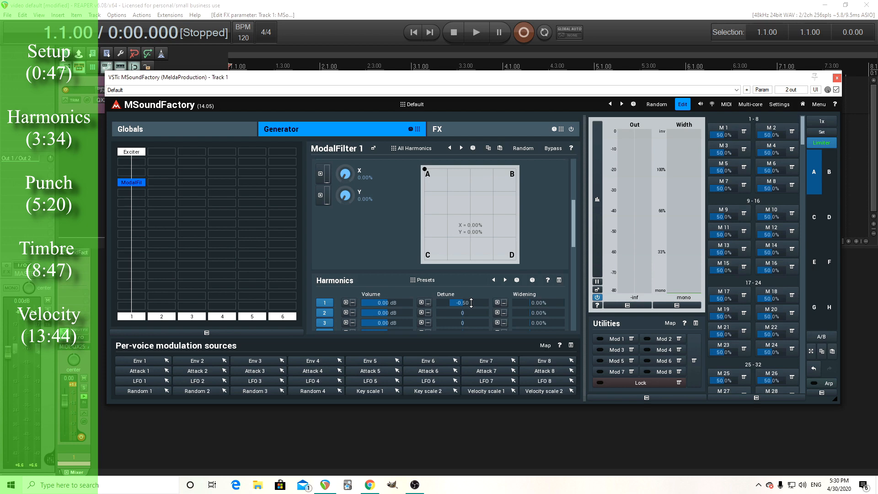
Step: Modulate Detune 1 with a curved, full-level 1000 ms Attack 2 envelope
left_click(424, 302)
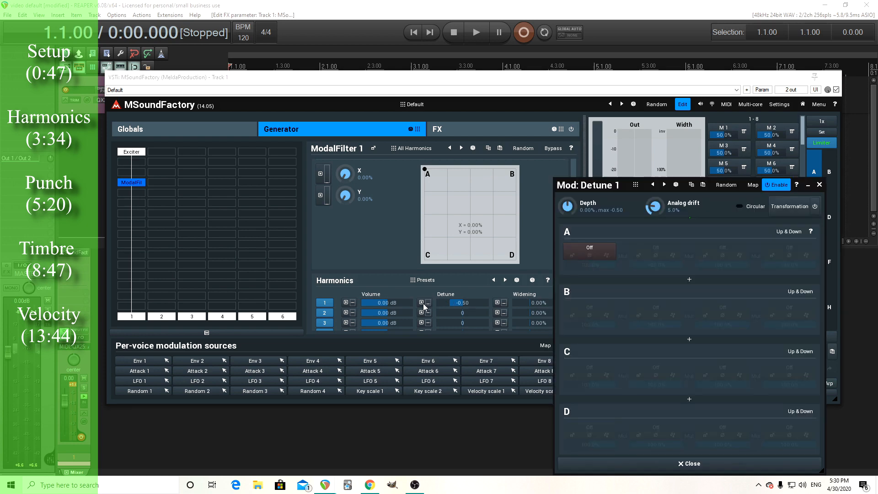
left_click(588, 248)
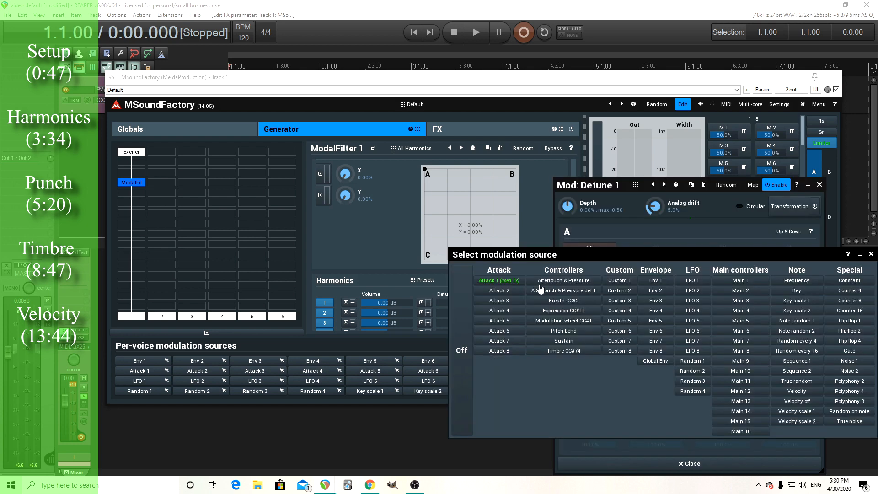
left_click(498, 290)
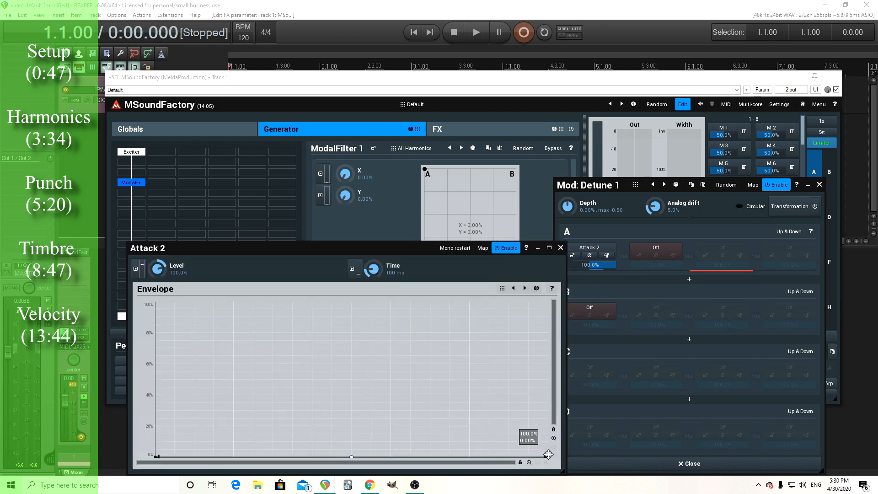
left_click_drag(546, 456, 546, 301)
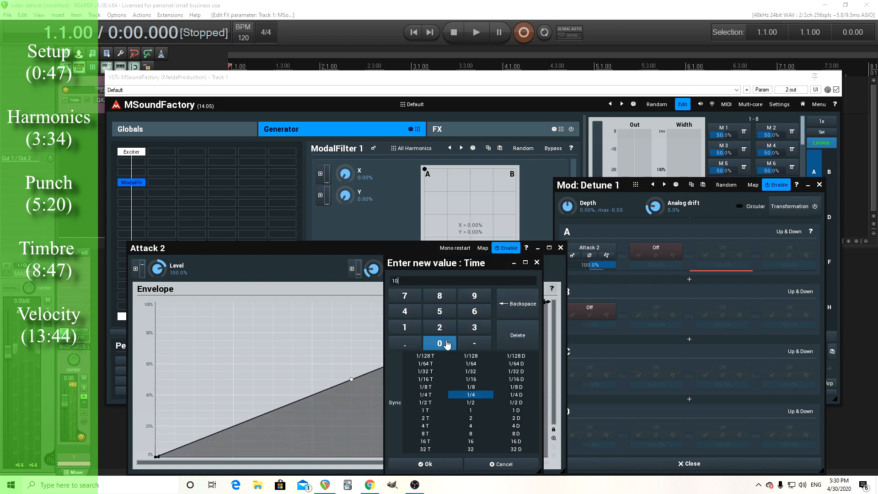
left_click(425, 464)
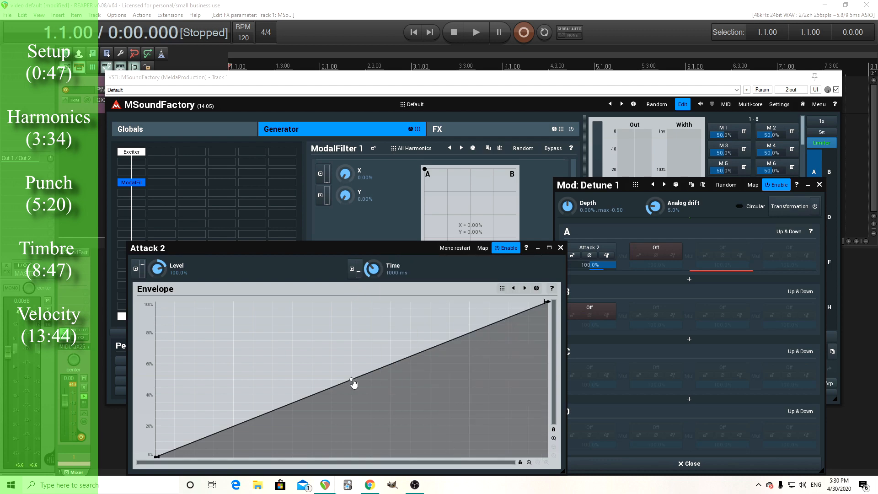
left_click_drag(352, 382, 351, 300)
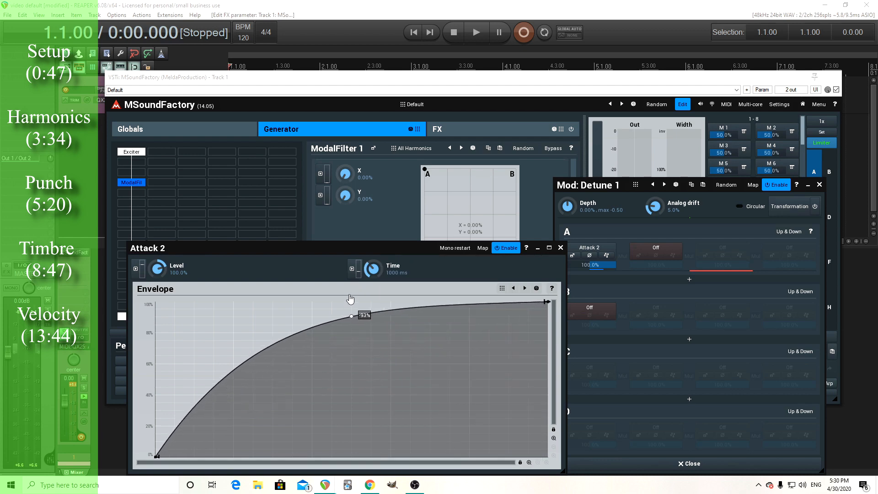
left_click_drag(351, 315, 351, 312)
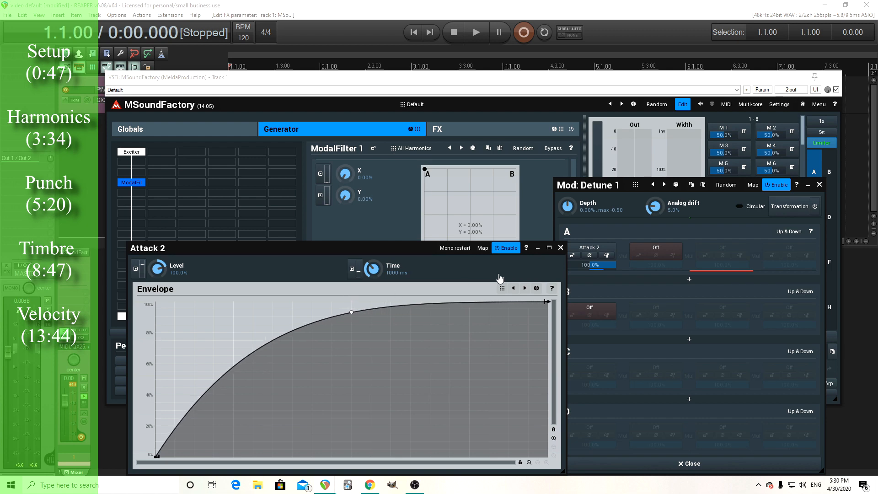
mouse_move(350, 313)
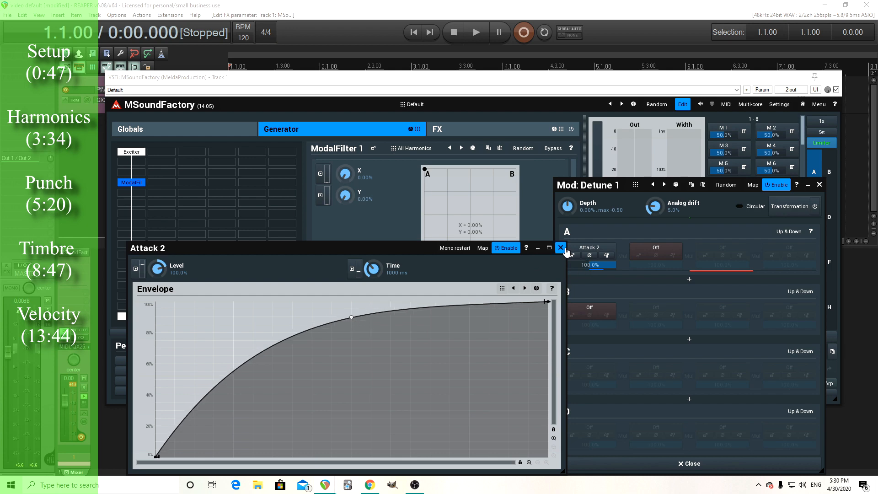
left_click(560, 248)
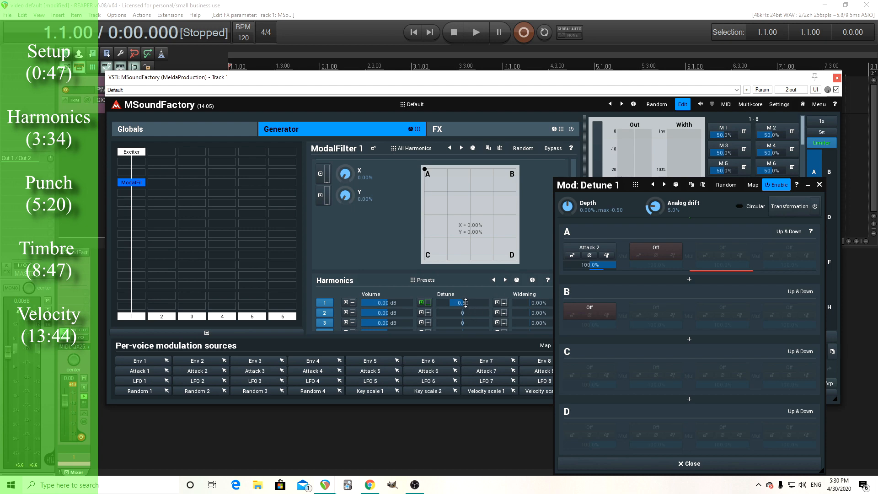
Step: Raise the detune modulation depth to 28.80%
left_click_drag(566, 205, 566, 196)
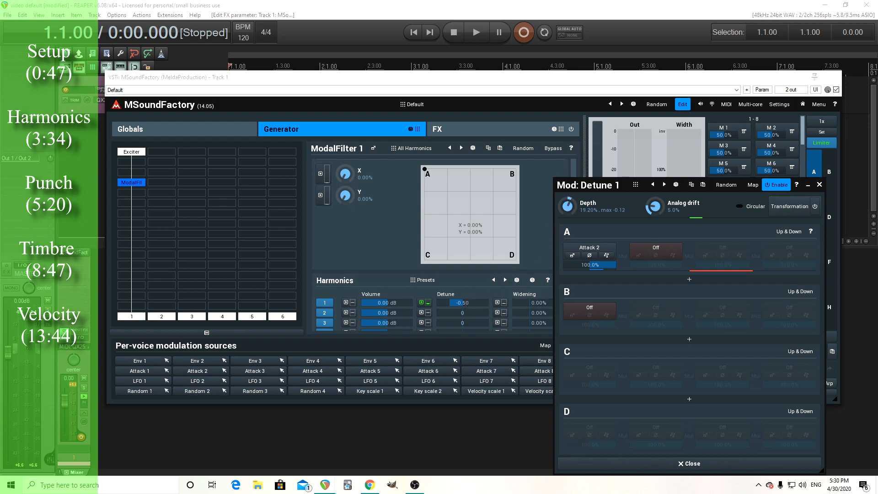
left_click_drag(567, 205, 567, 199)
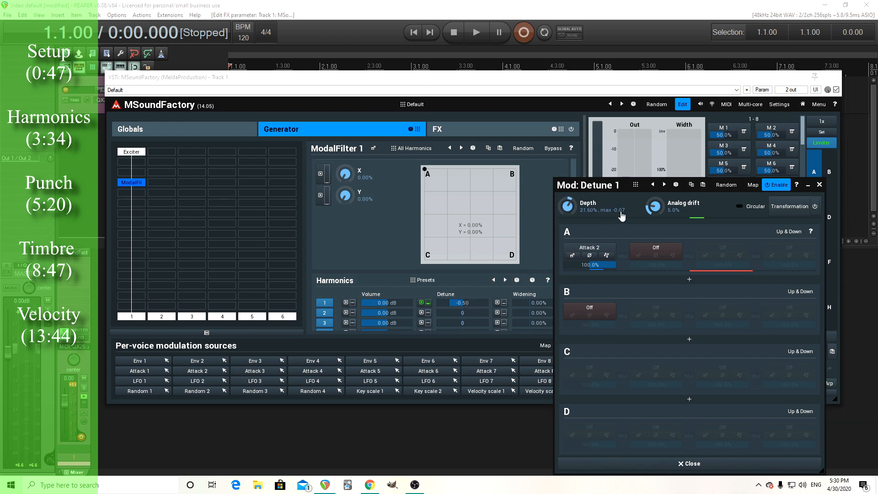
left_click_drag(567, 204, 567, 201)
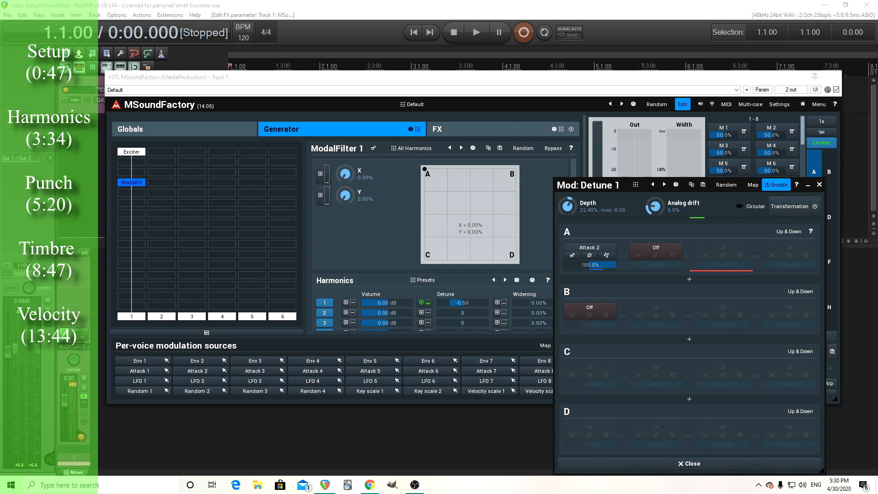
left_click_drag(566, 203, 567, 193)
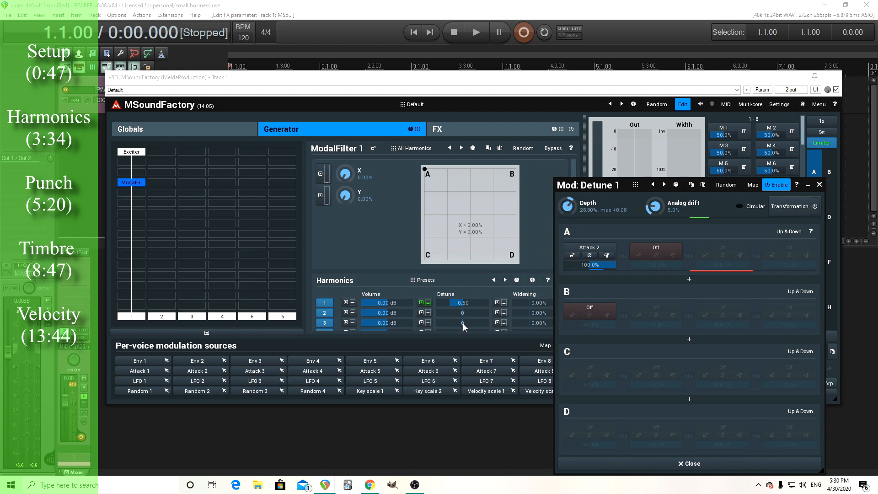
mouse_move(453, 311)
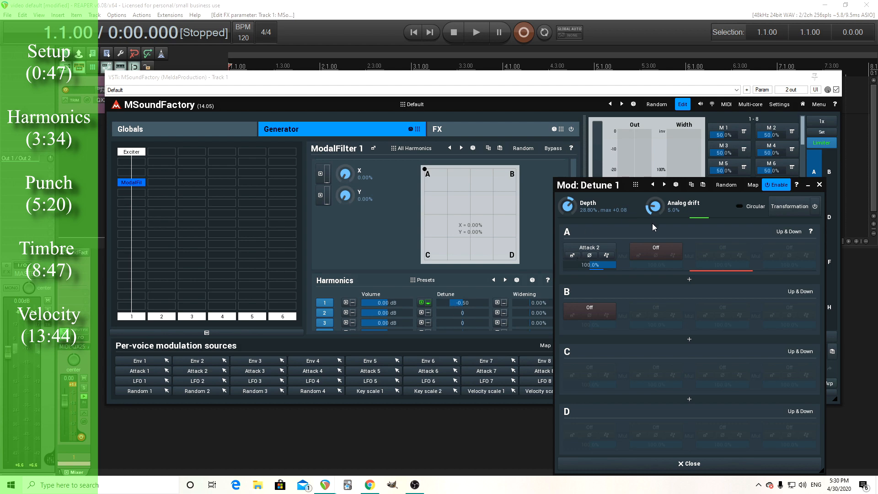
mouse_move(690, 261)
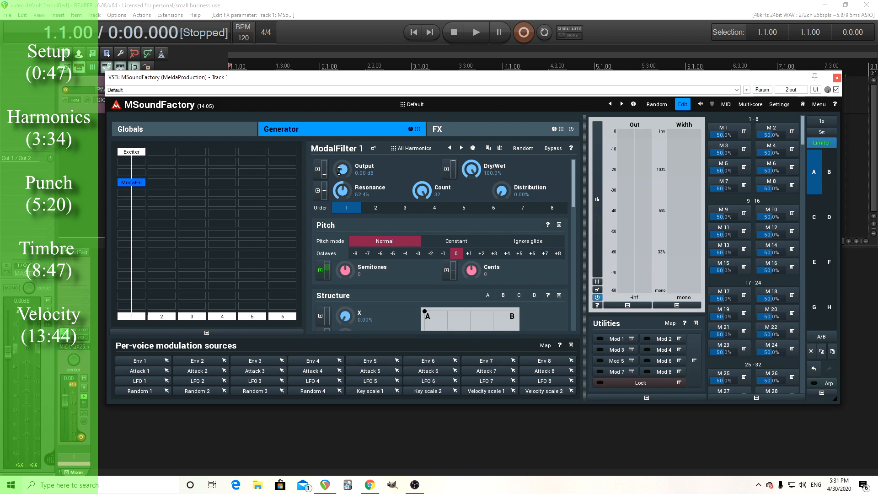
mouse_move(150, 226)
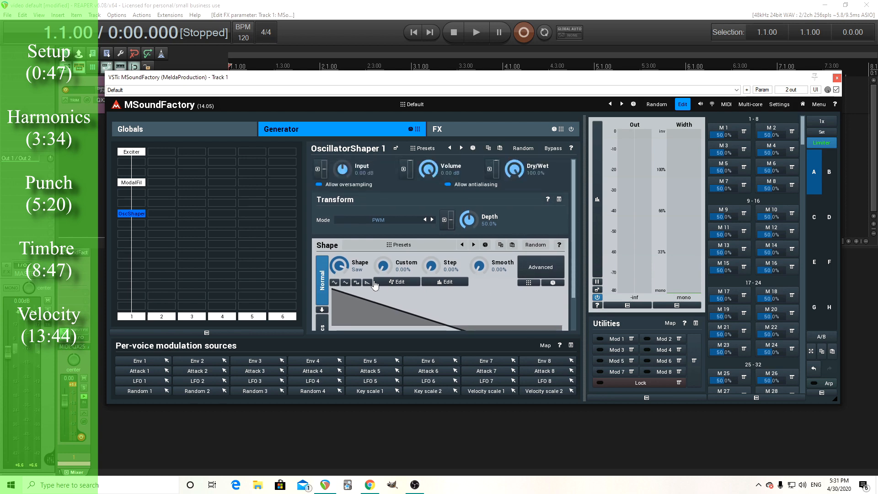
Step: Give the OscillatorShaper a sine shape and set its volume toward -10.4 dB
left_click(334, 281)
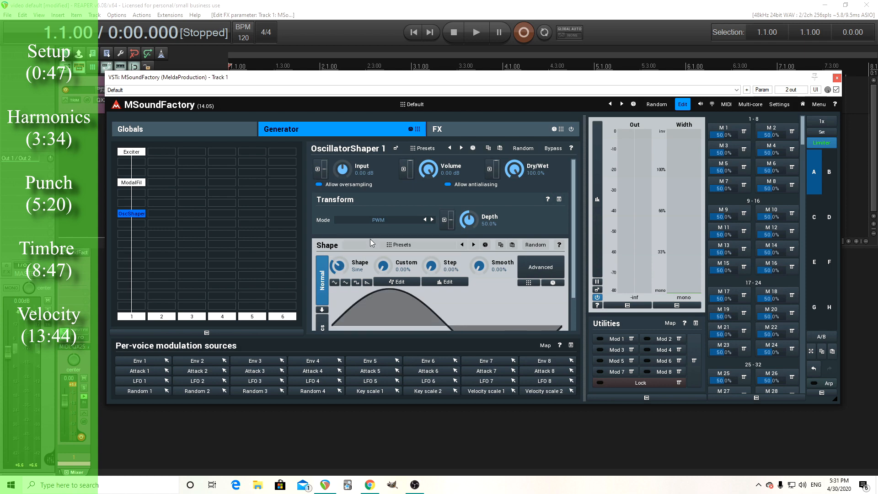
mouse_move(451, 178)
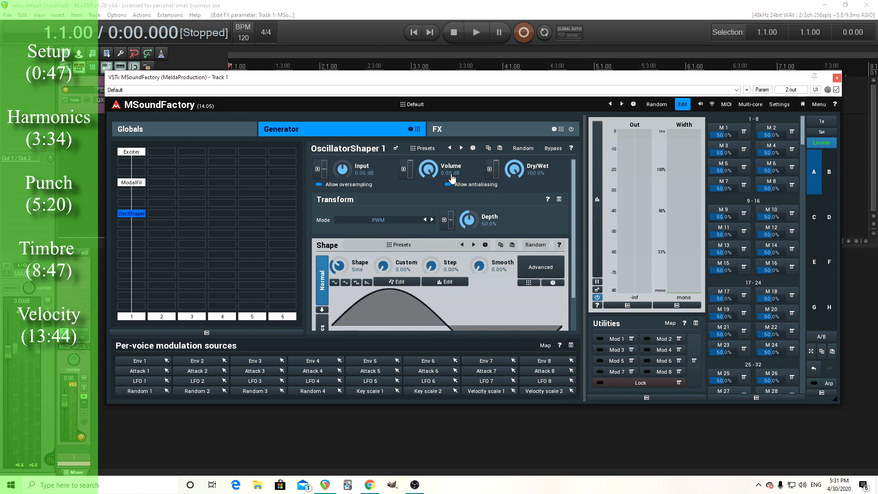
left_click_drag(427, 169, 427, 179)
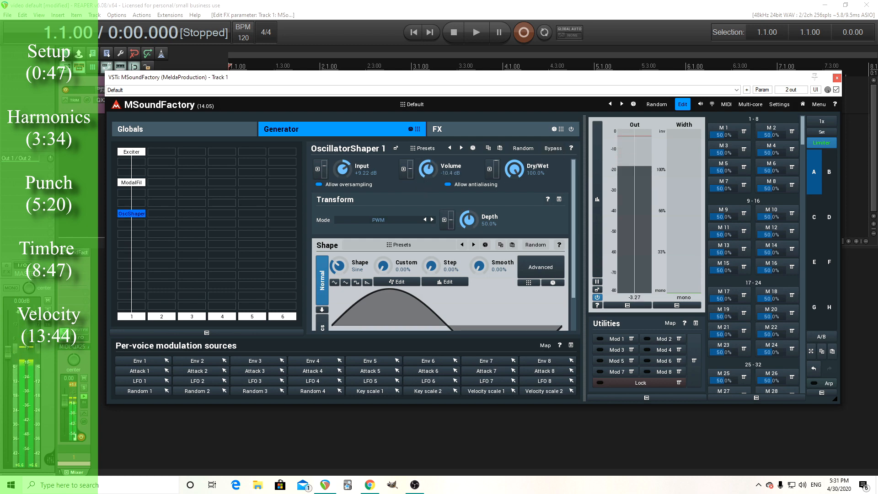
left_click(551, 148)
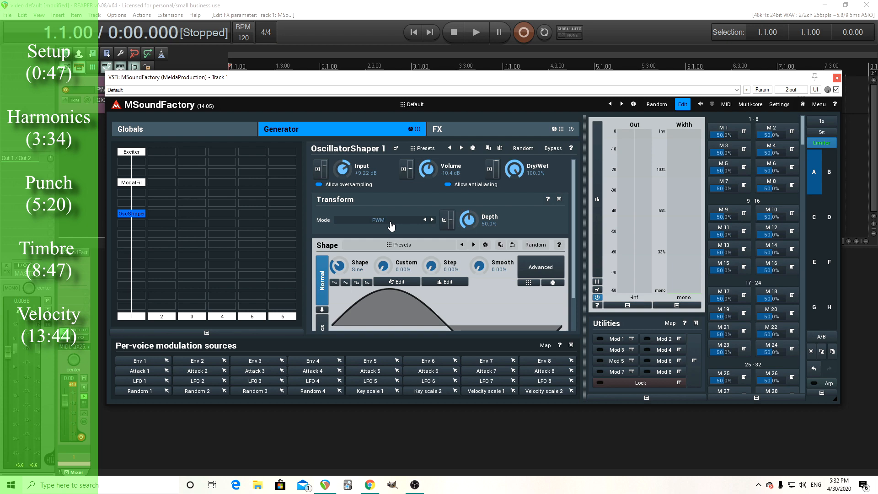
Step: Switch the shaper's transform mode to Bend with 40% depth
left_click(383, 220)
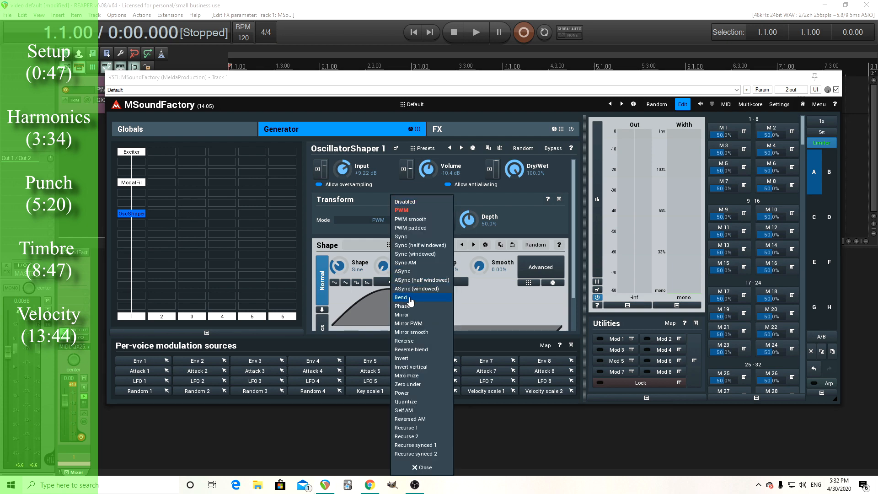
left_click(401, 297)
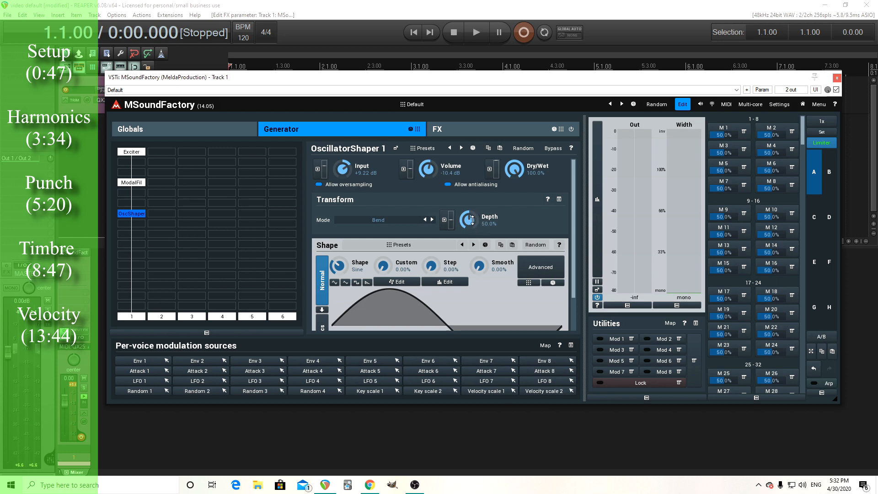
left_click_drag(469, 218, 469, 235)
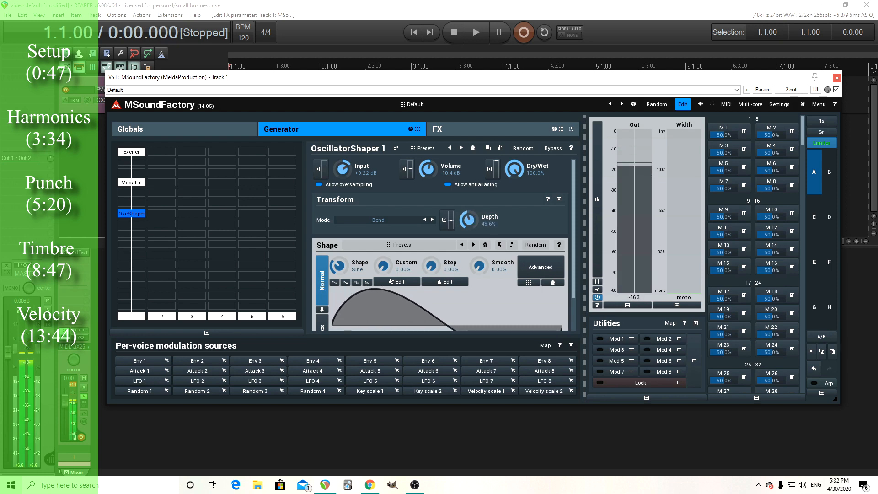
left_click_drag(469, 217, 469, 202)
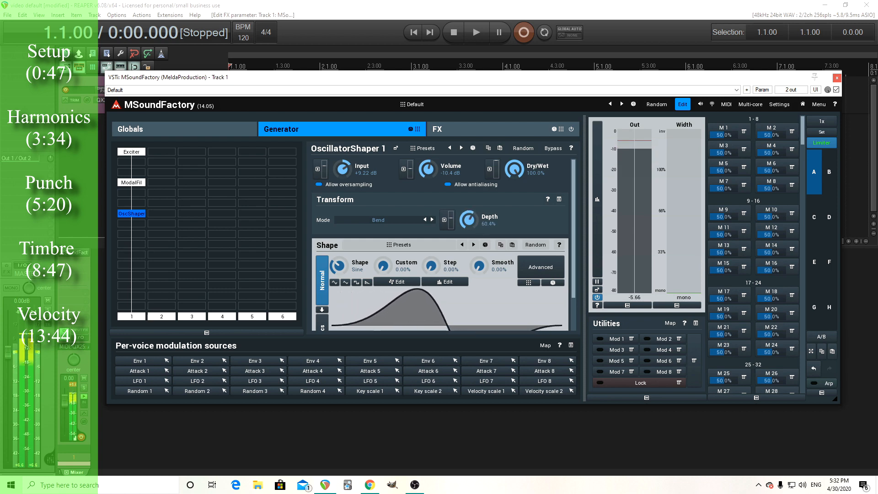
left_click_drag(469, 219, 469, 224)
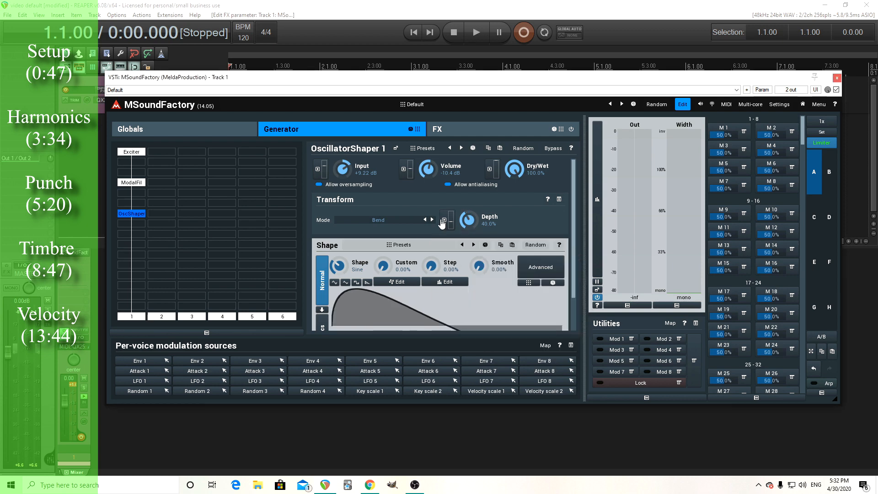
Step: Modulate the Bend depth from Velocity at about 19.2%
left_click(446, 220)
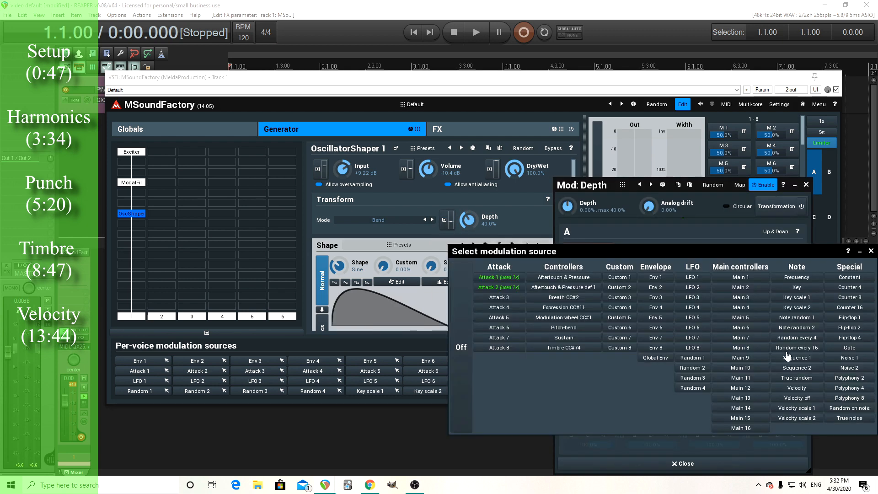
left_click(795, 387)
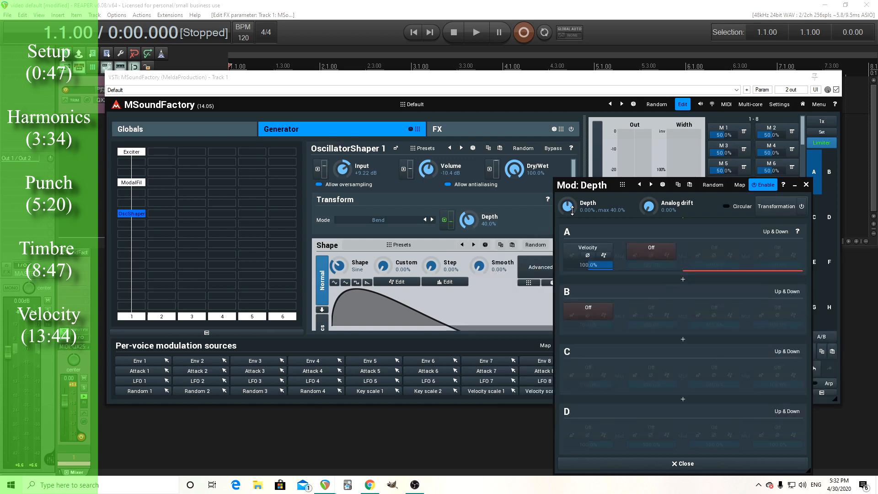
left_click_drag(567, 205, 567, 202)
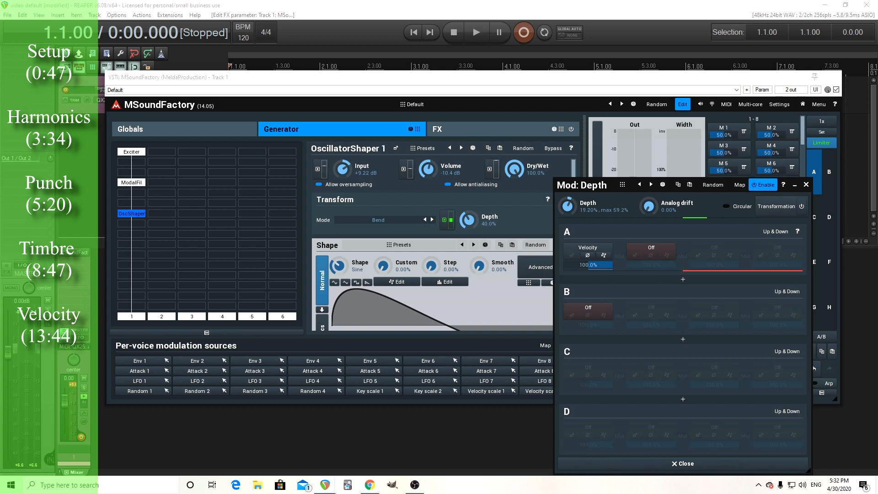
left_click(806, 185)
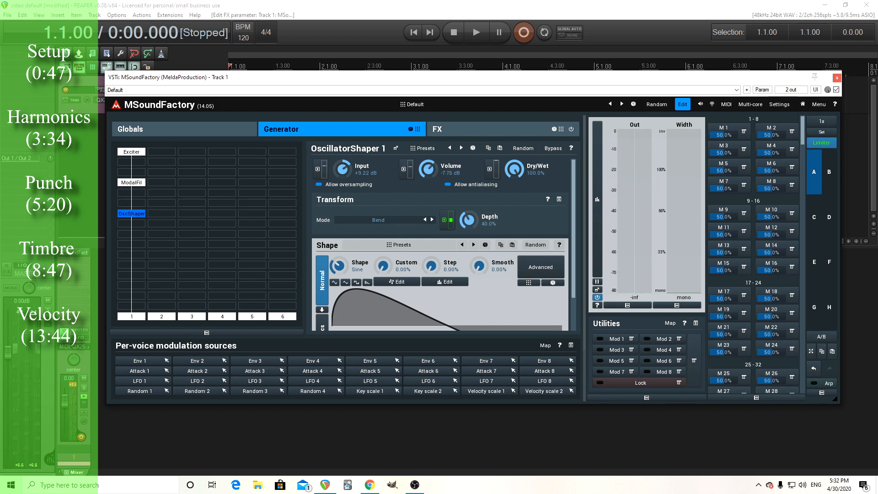
Step: Lower OscillatorShaper 1 volume to -8.42 dB
left_click_drag(426, 169, 426, 174)
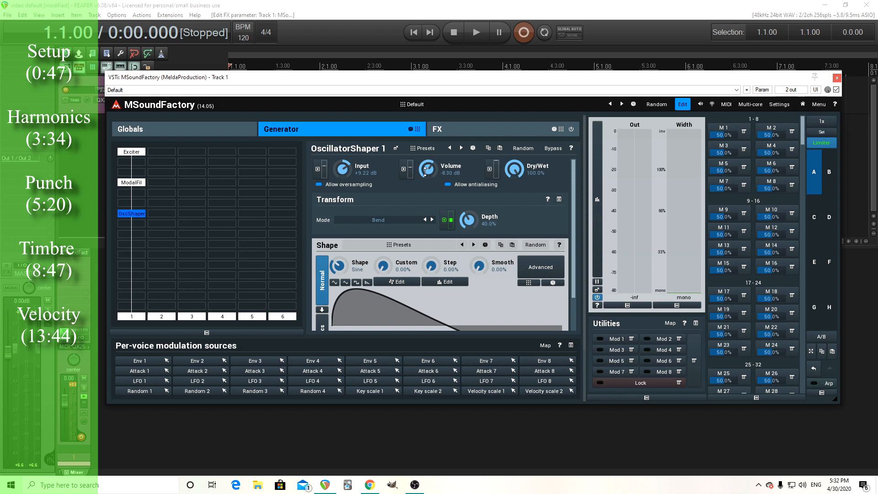
left_click_drag(426, 169, 426, 174)
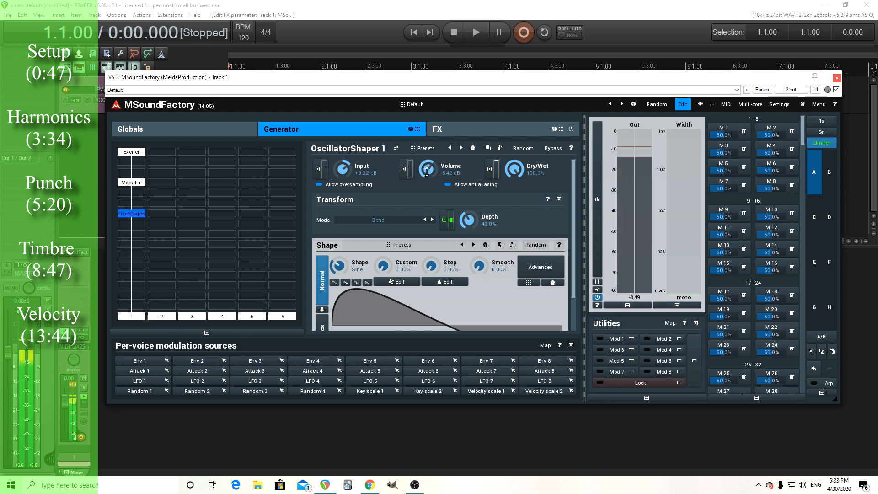
left_click_drag(427, 169, 427, 162)
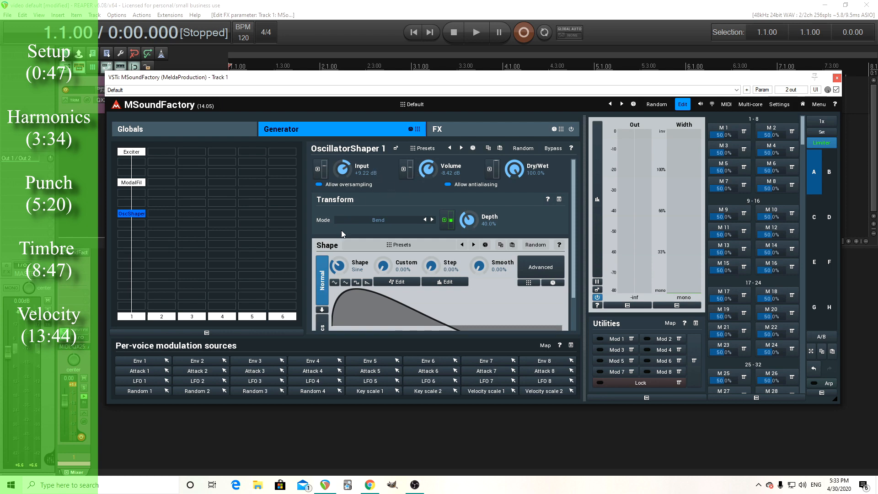
mouse_move(356, 231)
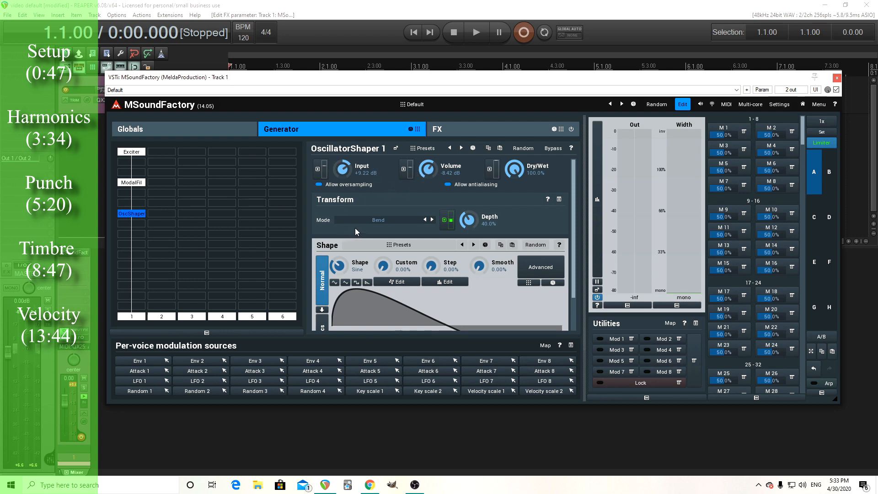
mouse_move(275, 219)
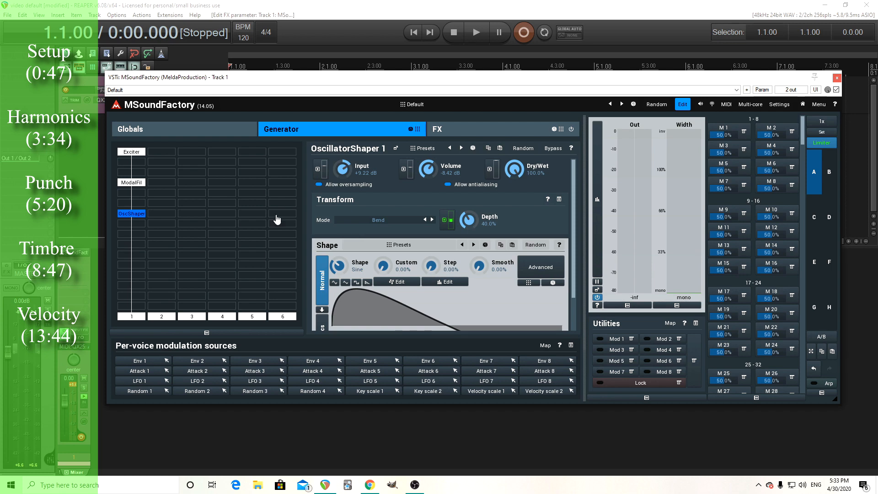
mouse_move(141, 203)
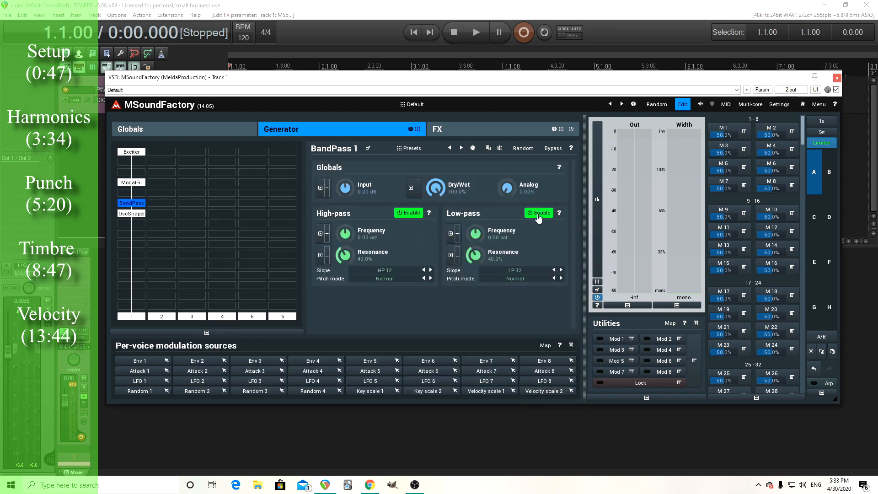
Step: Make BandPass 1 high-pass only: HP 24 slope, Constant pitch mode, 30% resonance
left_click(538, 212)
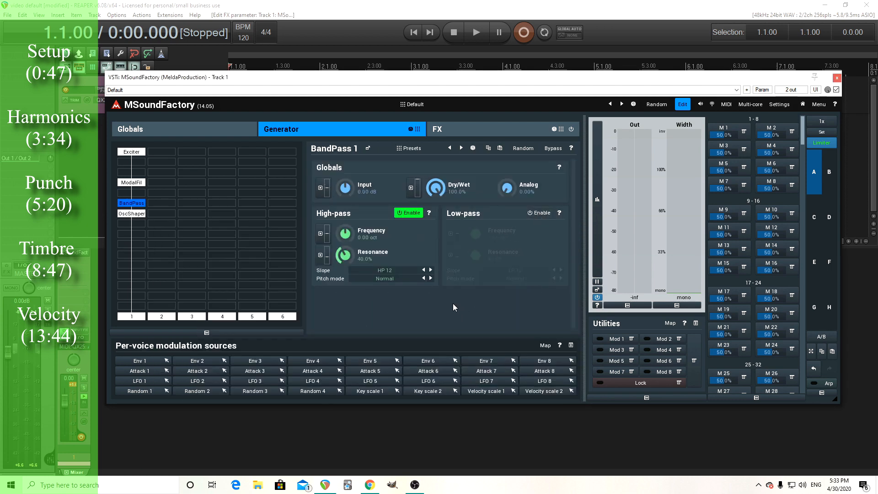
left_click(431, 270)
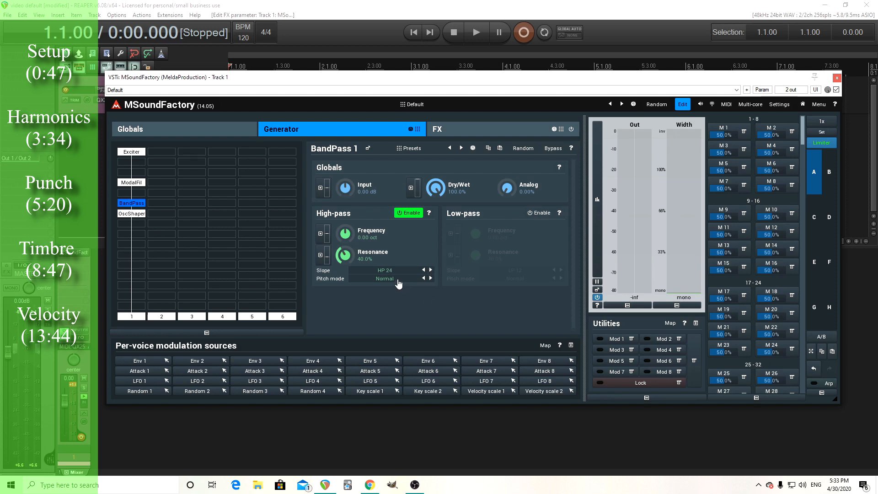
mouse_move(396, 280)
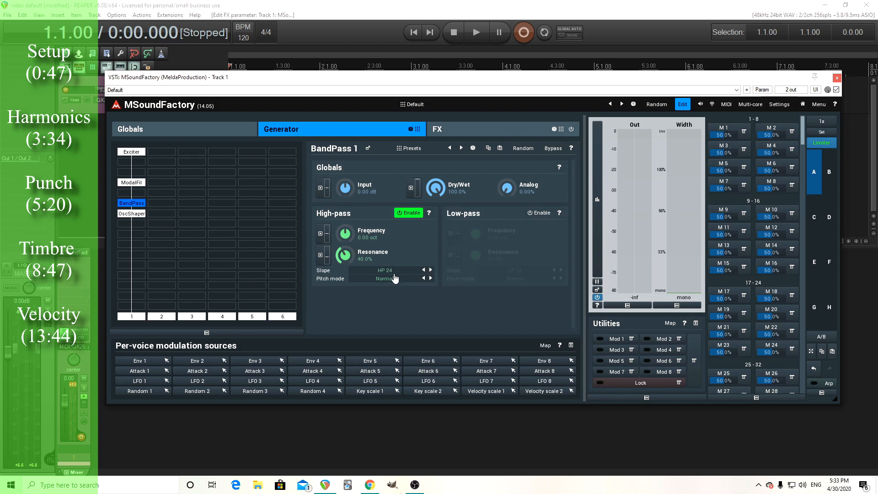
left_click(385, 279)
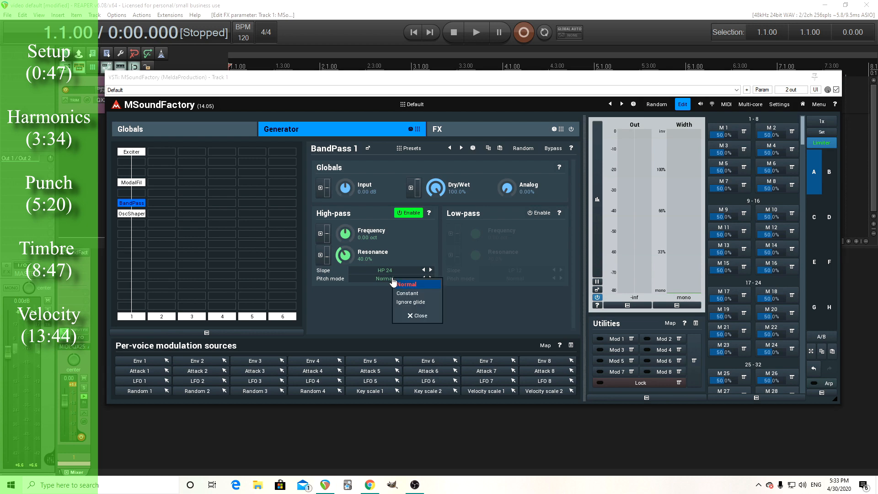
mouse_move(407, 292)
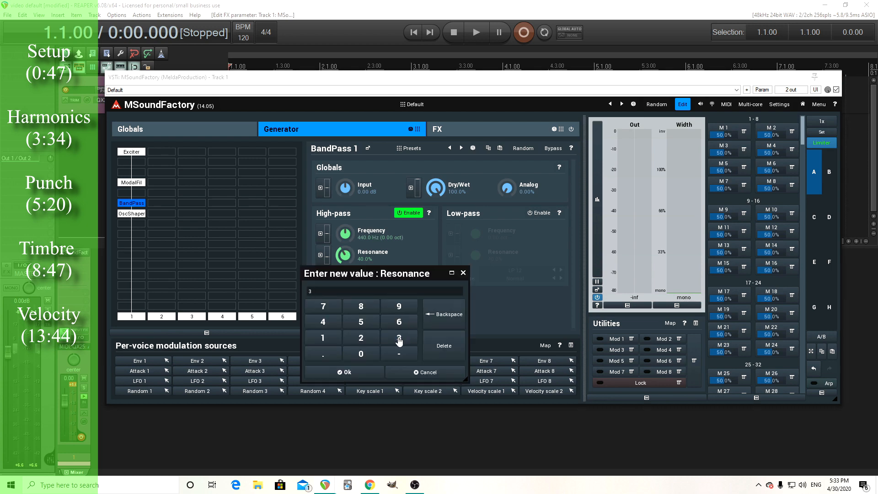
left_click(344, 372)
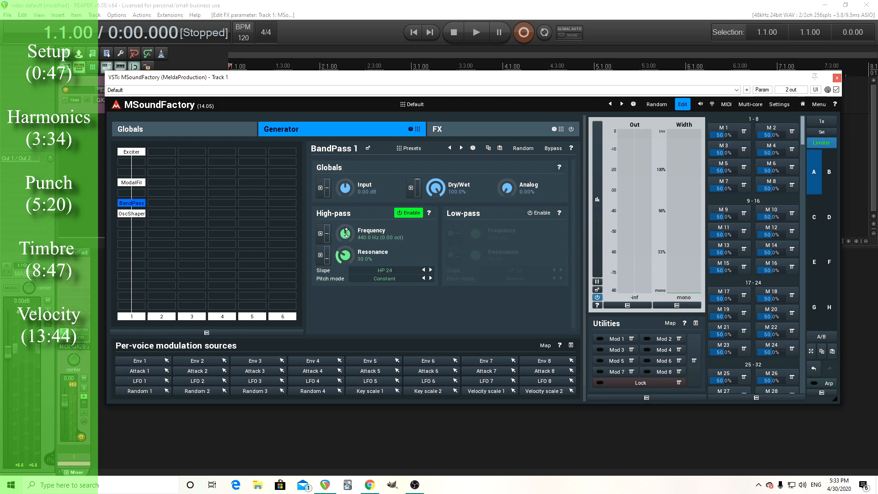
Step: Tune the high-pass to about 132.8 Hz with 28% resonance, then disable it
left_click_drag(345, 232, 345, 252)
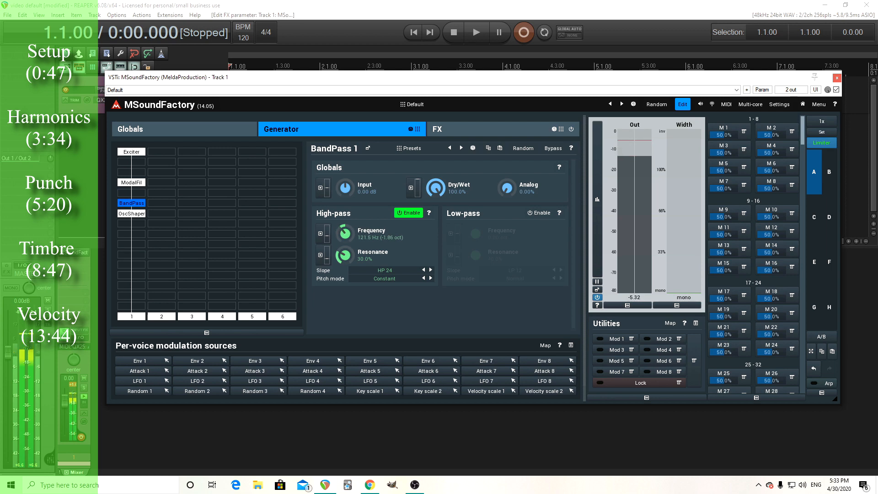
left_click_drag(345, 232, 347, 227)
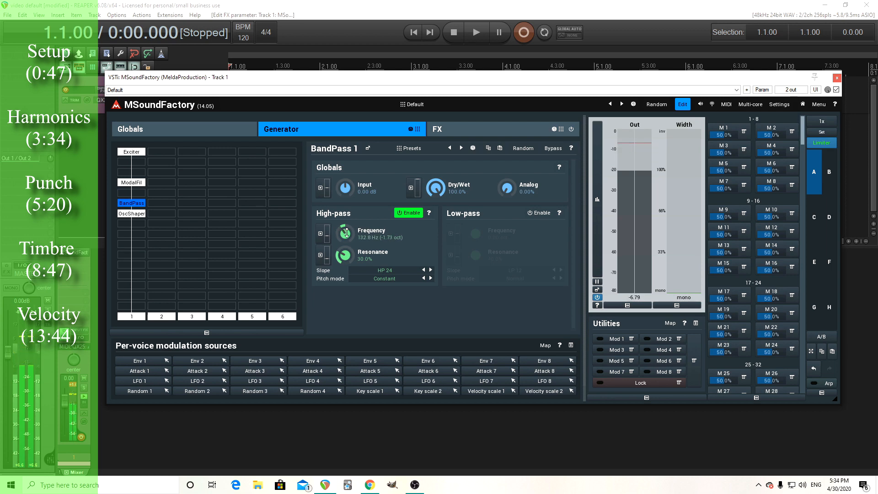
left_click_drag(344, 256, 344, 260)
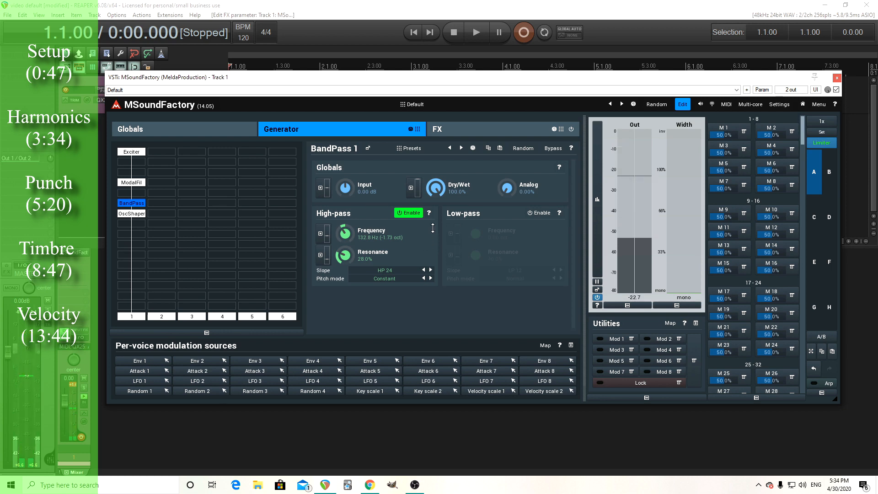
left_click(408, 212)
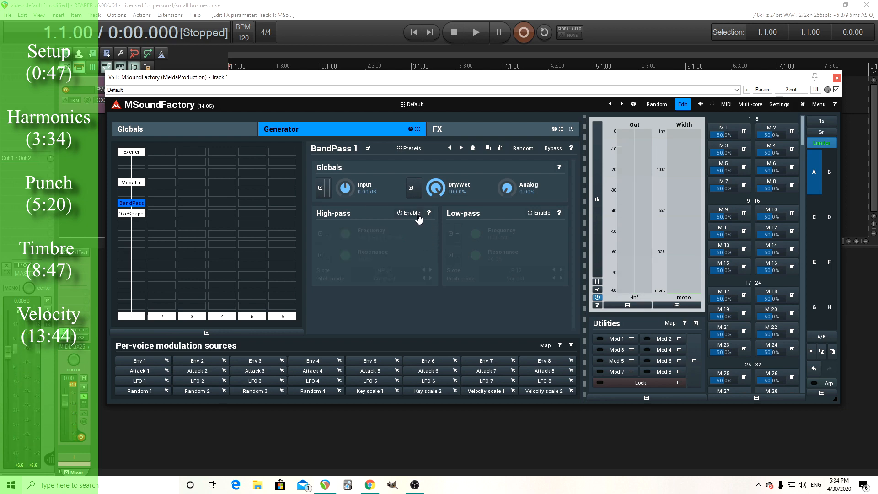
mouse_move(220, 239)
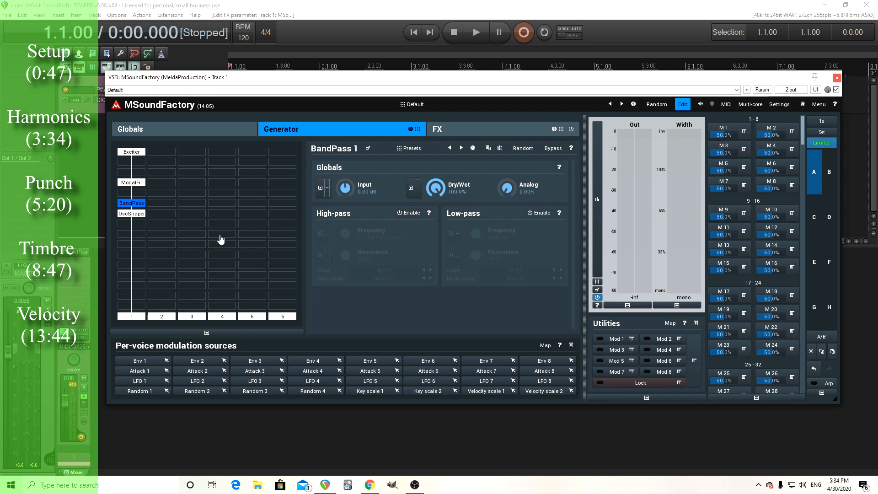
mouse_move(138, 239)
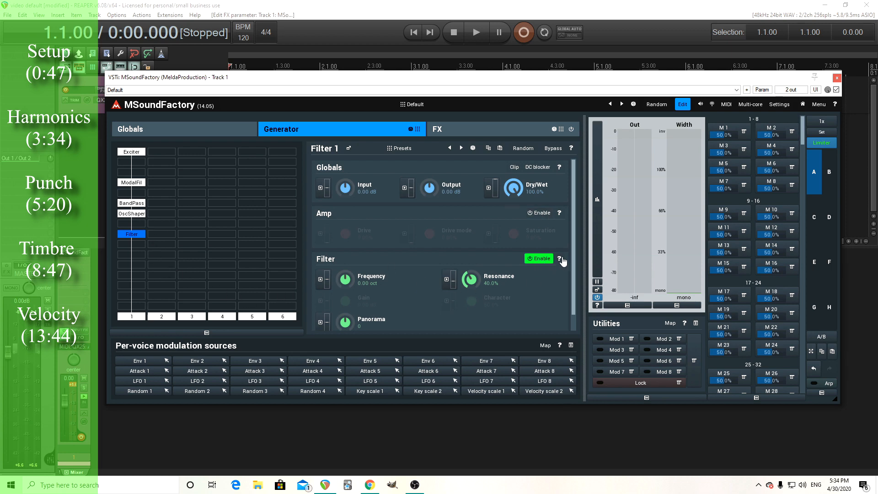
mouse_move(614, 274)
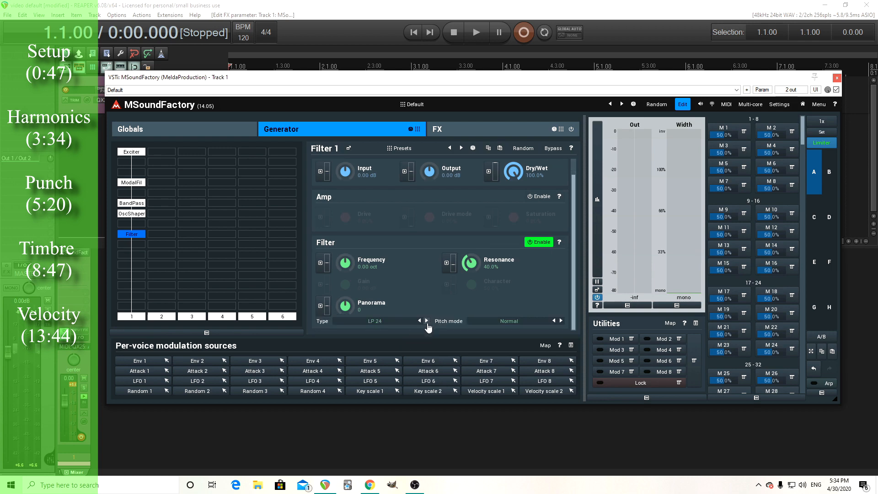
mouse_move(373, 327)
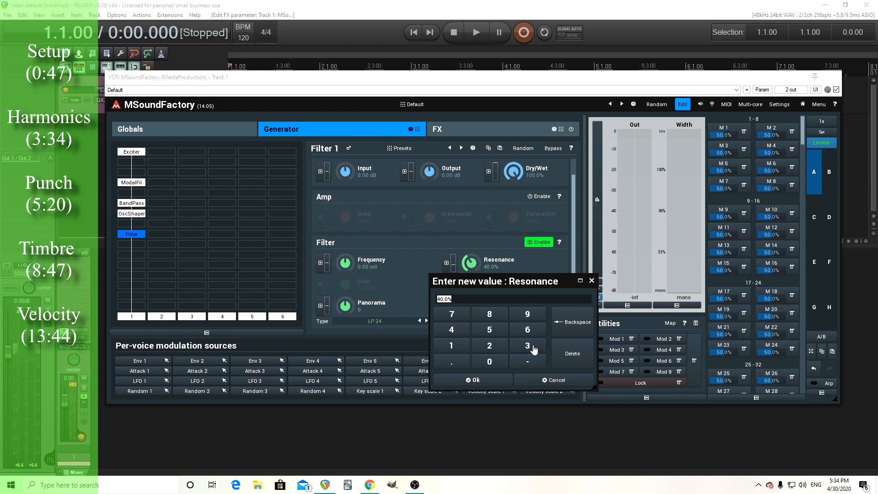
Step: Confirm 30% filter resonance and modulate the cutoff from Velocity at 20% depth
left_click(472, 379)
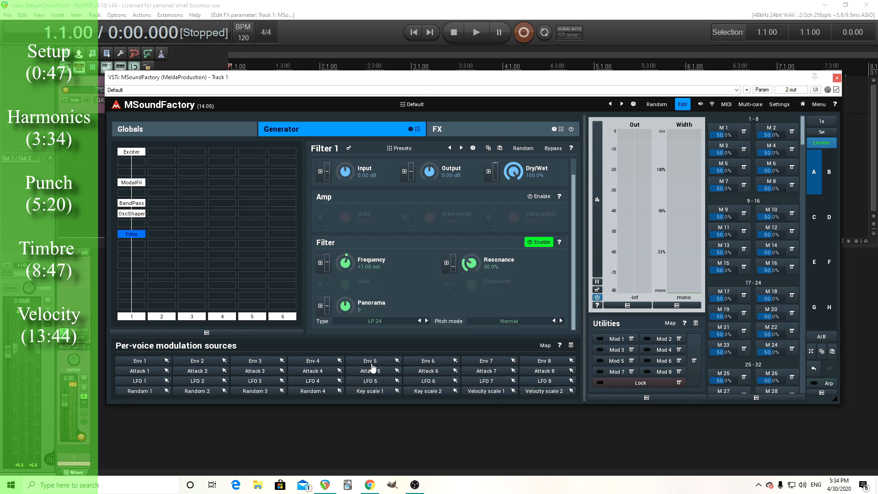
left_click(321, 263)
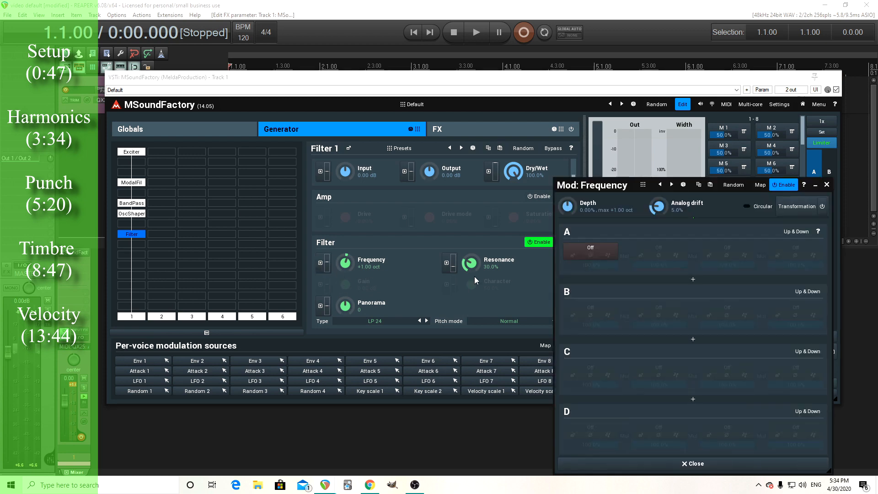
left_click(589, 247)
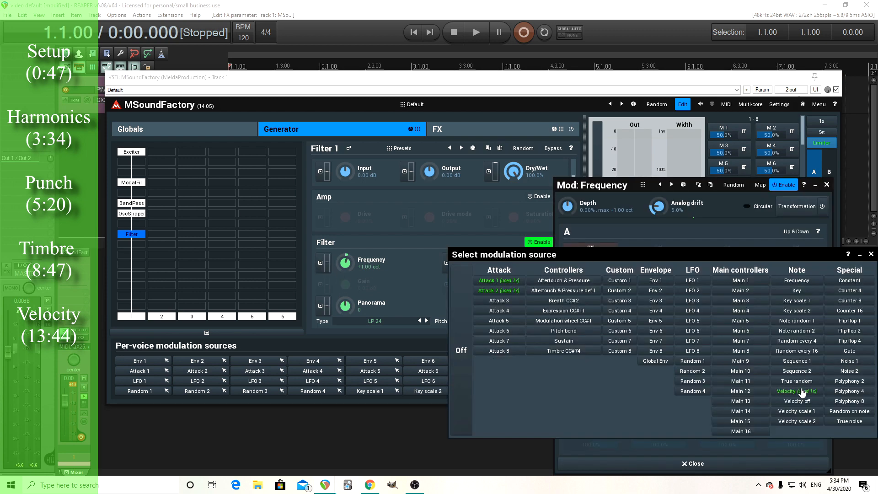
left_click(795, 391)
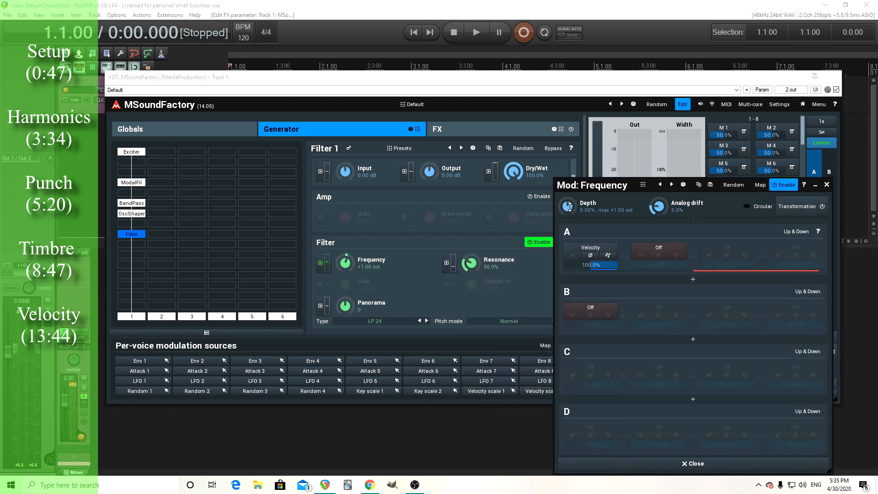
left_click_drag(566, 206, 566, 190)
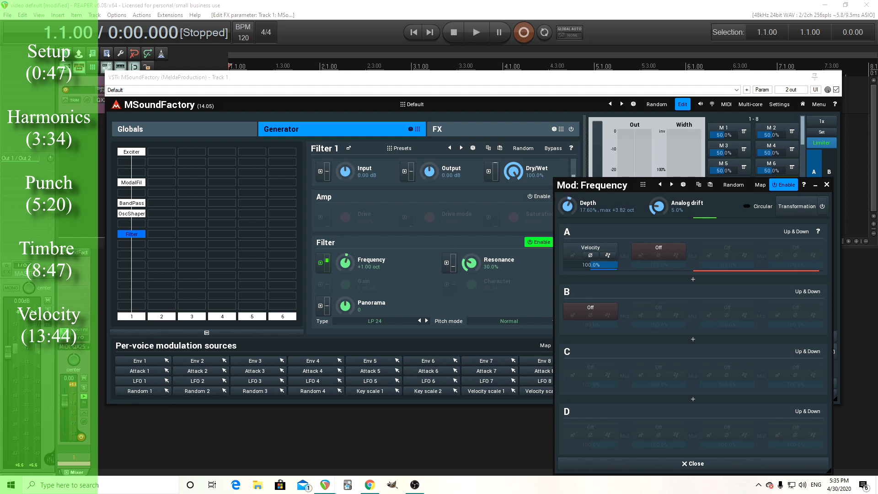
left_click_drag(567, 204, 567, 196)
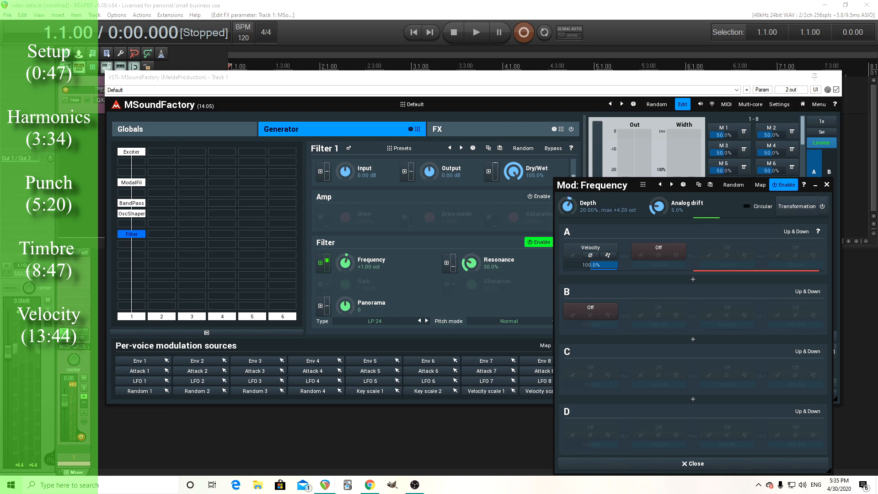
left_click_drag(567, 205, 567, 212)
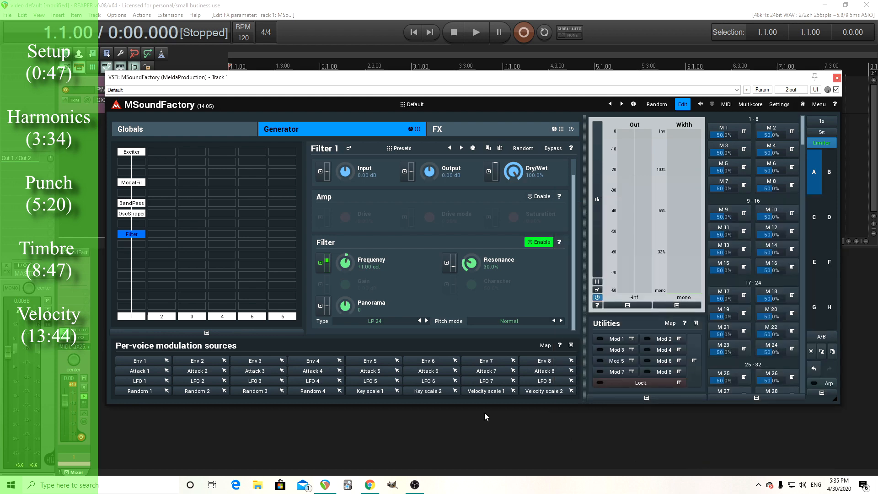
mouse_move(282, 256)
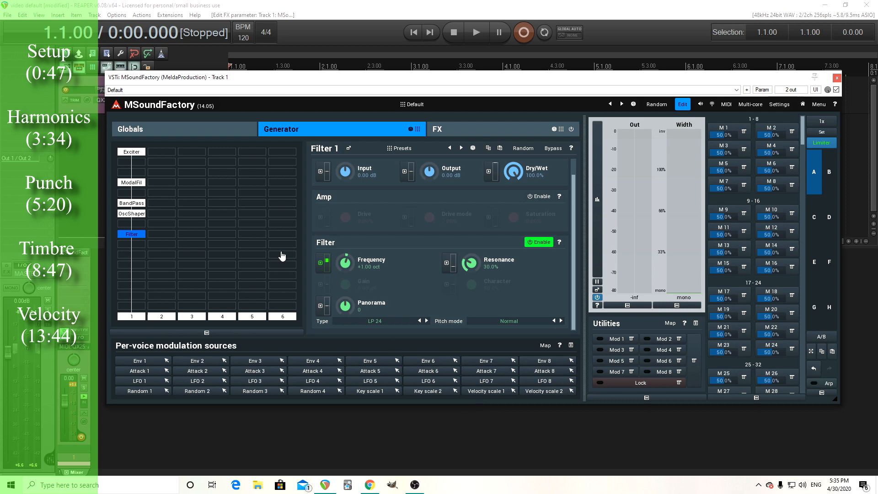
mouse_move(186, 189)
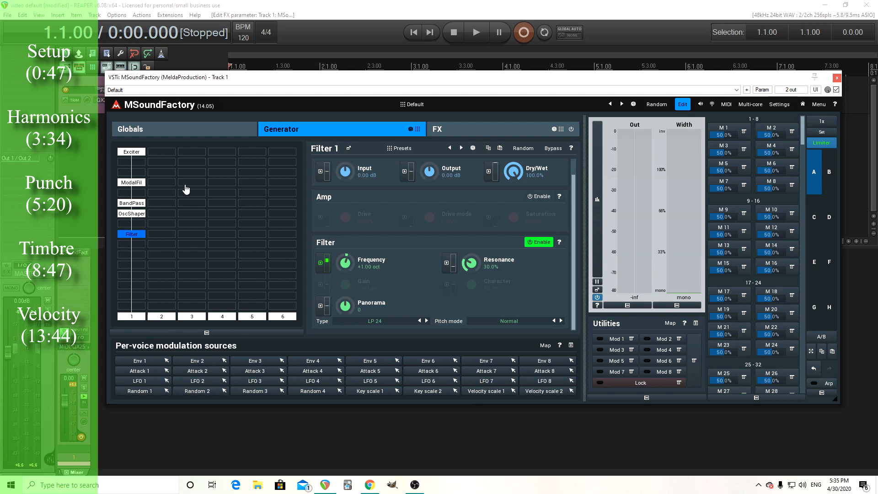
Step: View ModalFilter 1's harmonic structure A, then show the Filter 1 module settings
left_click(132, 182)
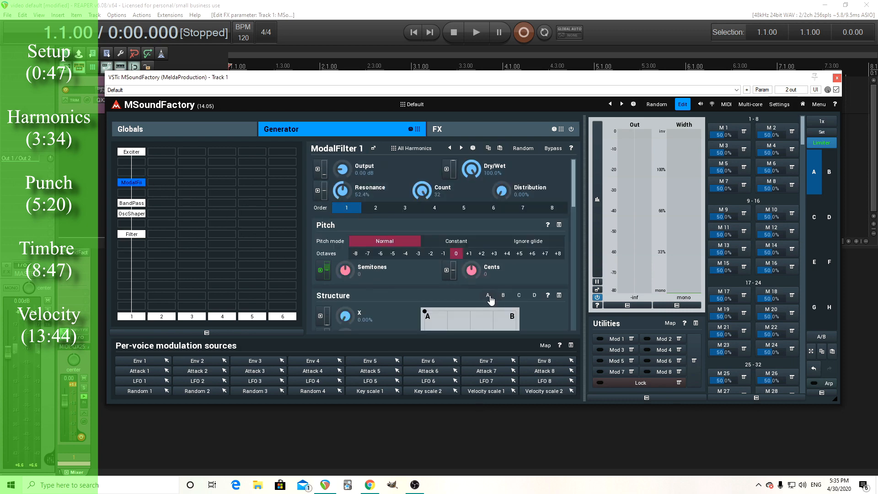
left_click(488, 295)
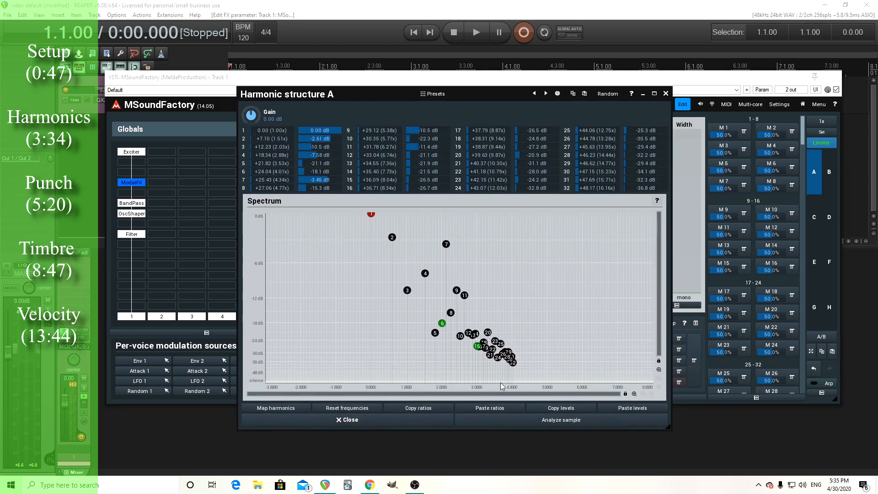
mouse_move(512, 378)
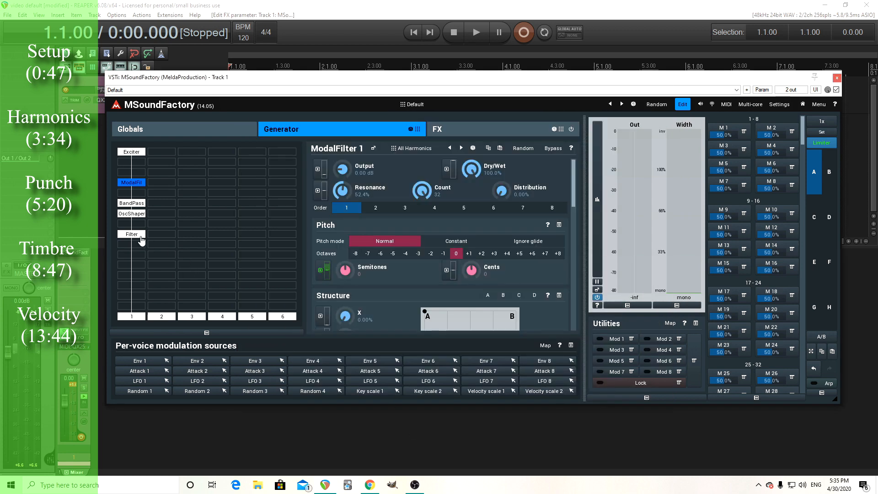
left_click(131, 233)
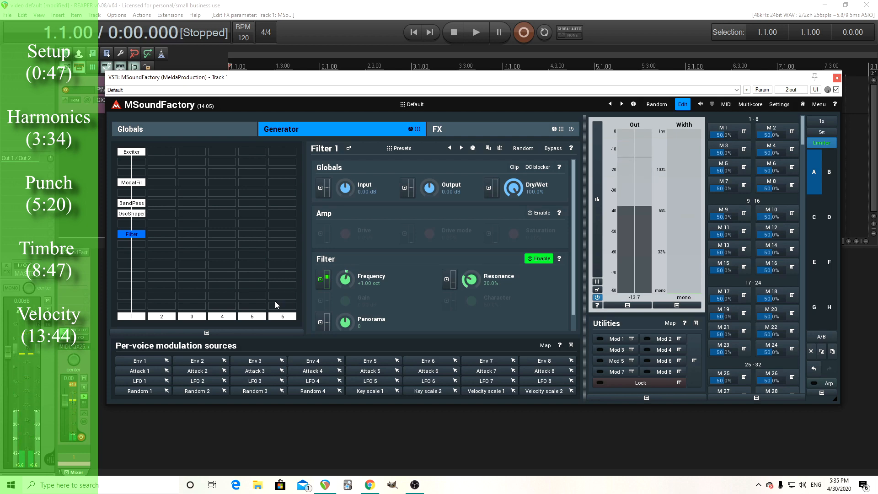
Step: On OscShaper, pull Volume down to -10.8 dB and enter +5 dB input gain
left_click(131, 213)
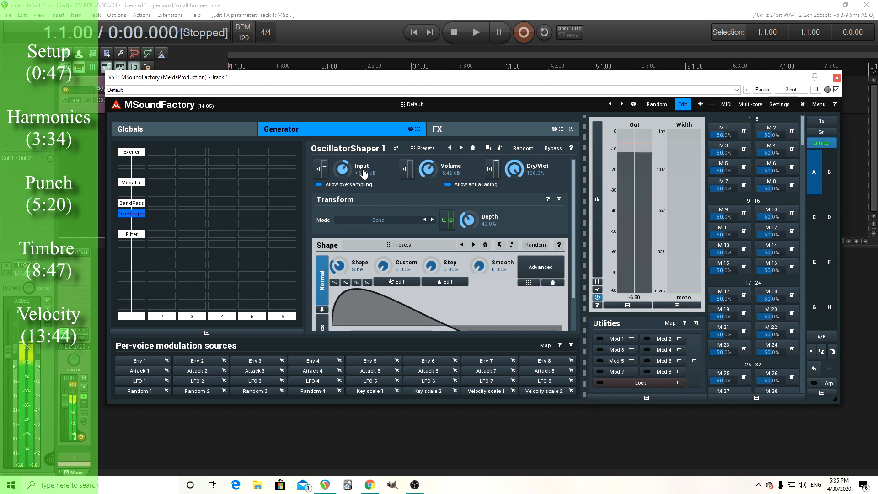
left_click_drag(353, 170, 352, 165)
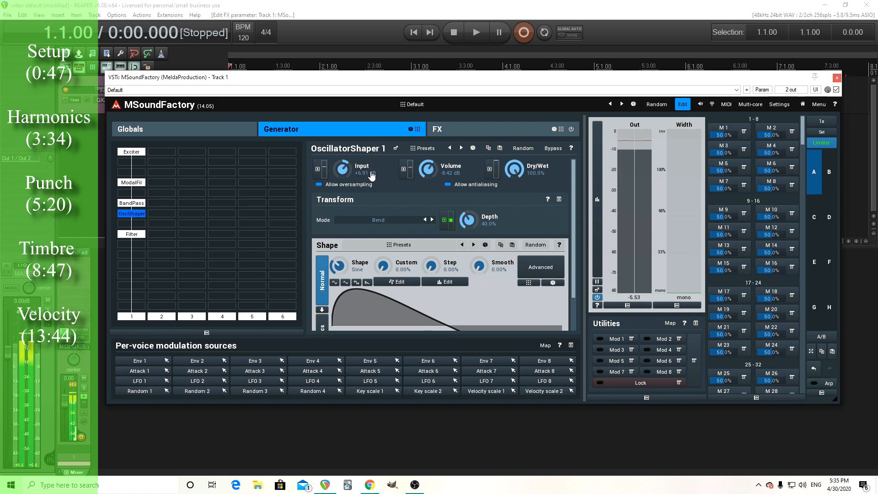
left_click_drag(427, 169, 427, 174)
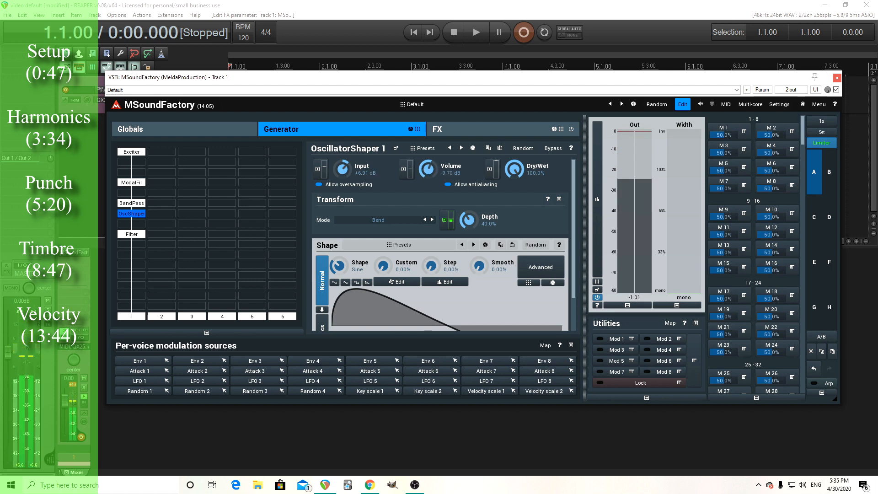
left_click_drag(427, 167, 427, 174)
type("5")
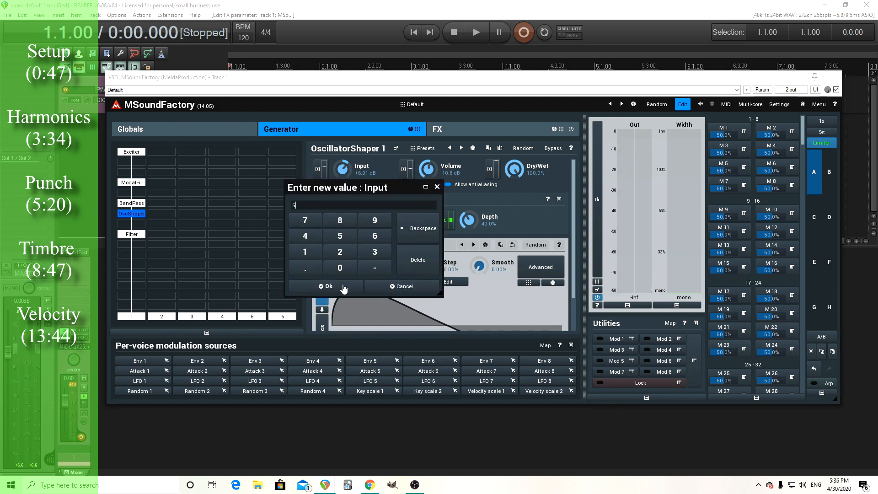
left_click(326, 287)
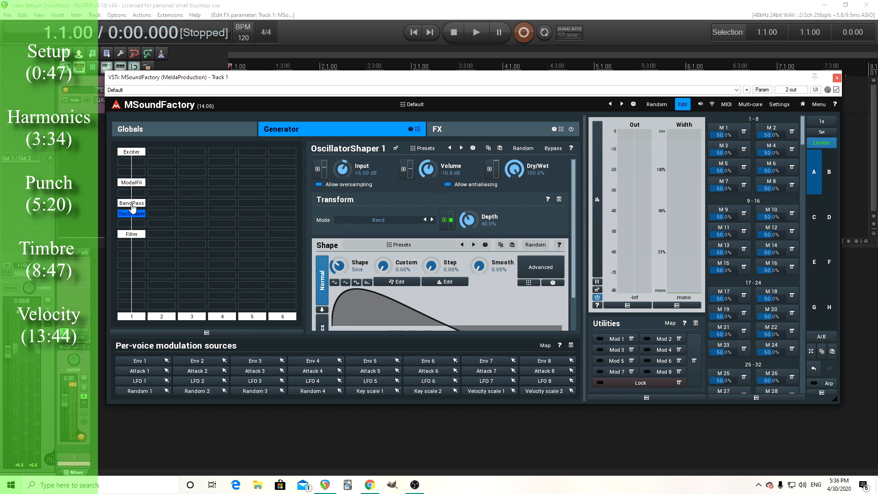
Step: Load Hall/Jazz hall.flac into ConvolutionEZ and lower Dry/Wet to about 32%
left_click(436, 129)
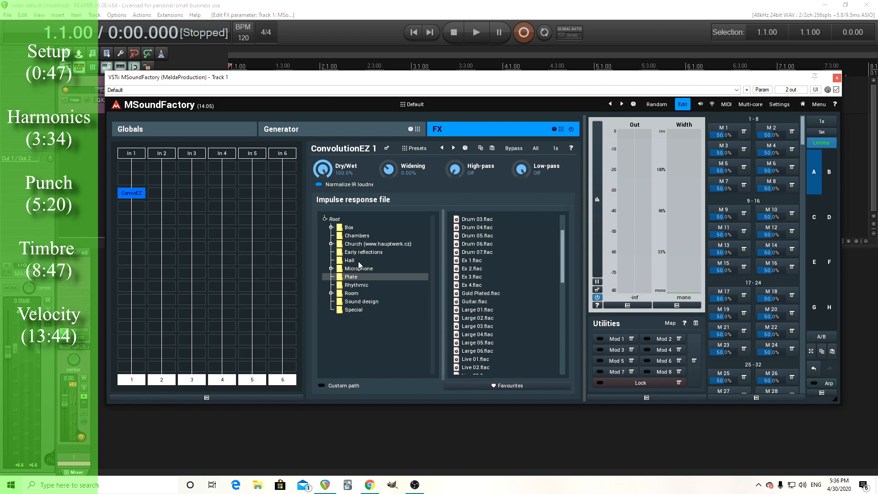
mouse_move(357, 266)
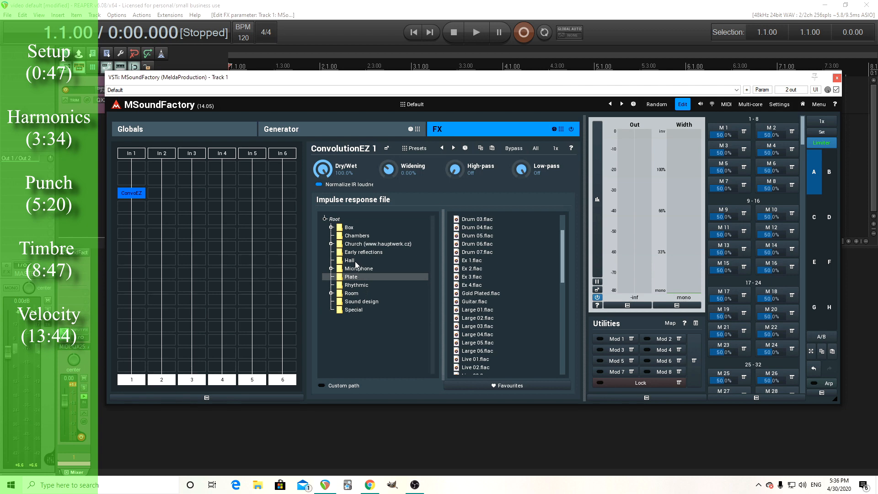
left_click(349, 260)
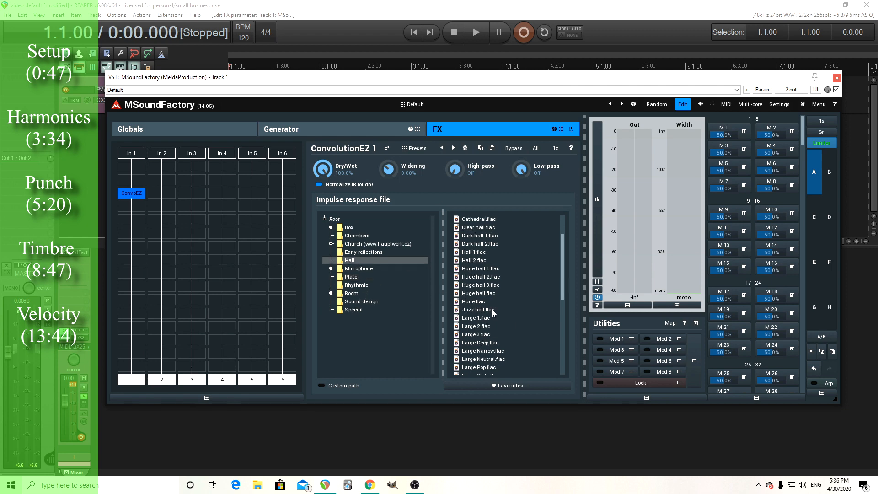
left_click(492, 309)
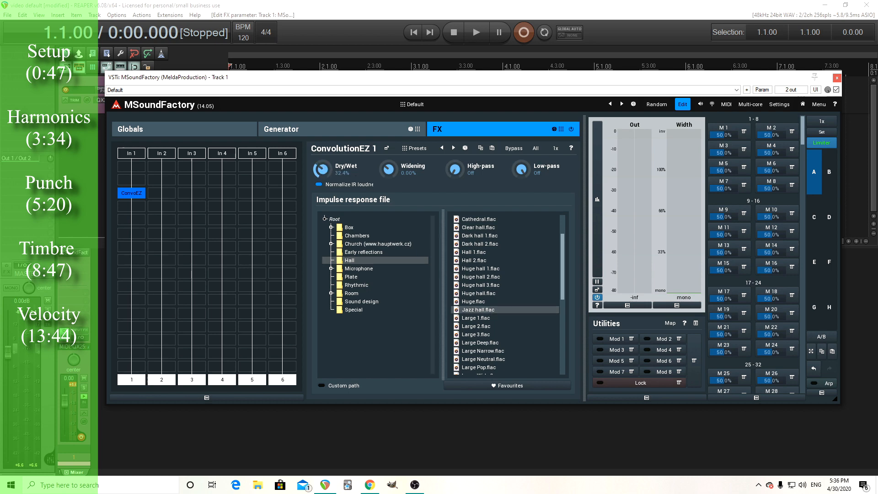
left_click_drag(321, 169, 321, 173)
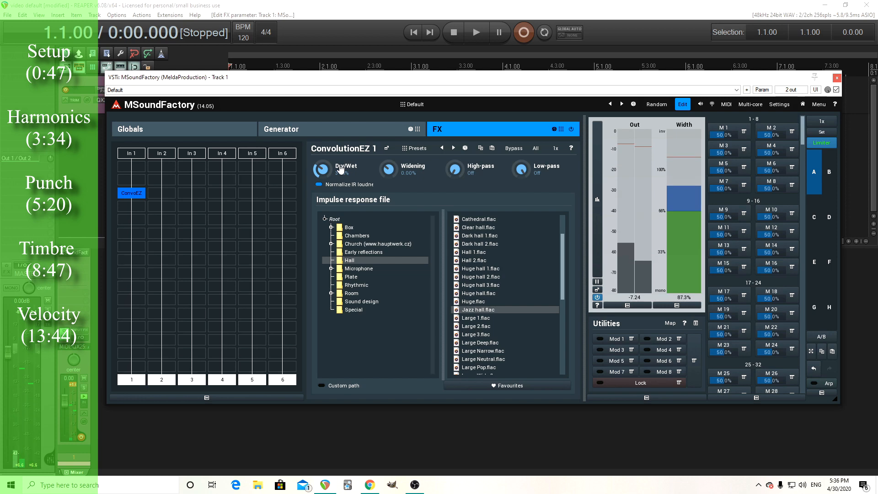
Step: Set ModalFilter harmonics 3, 6, 15 and 32 to 12, 24, 36 and 48 semitones
left_click(281, 129)
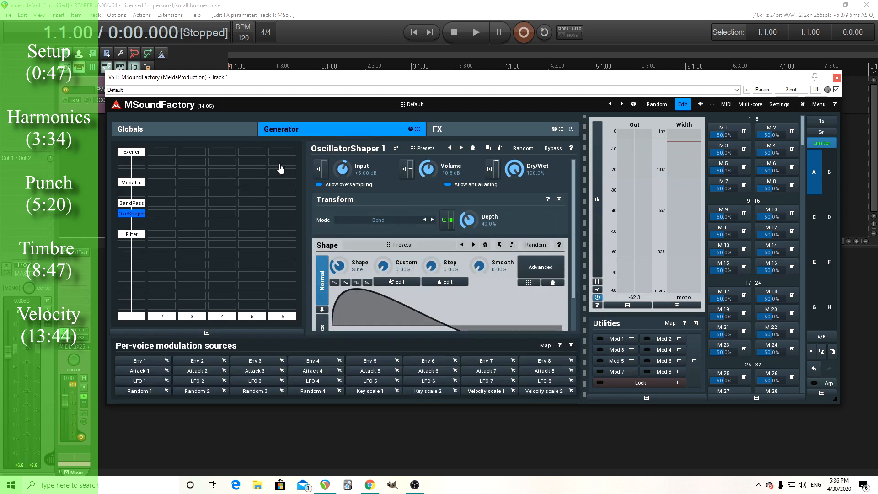
left_click(131, 181)
type("12")
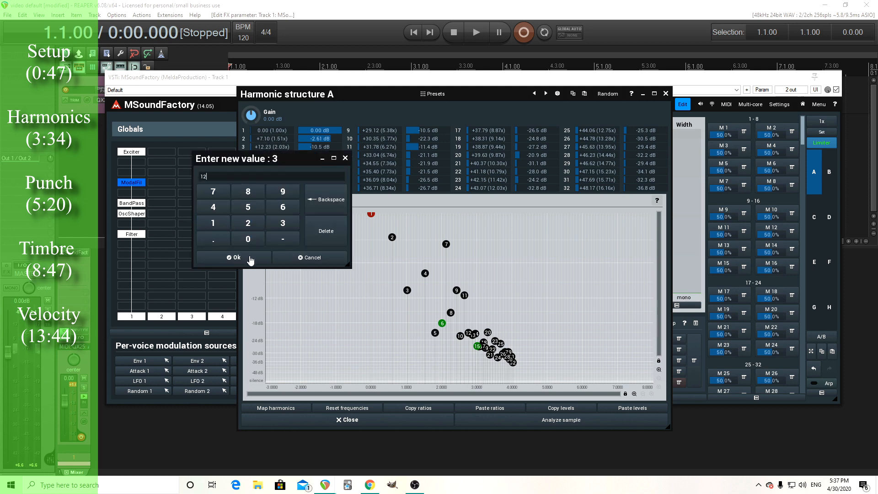
left_click(232, 256)
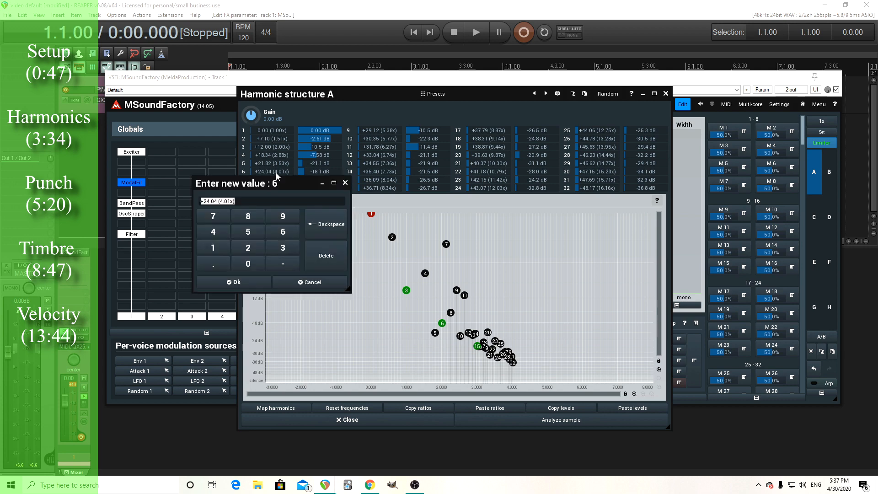
left_click(232, 282)
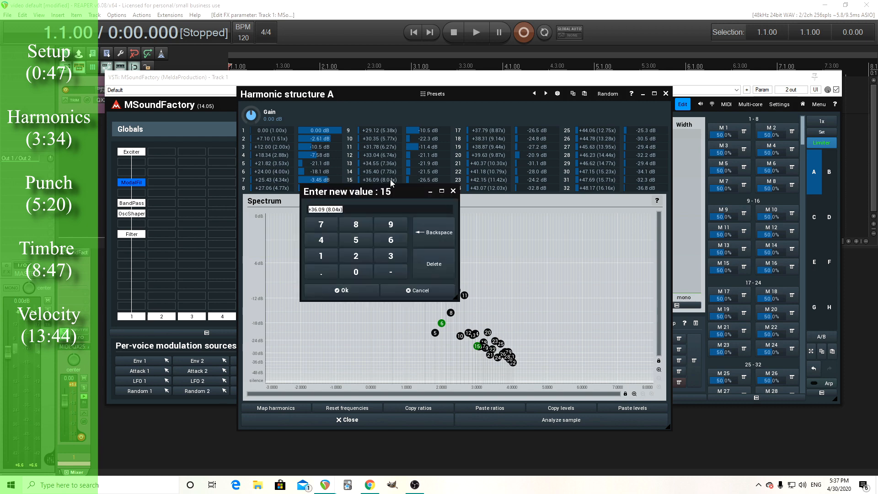
left_click(340, 290)
type("48")
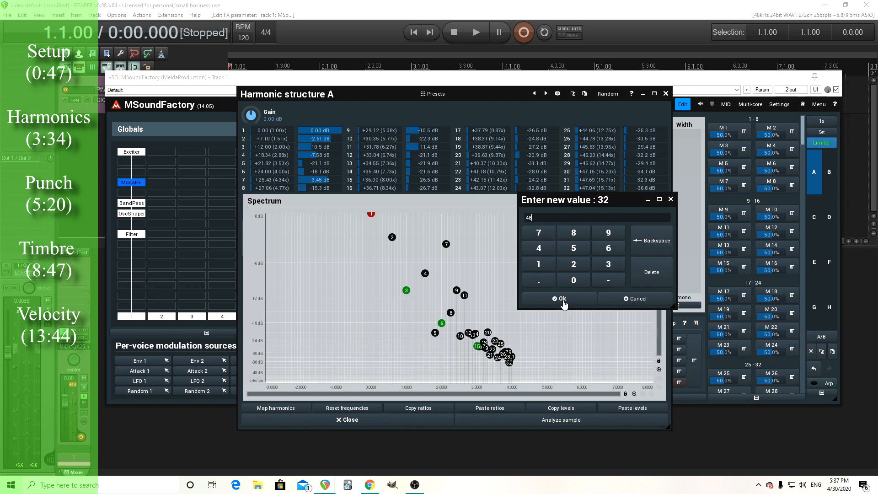
left_click(560, 299)
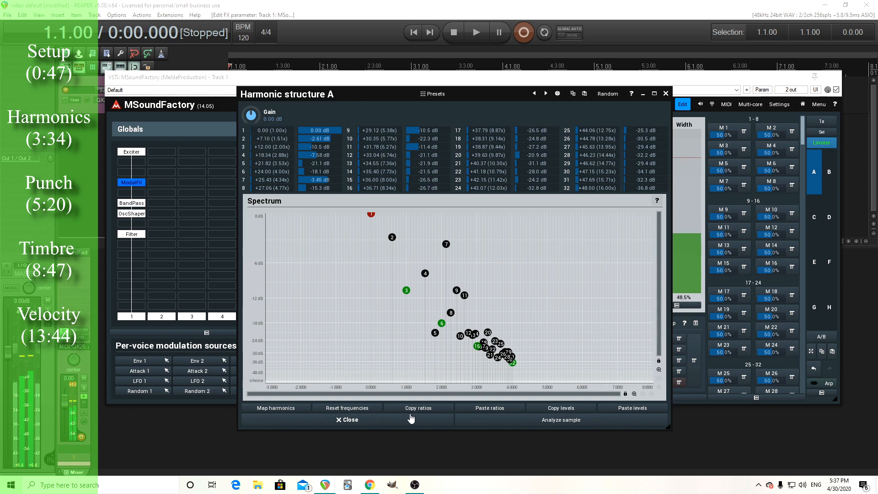
Step: Close the harmonic editor, toggle off generator column 2, and reselect ModalFilter 1
left_click(346, 419)
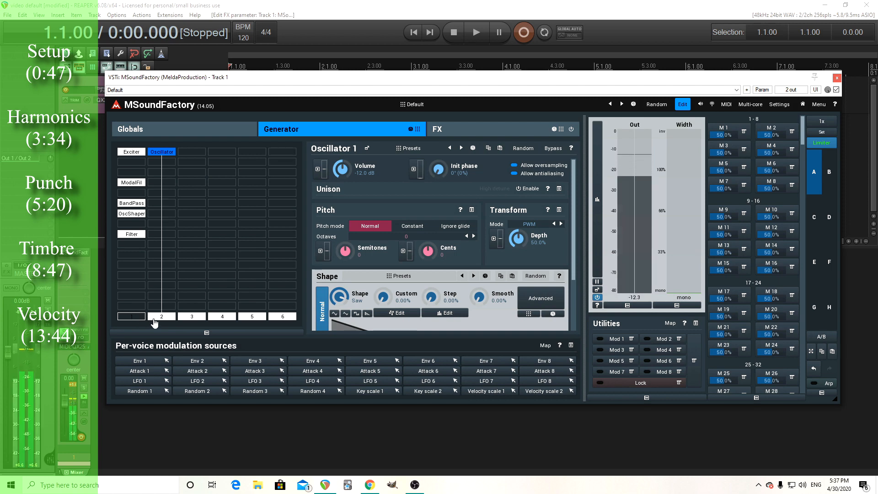
left_click(131, 316)
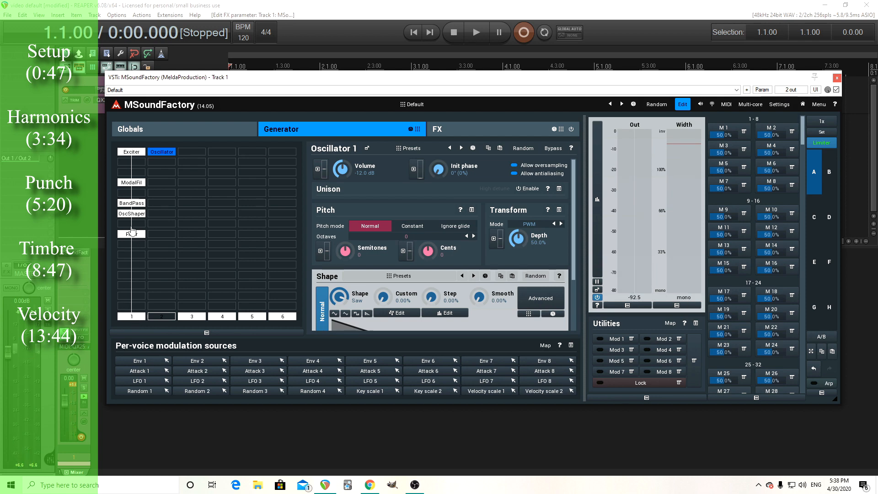
left_click(132, 182)
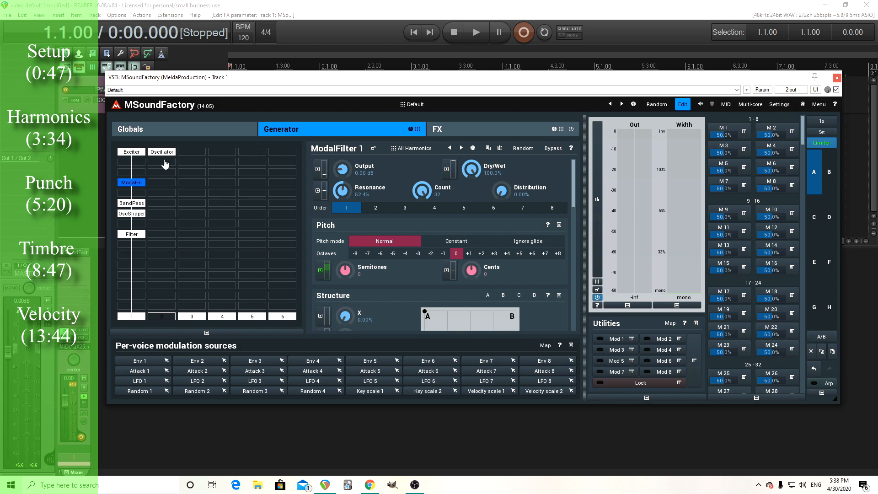
mouse_move(161, 206)
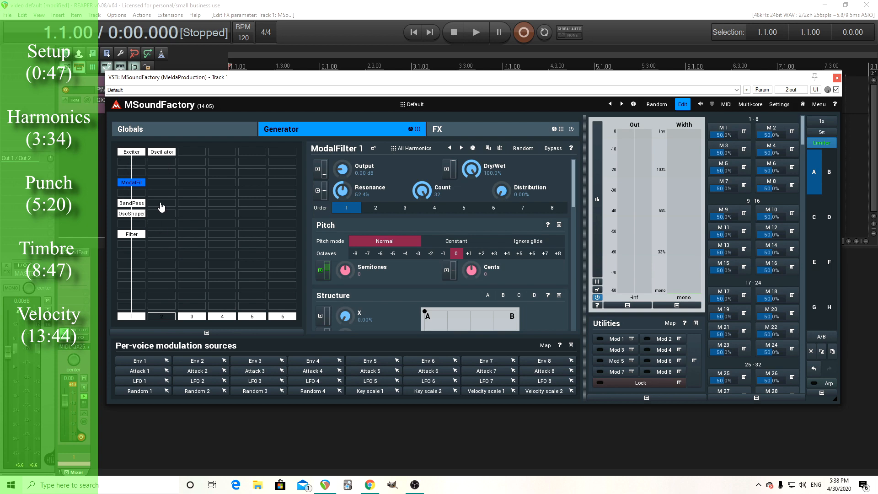
mouse_move(164, 203)
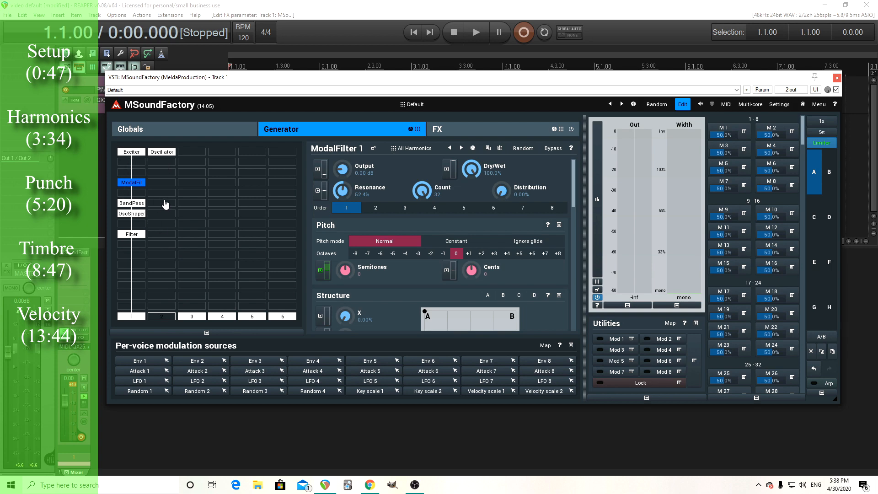
mouse_move(319, 252)
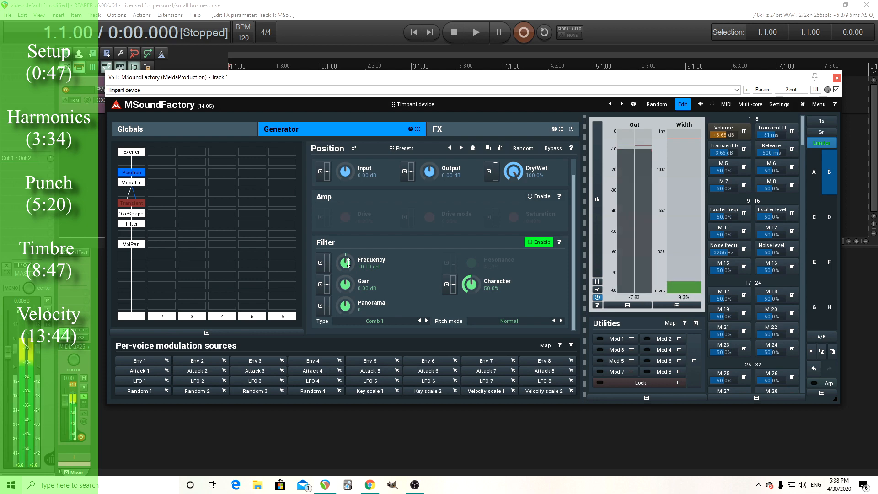
Step: Sweep the Position module's comb filter frequency up and down, settling near +0.38 oct
left_click_drag(345, 261, 345, 252)
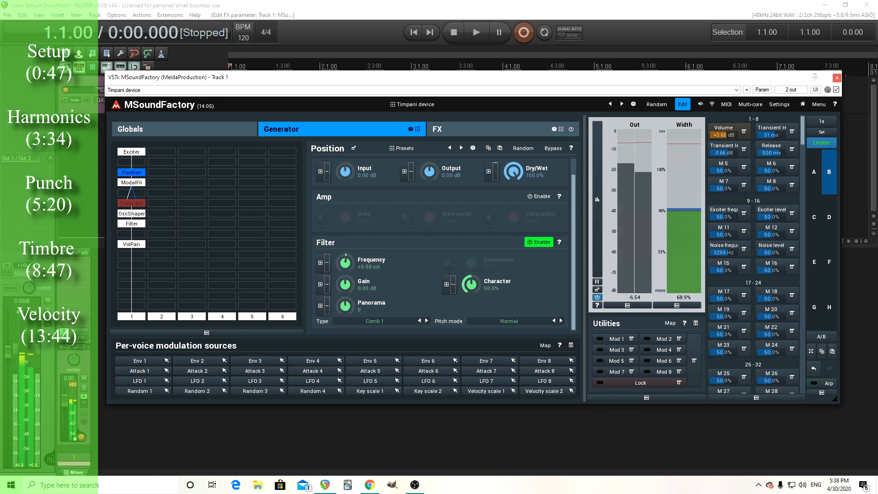
left_click_drag(344, 263, 344, 251)
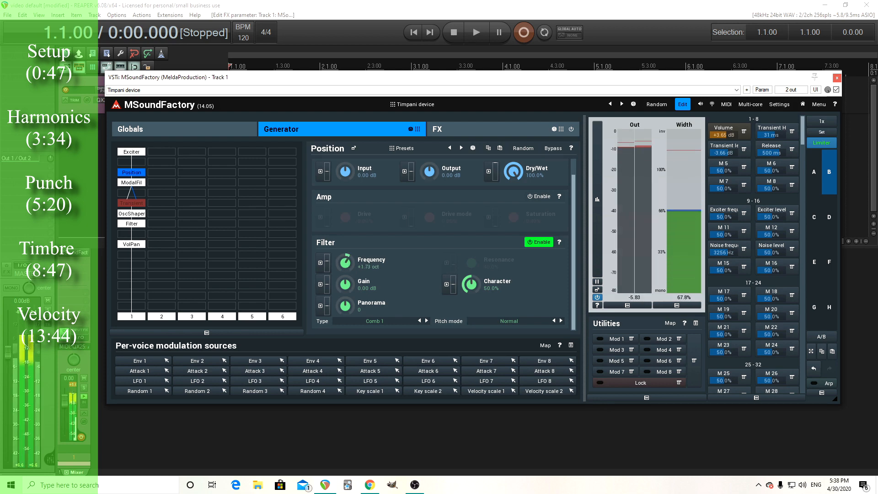
left_click_drag(344, 259, 344, 246)
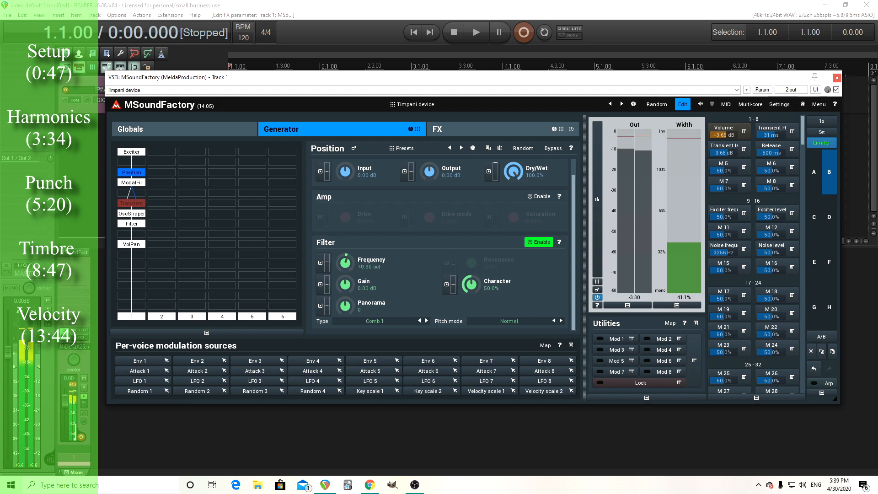
left_click_drag(345, 260, 344, 241)
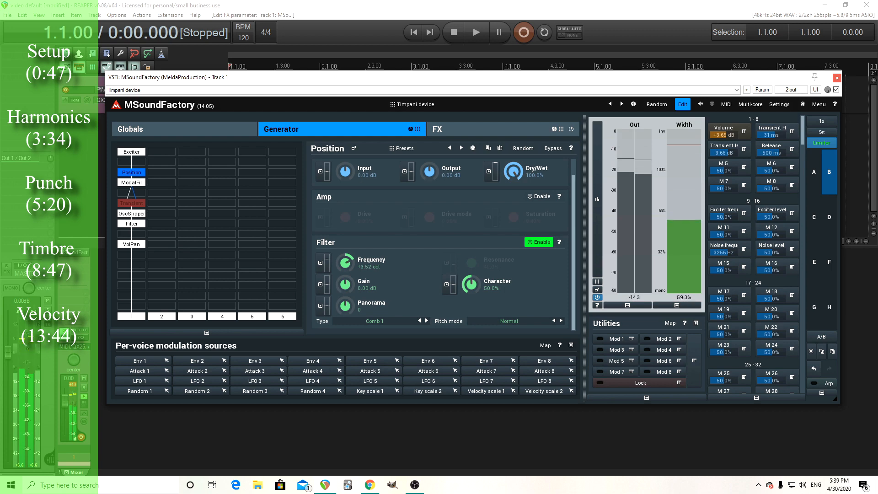
left_click_drag(345, 261, 345, 274)
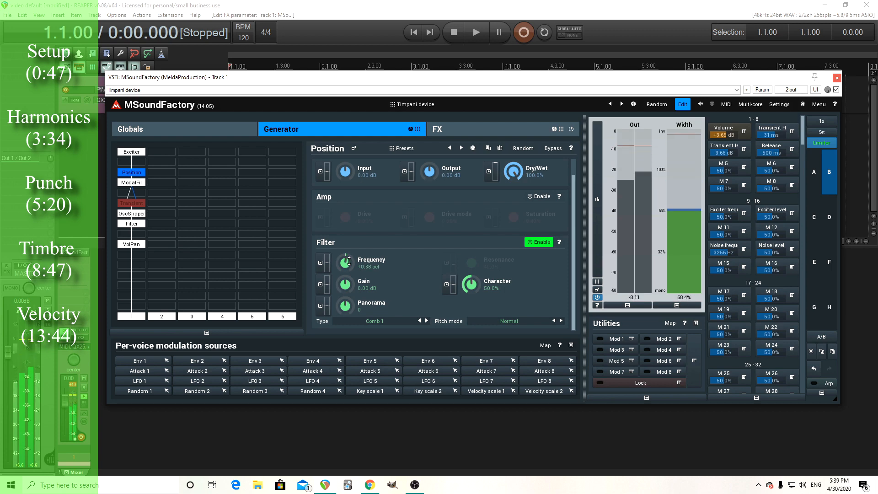